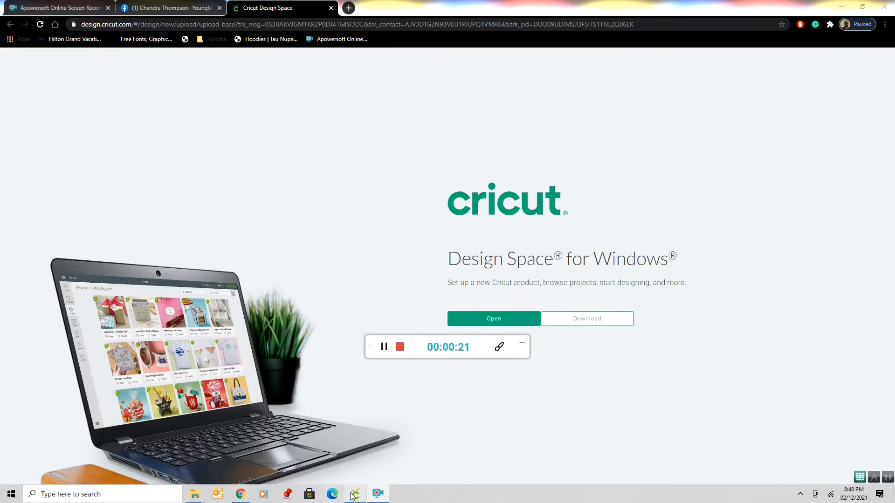
pyautogui.moveTo(355, 493)
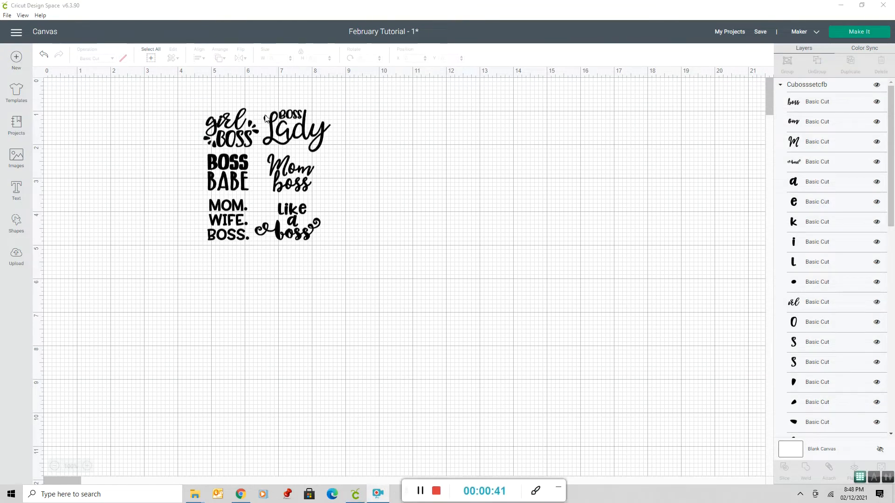
pyautogui.moveTo(274, 138)
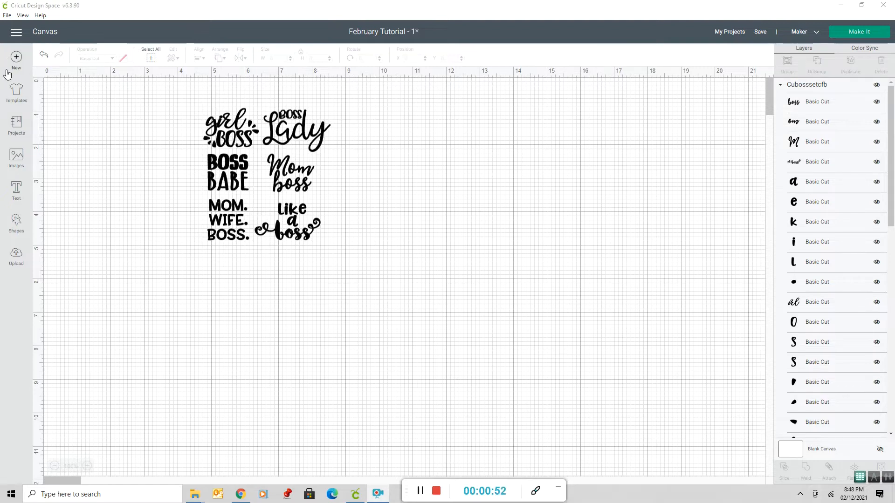
pyautogui.moveTo(772, 134)
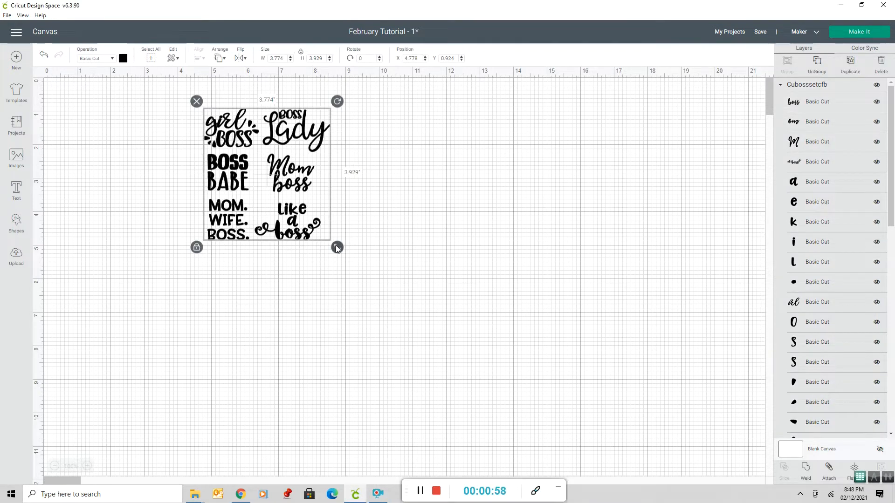
# Scale the selected set of boss sayings up to roughly 8.4 inches wide, then deselect.
pyautogui.moveTo(337, 247); pyautogui.dragTo(360, 271)
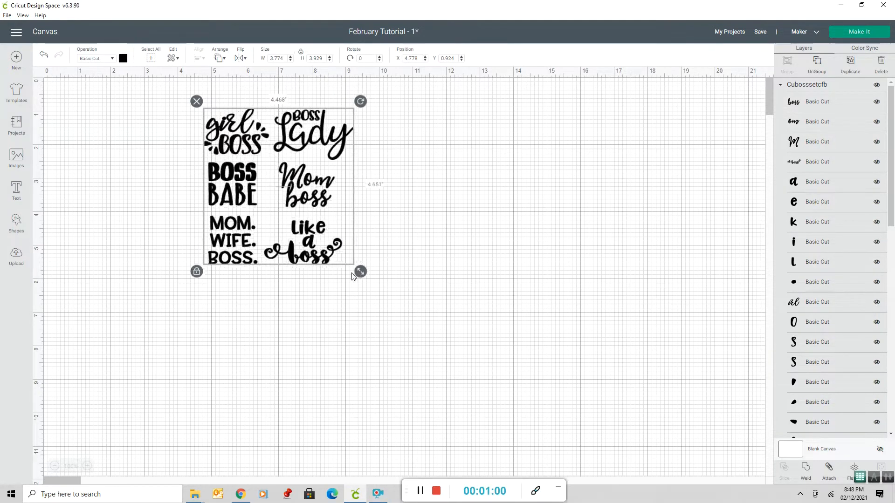
pyautogui.moveTo(360, 270); pyautogui.dragTo(439, 353)
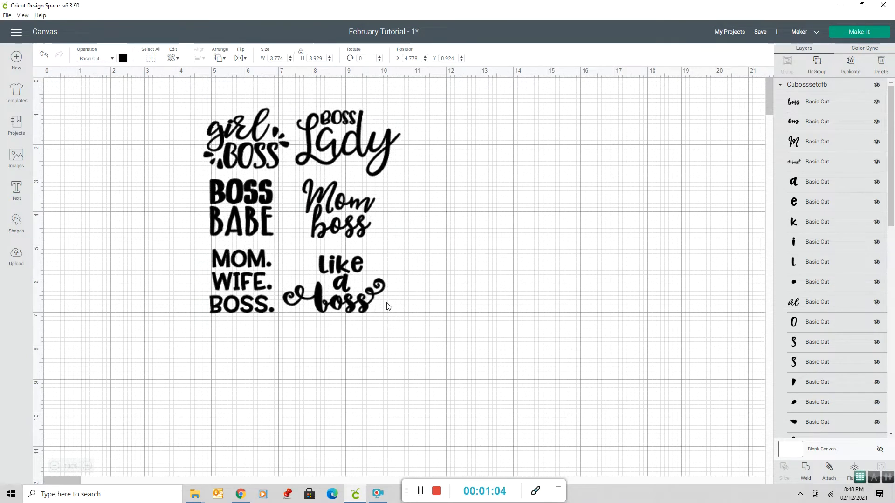
pyautogui.click(302, 216)
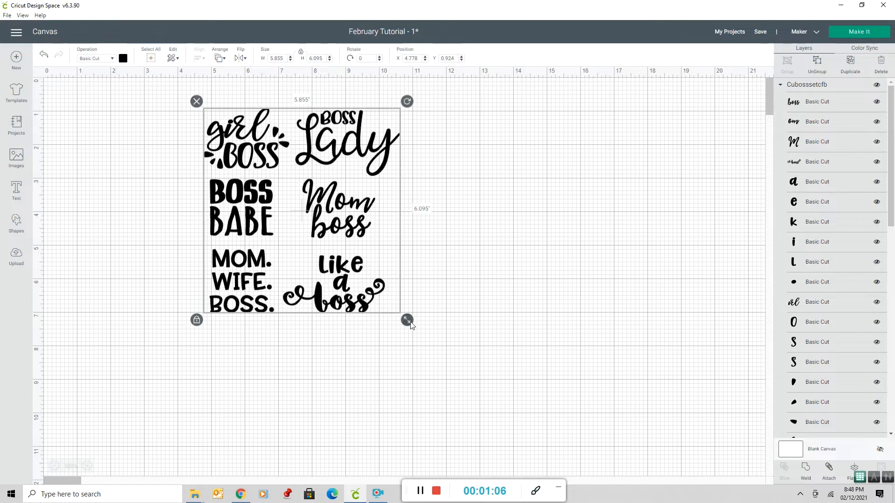
pyautogui.moveTo(407, 319); pyautogui.dragTo(488, 405)
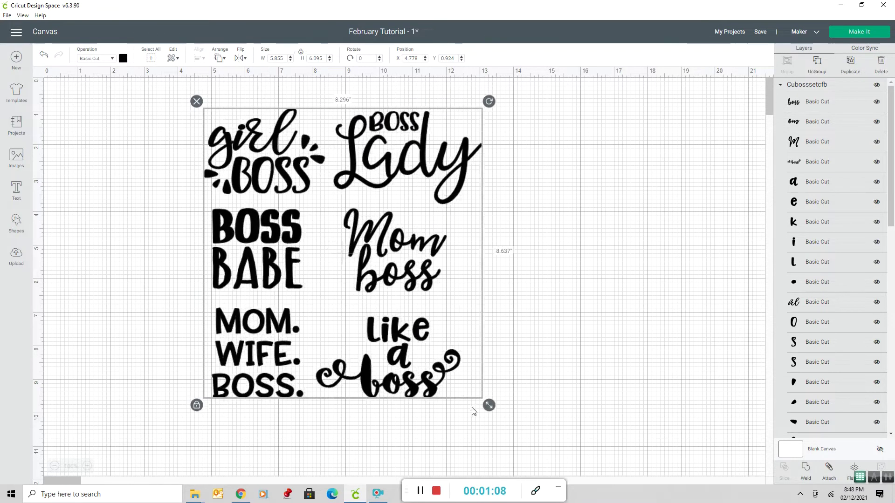
pyautogui.click(531, 284)
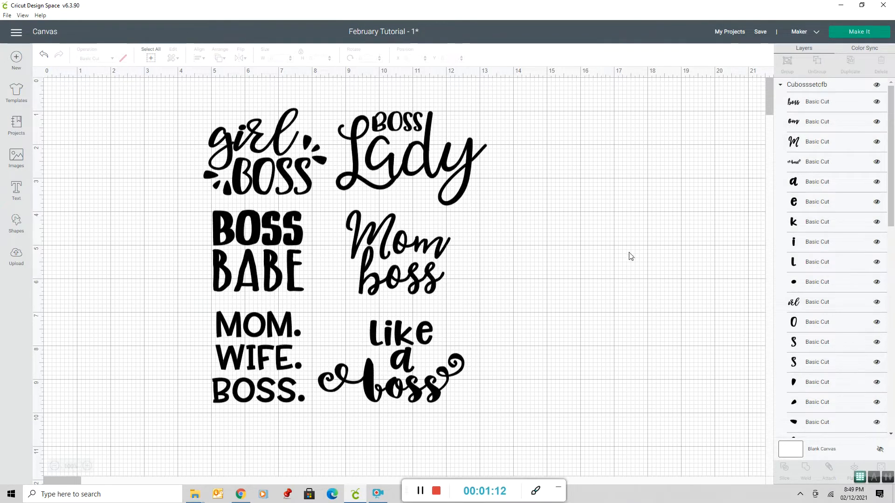
pyautogui.moveTo(71, 104)
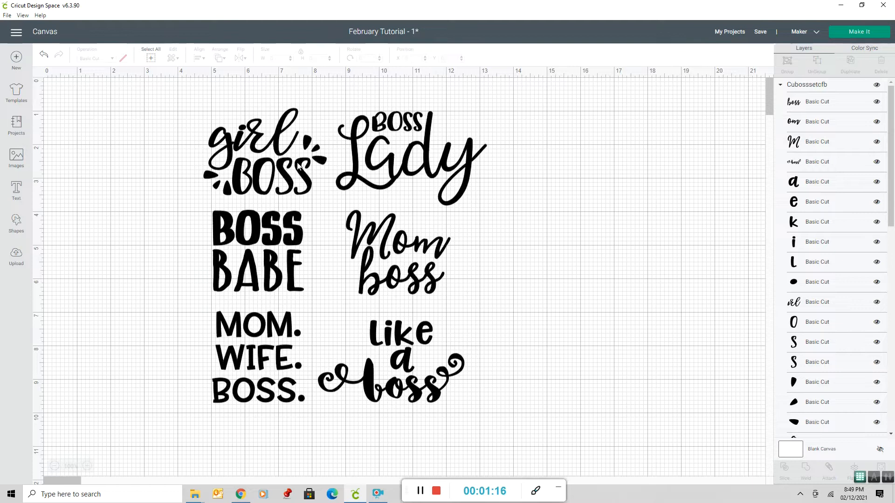
pyautogui.moveTo(569, 225)
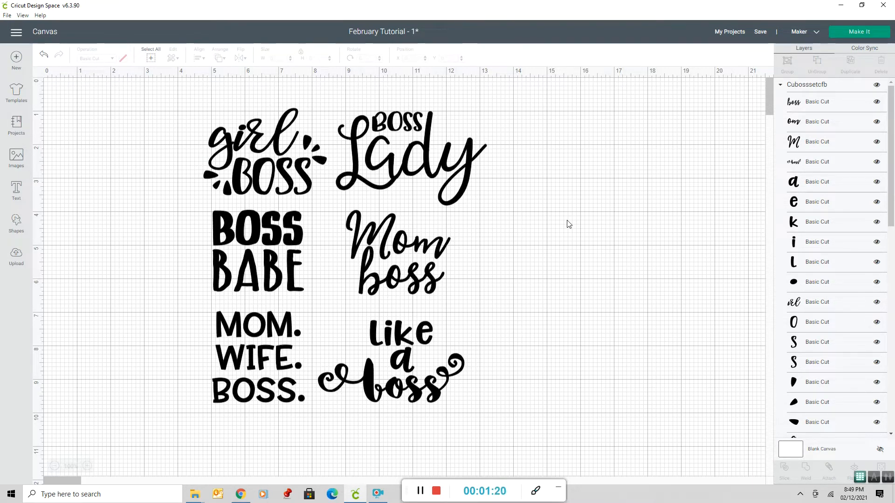
pyautogui.moveTo(179, 4)
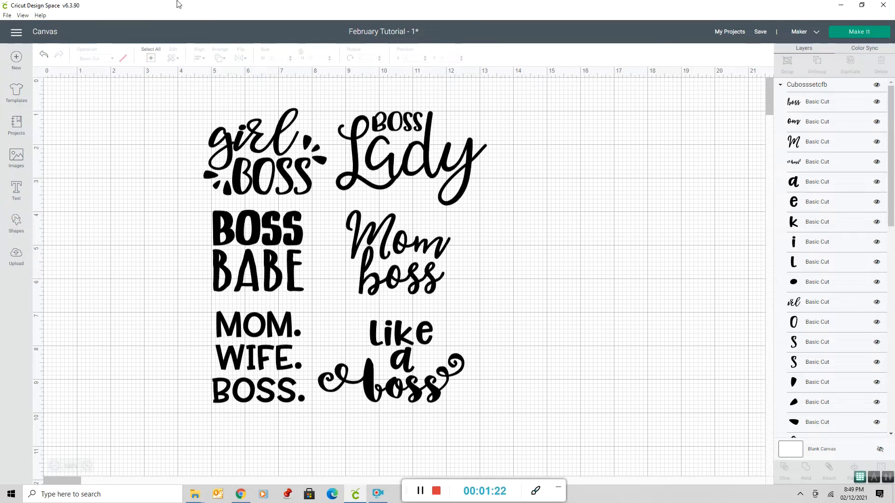
pyautogui.moveTo(397, 241)
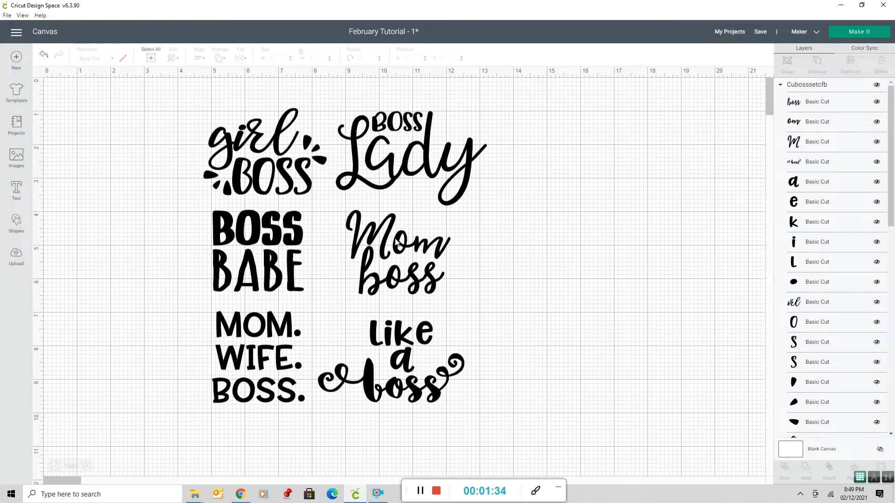
pyautogui.moveTo(359, 255)
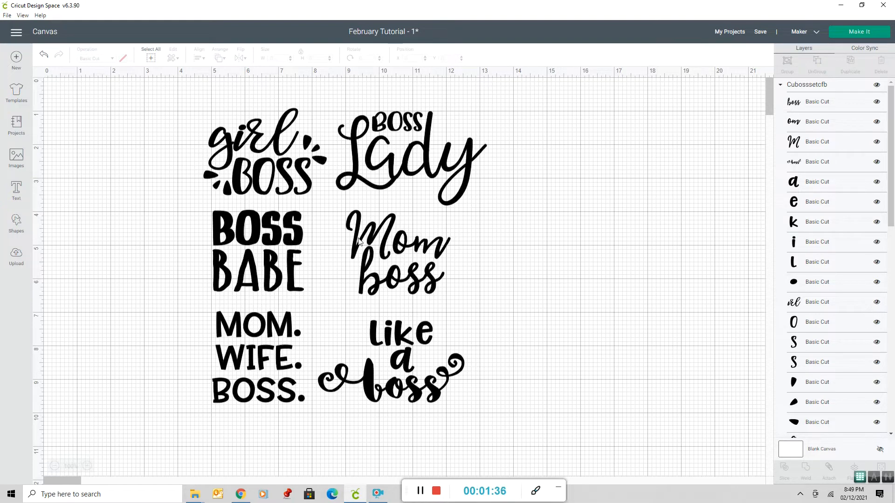
pyautogui.moveTo(256, 141)
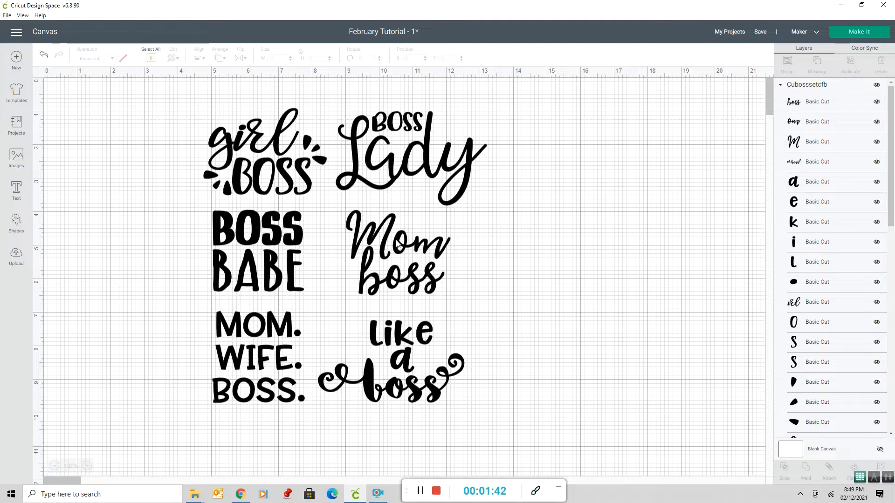
pyautogui.moveTo(398, 260)
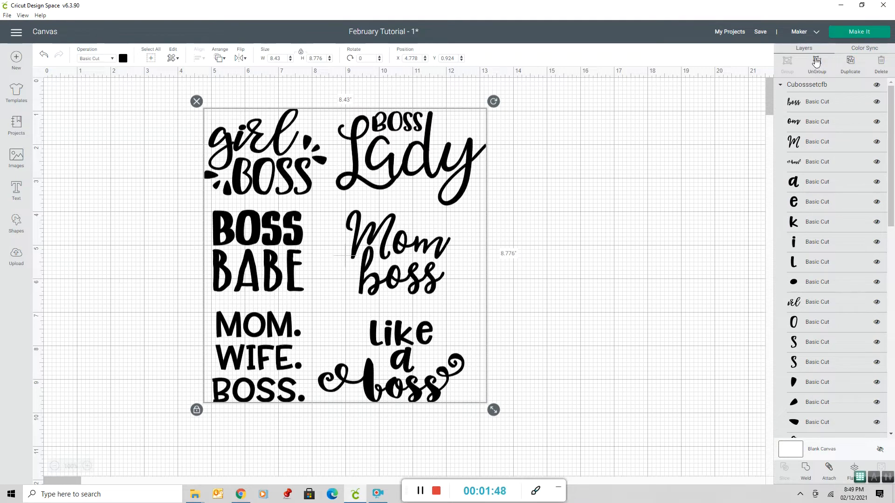
# Ungroup the saying set and move the word boss aside to the right, away from Mom.
pyautogui.click(817, 61)
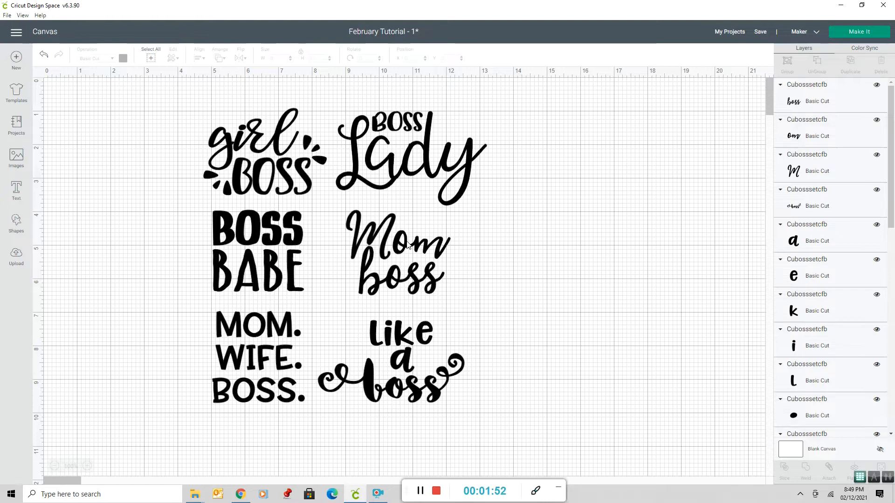
pyautogui.click(405, 246)
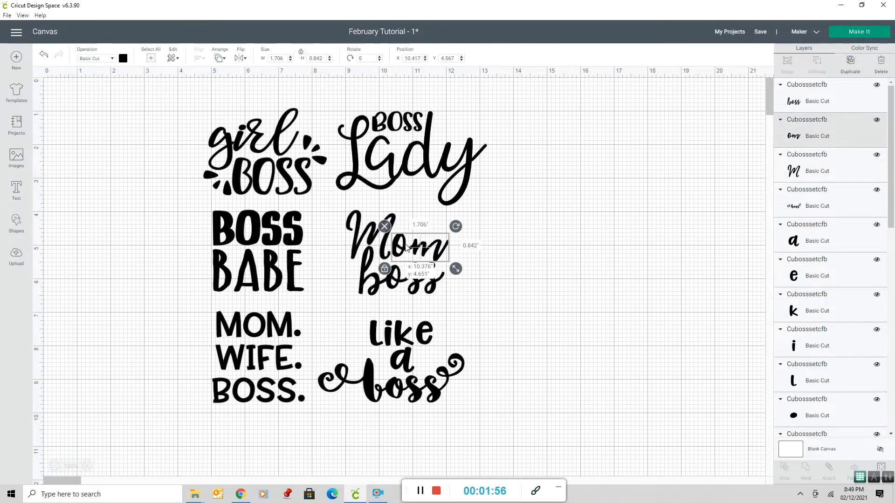
pyautogui.click(539, 249)
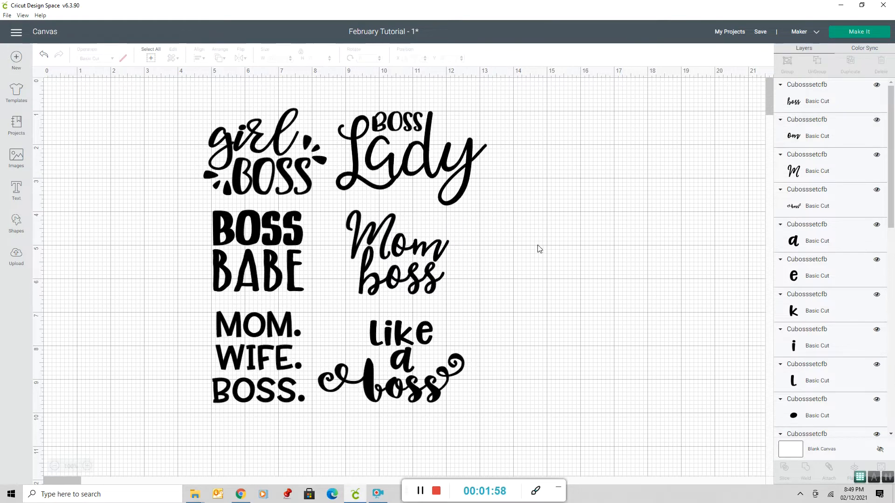
pyautogui.click(397, 267)
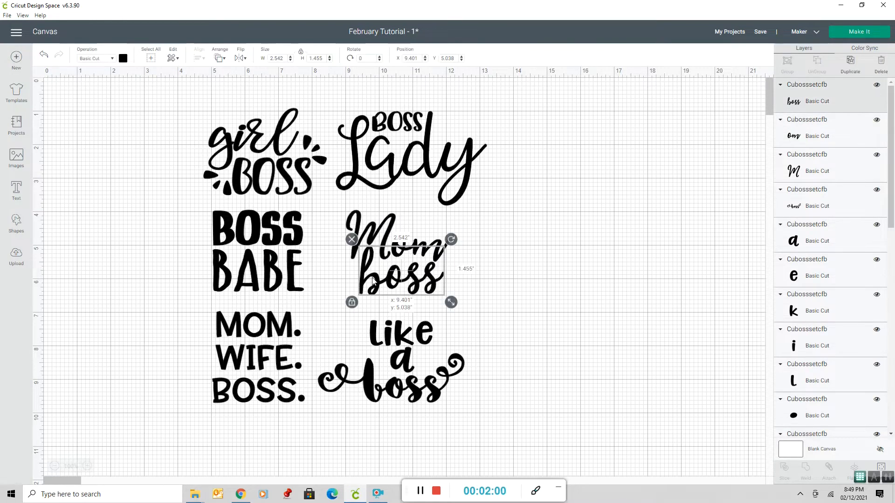
pyautogui.moveTo(399, 280); pyautogui.dragTo(613, 284)
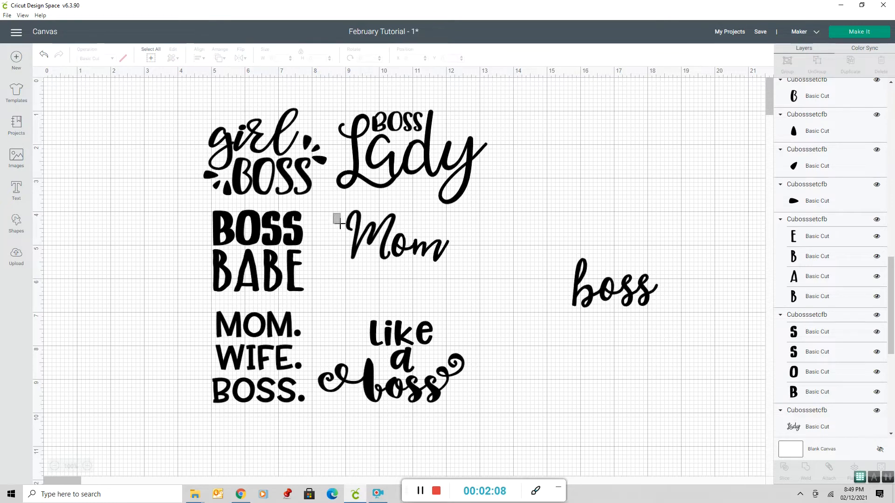
# Group the pieces of Mom, move it to the canvas's top right, and return boss to its slot.
pyautogui.moveTo(337, 219); pyautogui.dragTo(417, 260)
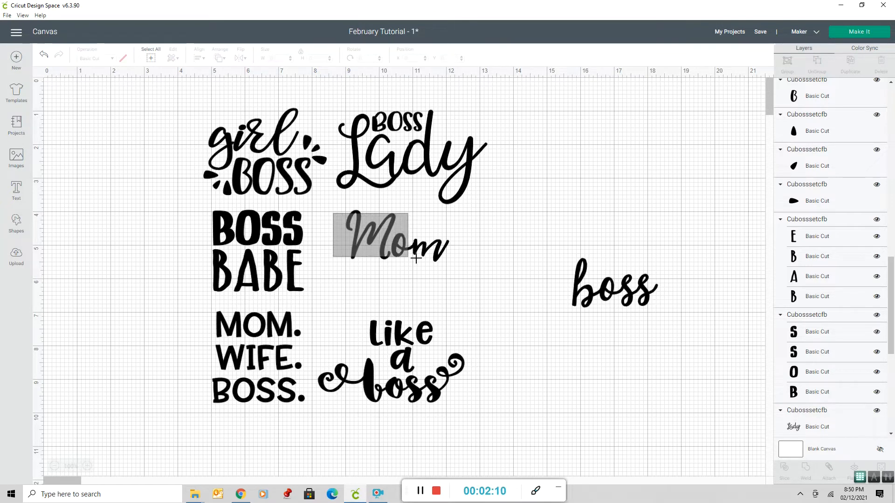
pyautogui.click(390, 245)
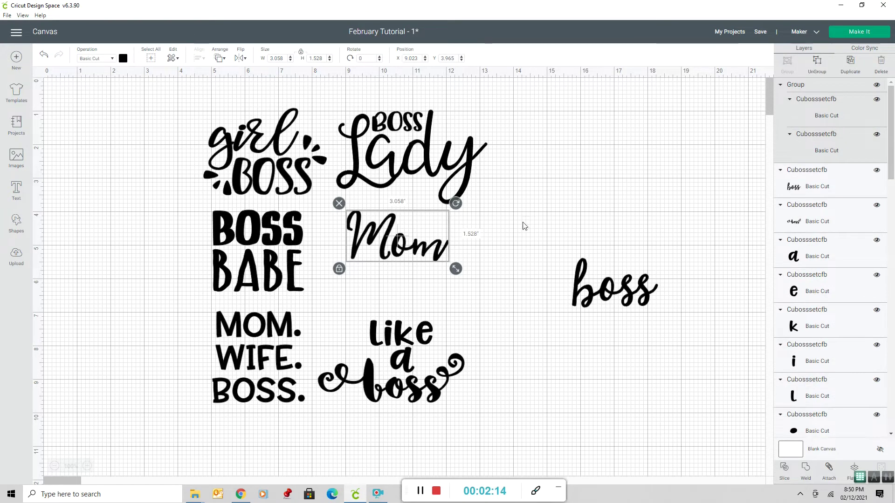
pyautogui.moveTo(397, 237); pyautogui.dragTo(645, 117)
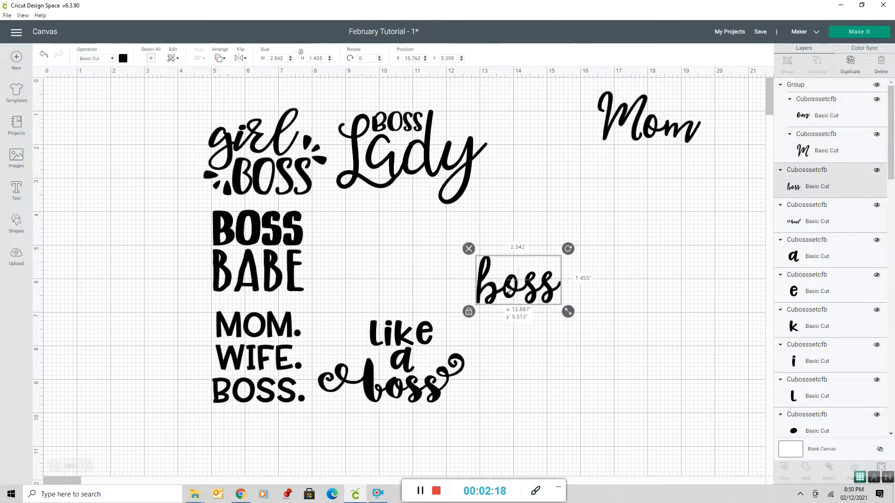
pyautogui.moveTo(517, 284); pyautogui.dragTo(387, 254)
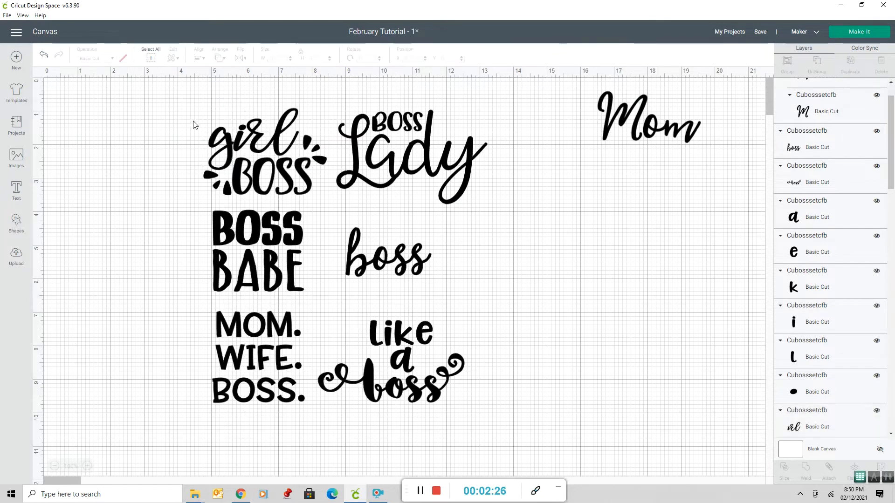
pyautogui.moveTo(199, 116)
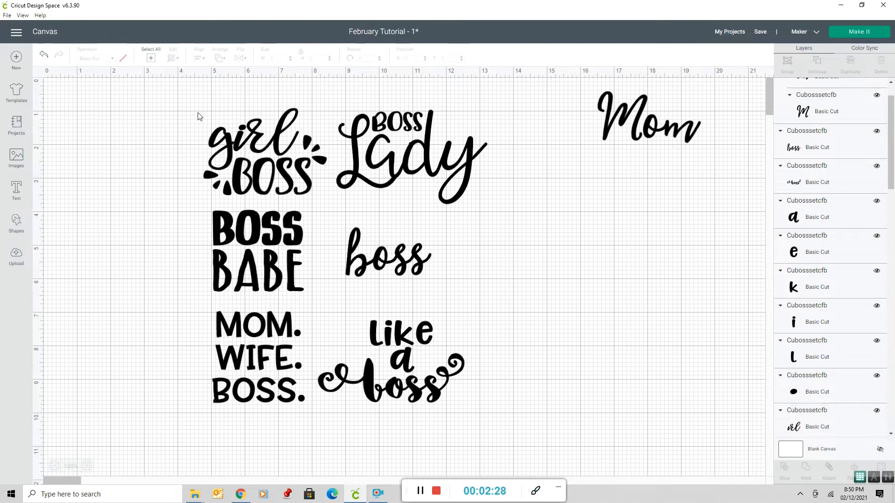
# Group the letters of girl from girl BOSS and place the word just below Mom.
pyautogui.moveTo(200, 117); pyautogui.dragTo(299, 157)
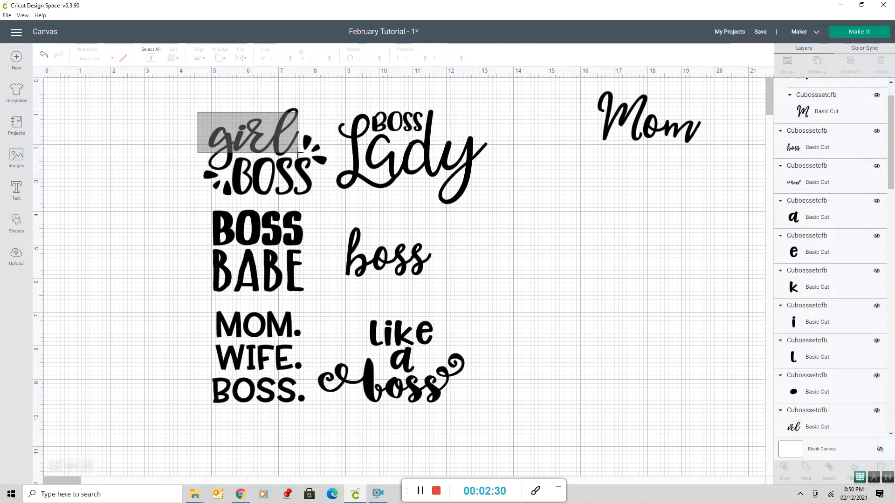
pyautogui.click(255, 136)
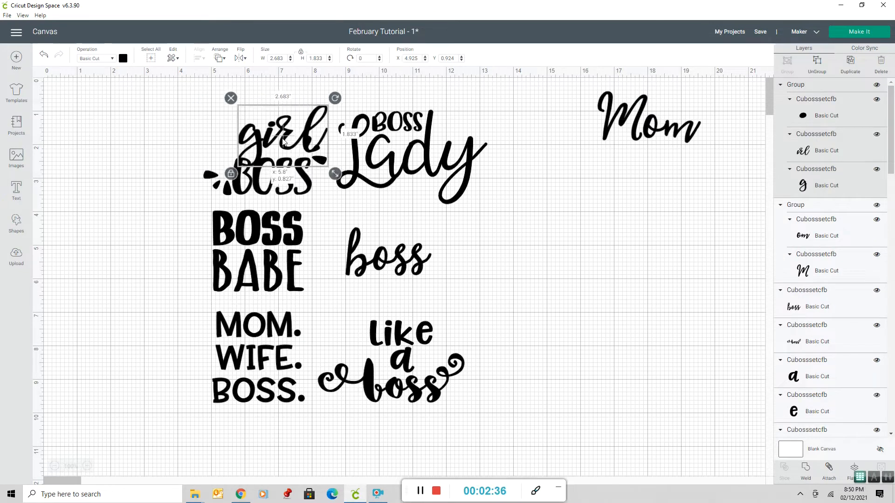
pyautogui.moveTo(280, 137); pyautogui.dragTo(657, 187)
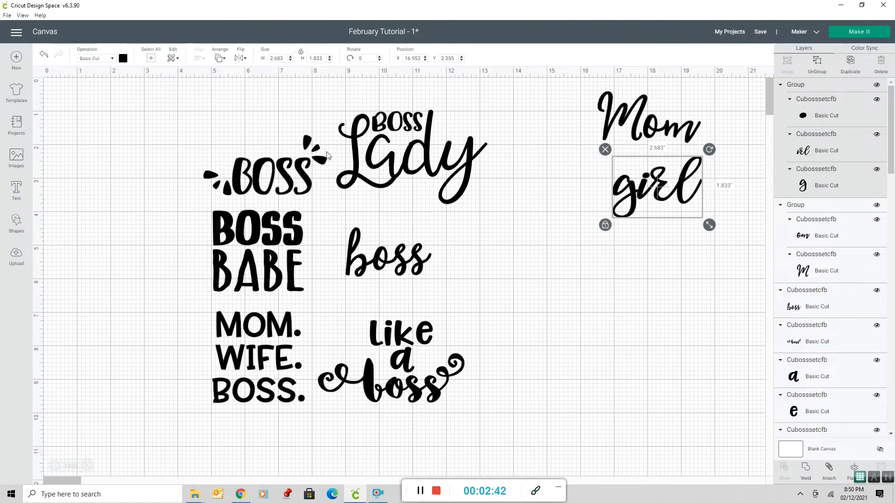
pyautogui.moveTo(297, 123)
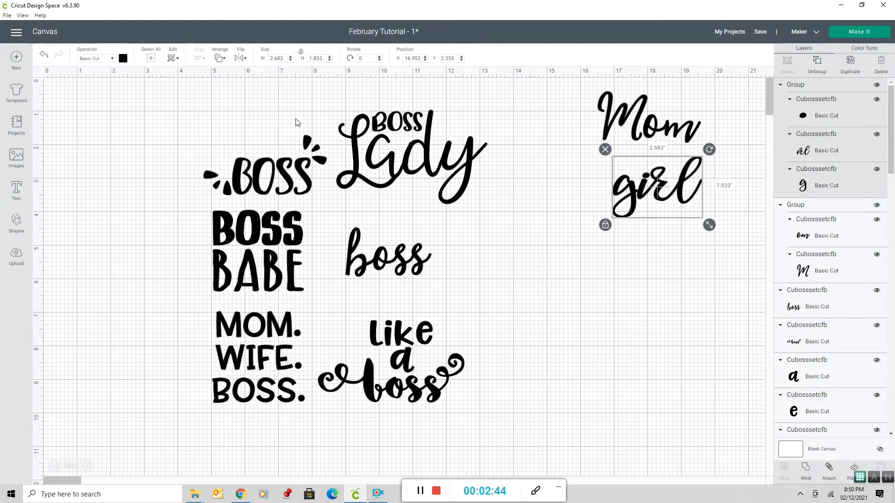
pyautogui.moveTo(298, 136)
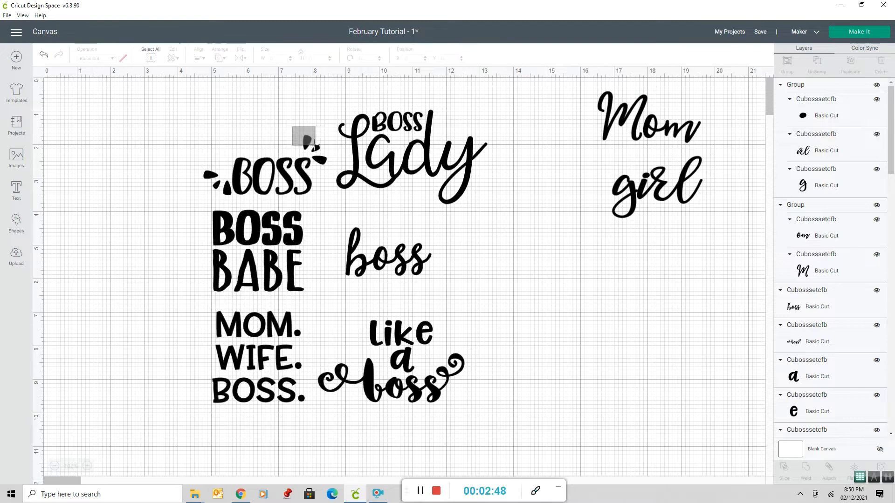
# Select only the BOSS word and move it away from its splash marks.
pyautogui.scroll(-3)
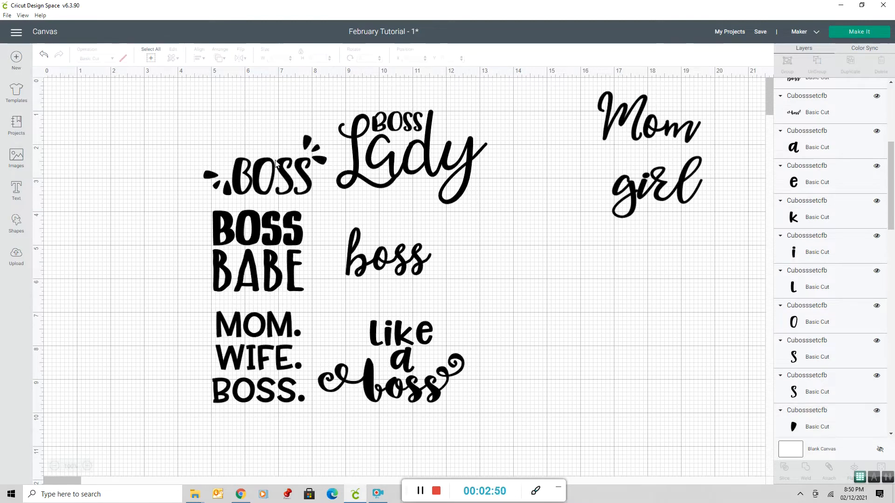
pyautogui.click(266, 177)
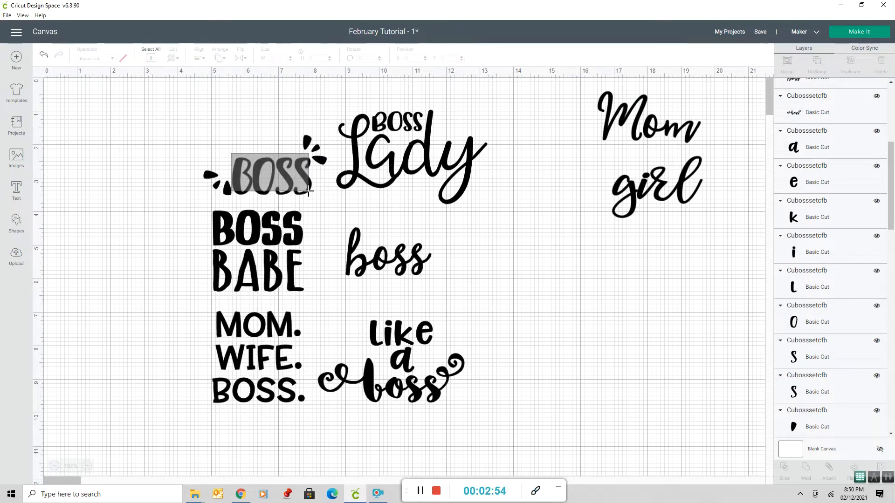
pyautogui.click(268, 175)
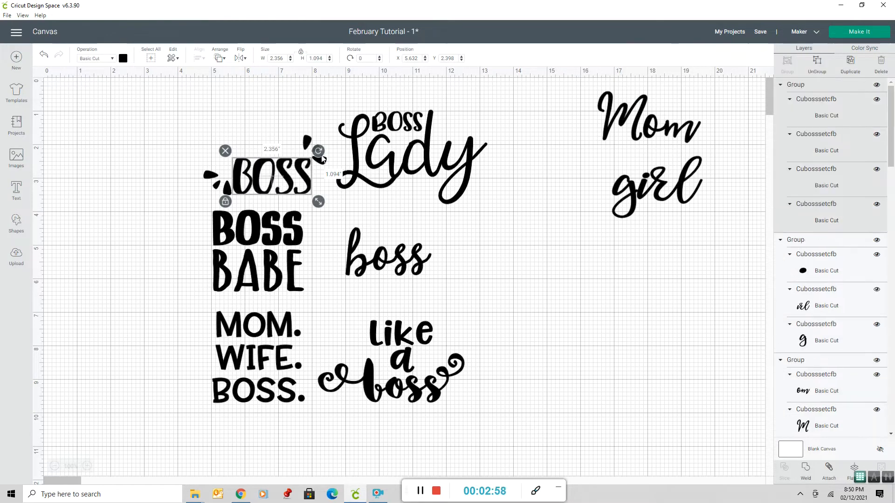
pyautogui.moveTo(271, 174); pyautogui.dragTo(83, 323)
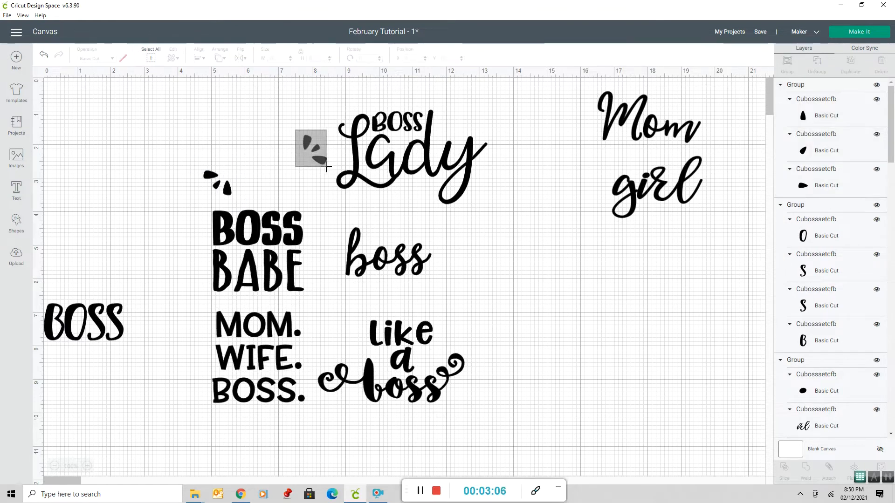
# Move the right and left splash marks over beside girl.
pyautogui.click(311, 149)
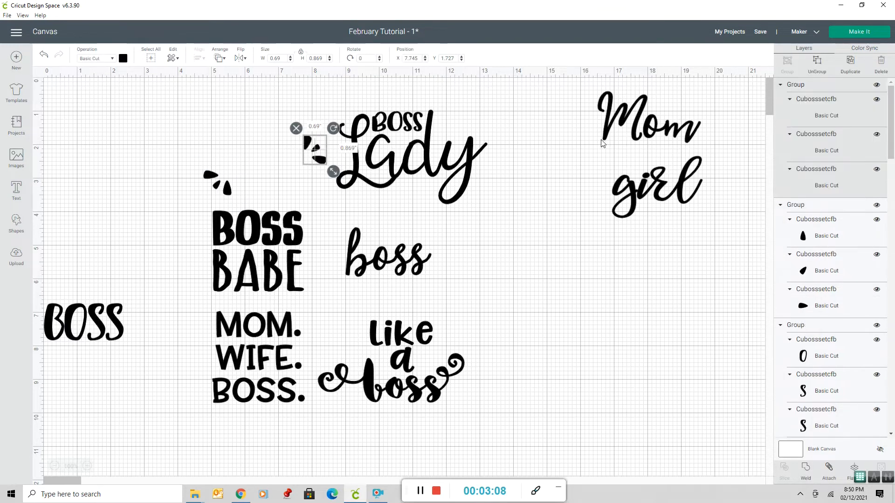
pyautogui.moveTo(315, 149); pyautogui.dragTo(628, 259)
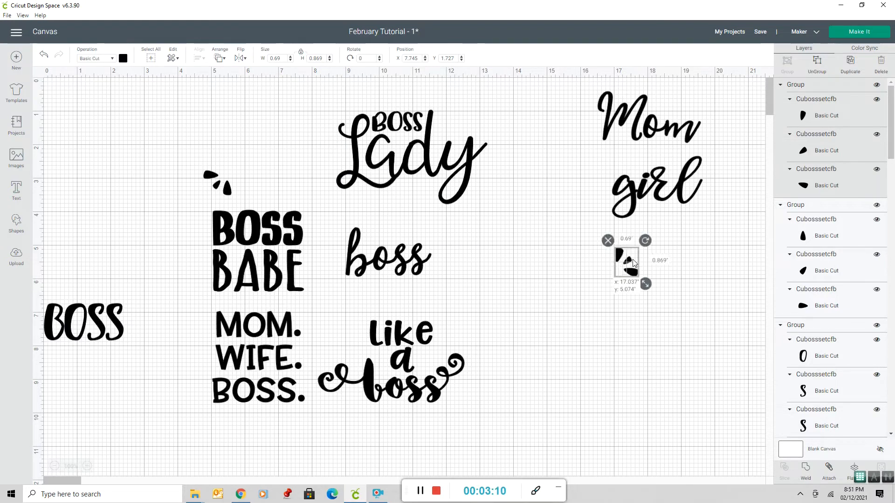
pyautogui.moveTo(626, 262); pyautogui.dragTo(234, 190)
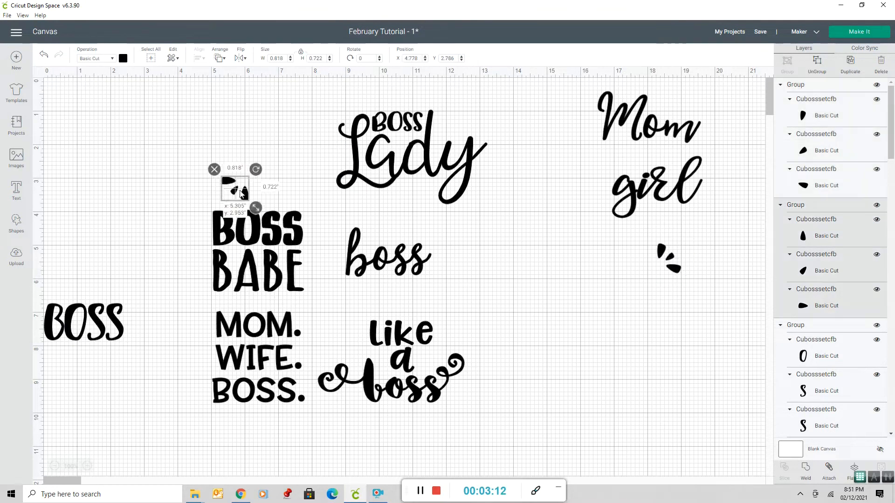
pyautogui.moveTo(234, 189); pyautogui.dragTo(628, 251)
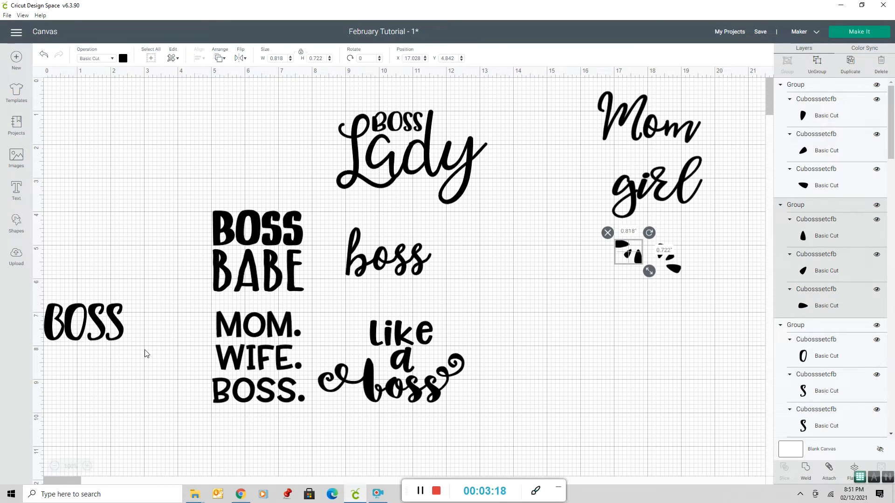
# Return the BOSS word above BOSS BABE and gather the boss designs together.
pyautogui.moveTo(83, 321); pyautogui.dragTo(237, 139)
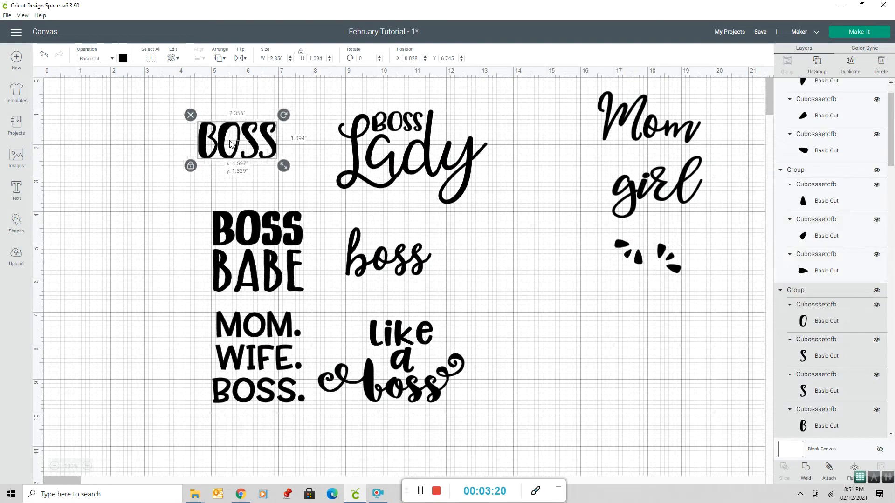
pyautogui.moveTo(237, 142); pyautogui.dragTo(265, 166)
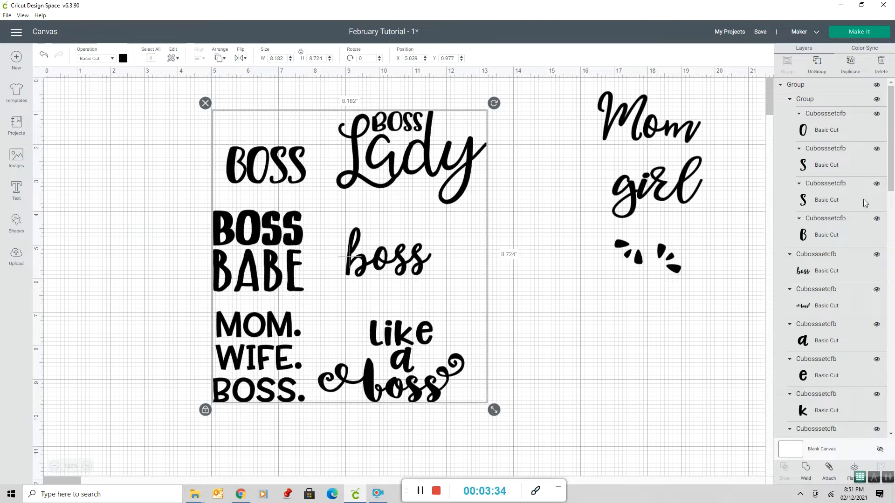
pyautogui.moveTo(715, 119)
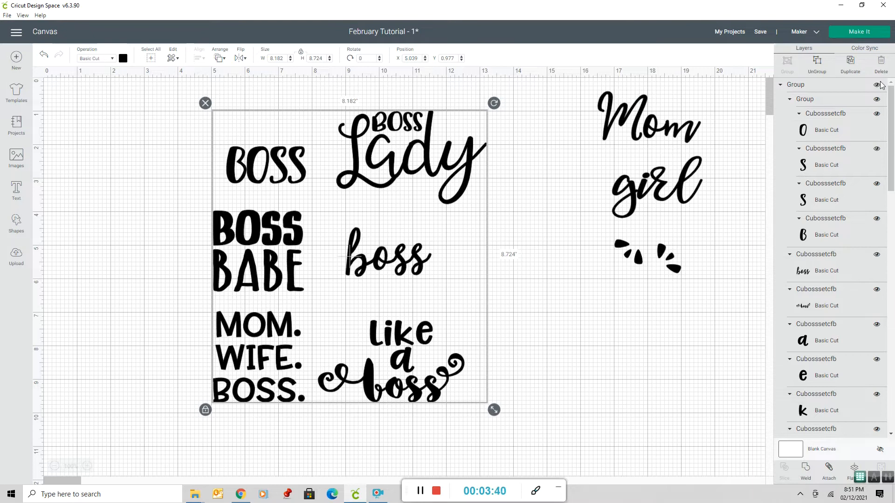
pyautogui.moveTo(846, 224)
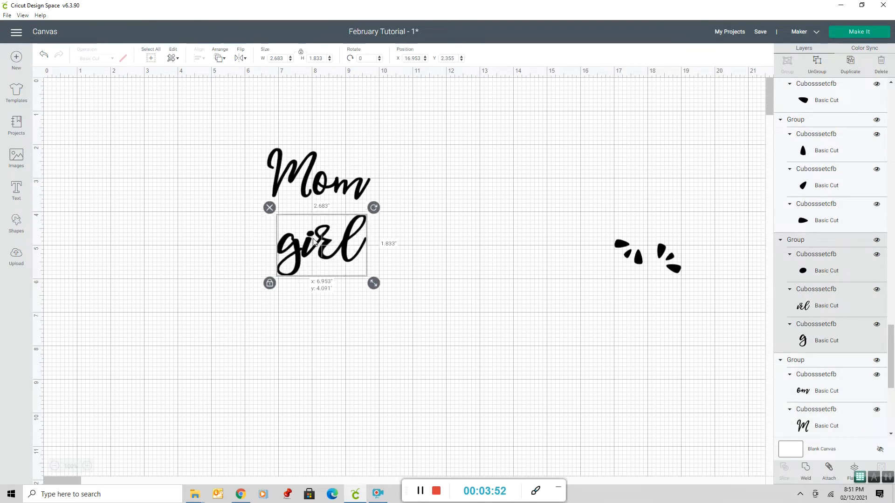
# Place girl above and left of Mom with one splash set tilted at girl's left side.
pyautogui.moveTo(321, 246); pyautogui.dragTo(230, 123)
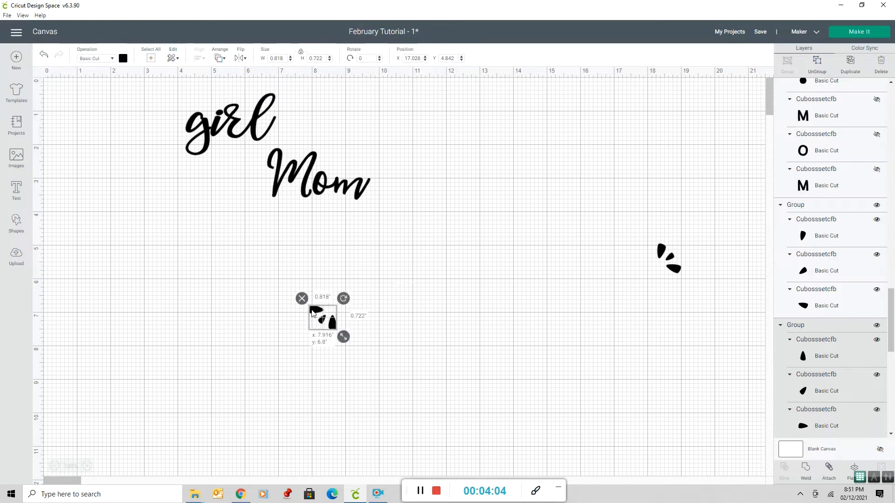
pyautogui.moveTo(322, 319); pyautogui.dragTo(165, 108)
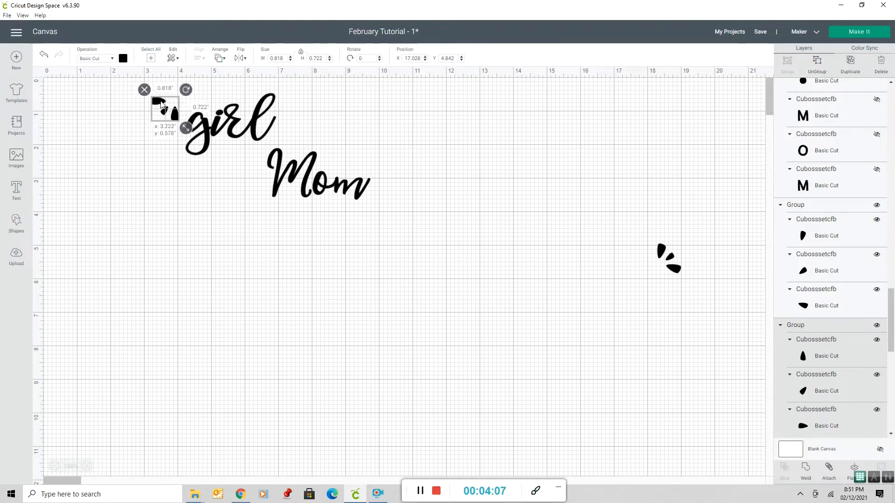
pyautogui.moveTo(165, 111); pyautogui.dragTo(159, 102)
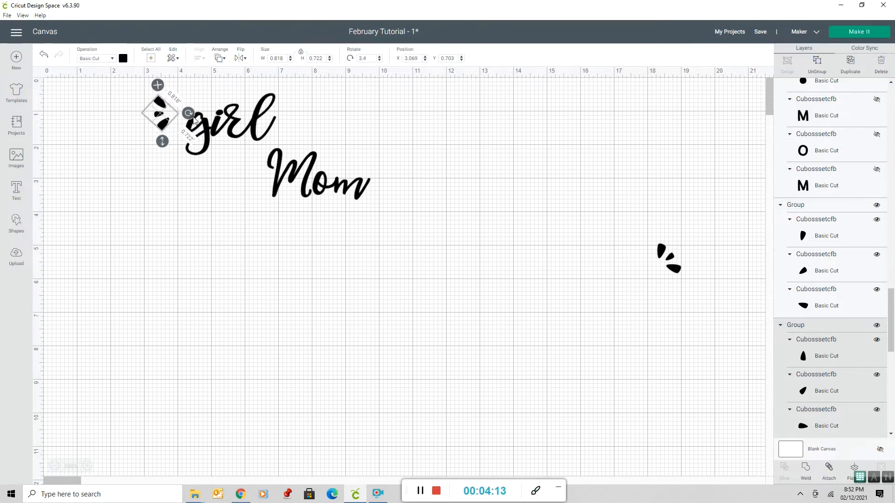
pyautogui.moveTo(188, 112); pyautogui.dragTo(203, 114)
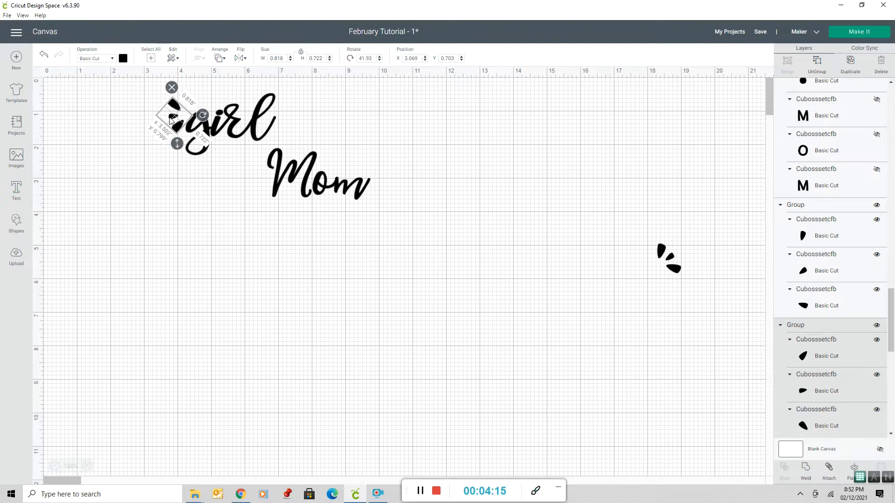
pyautogui.moveTo(174, 117); pyautogui.dragTo(168, 112)
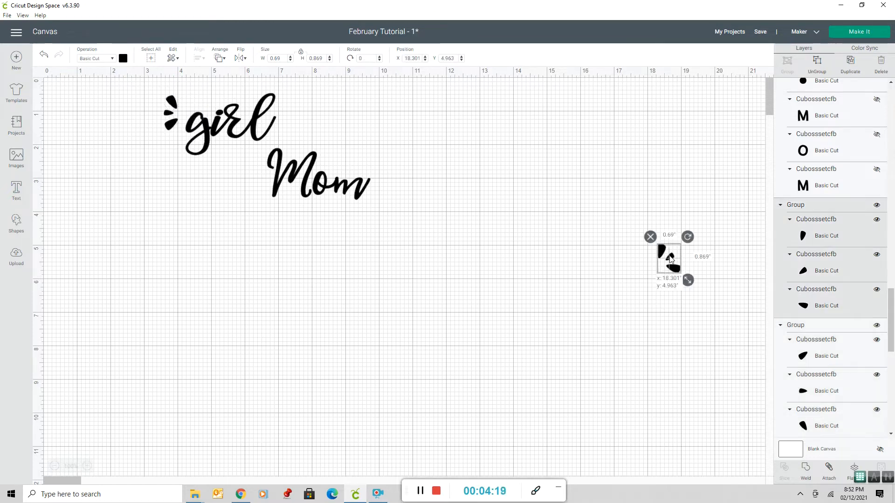
# Bring the other splash marks to girl's right side and tilt them toward the word.
pyautogui.moveTo(669, 258); pyautogui.dragTo(637, 242)
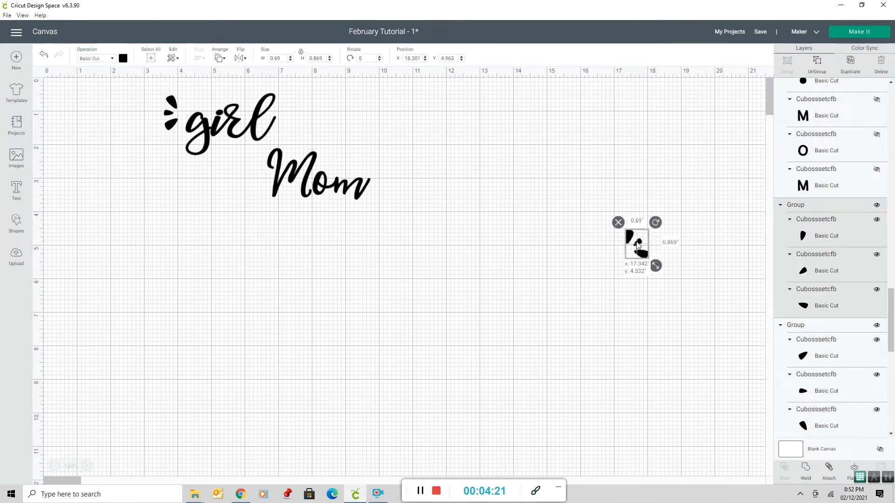
pyautogui.moveTo(636, 243); pyautogui.dragTo(295, 112)
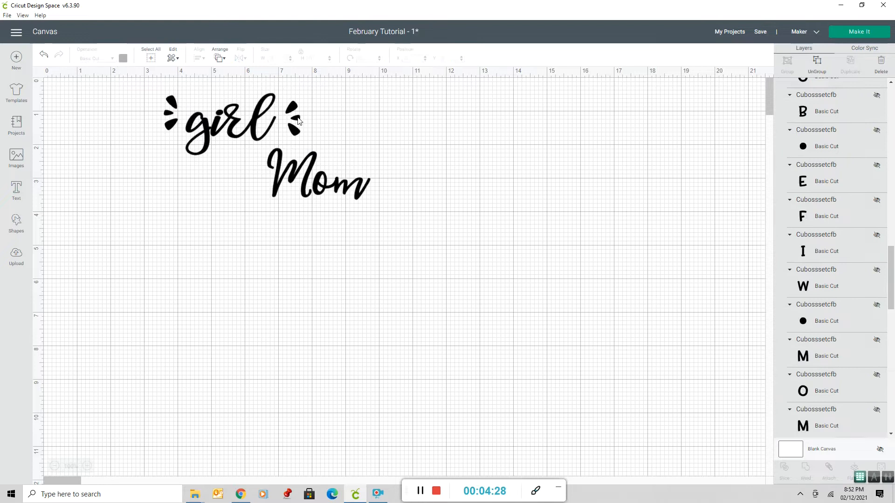
pyautogui.moveTo(168, 108)
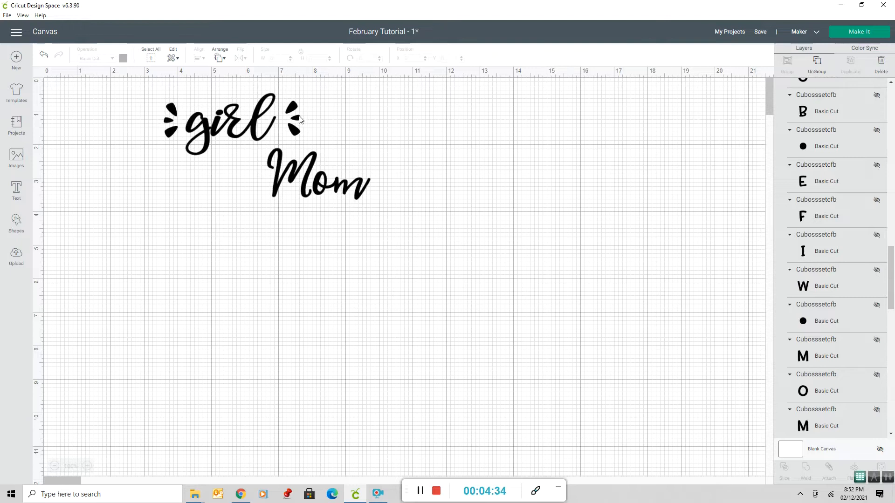
pyautogui.click(293, 125)
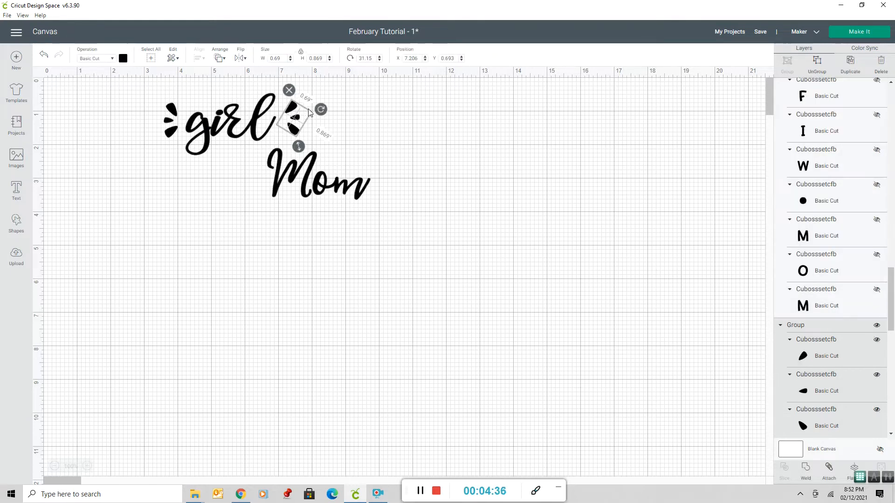
pyautogui.moveTo(320, 111)
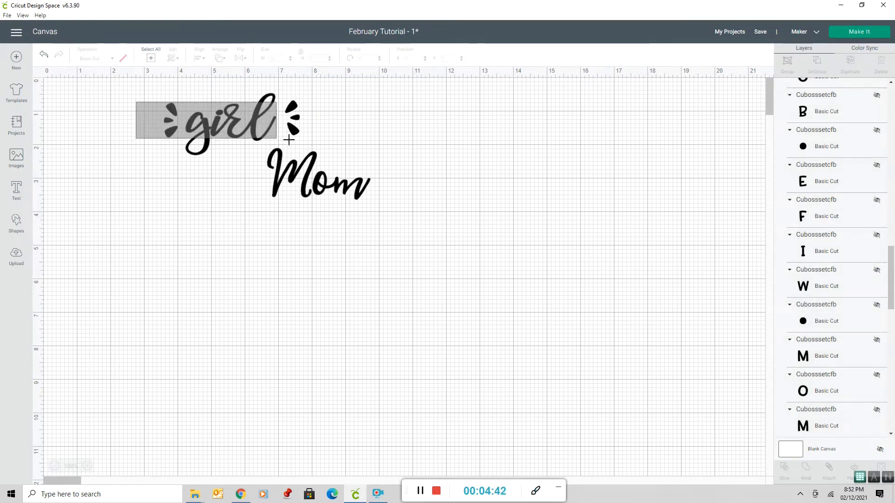
# Move girl with its splashes left and tuck Mom closely beneath it, then deselect.
pyautogui.click(223, 122)
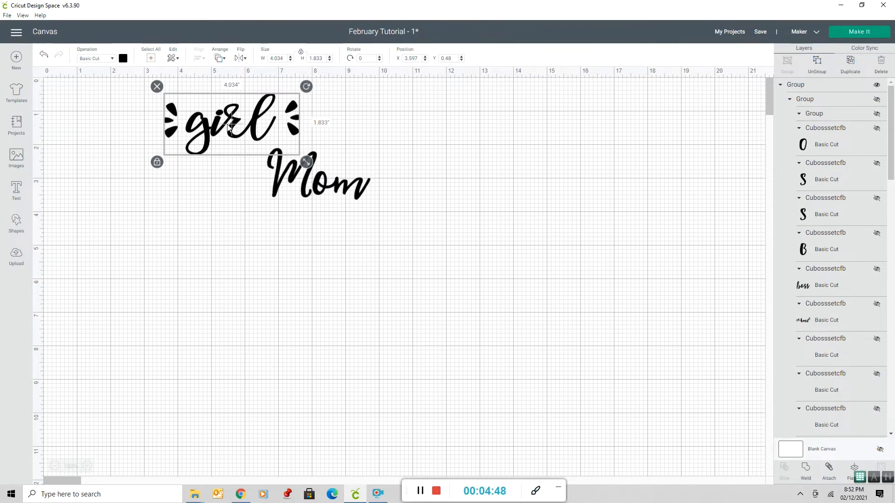
pyautogui.moveTo(229, 129); pyautogui.dragTo(199, 135)
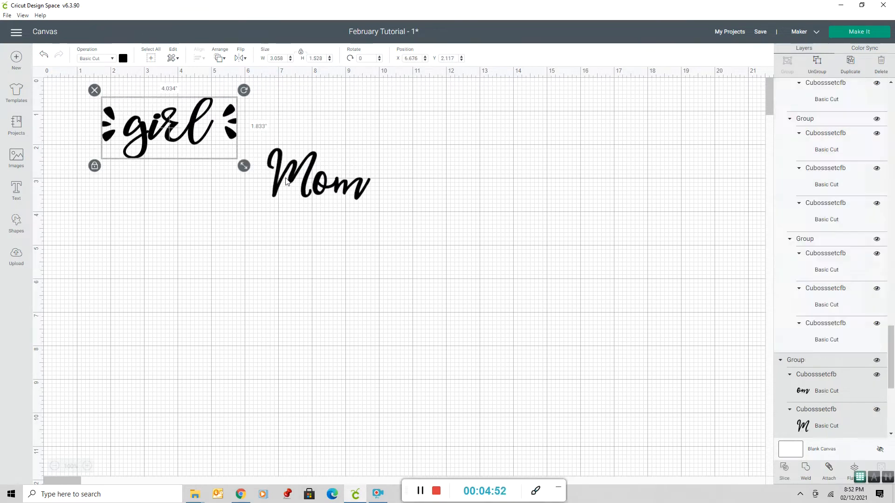
pyautogui.moveTo(317, 175); pyautogui.dragTo(180, 188)
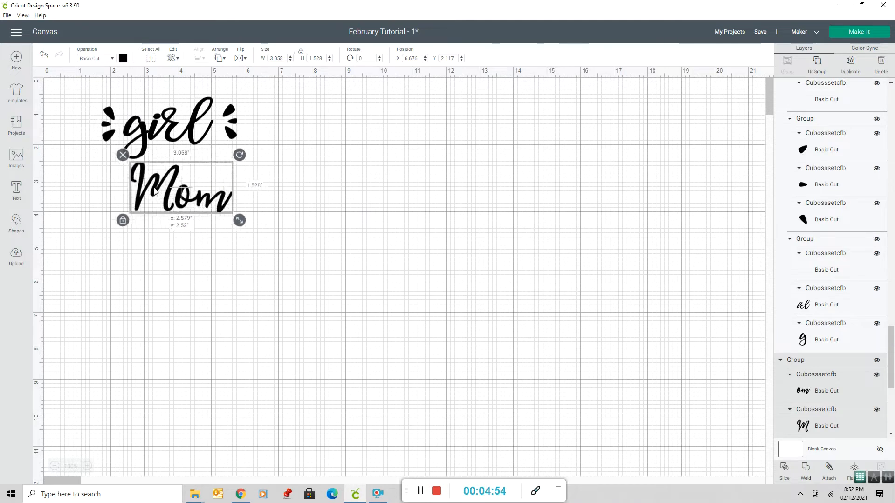
pyautogui.moveTo(180, 189); pyautogui.dragTo(203, 174)
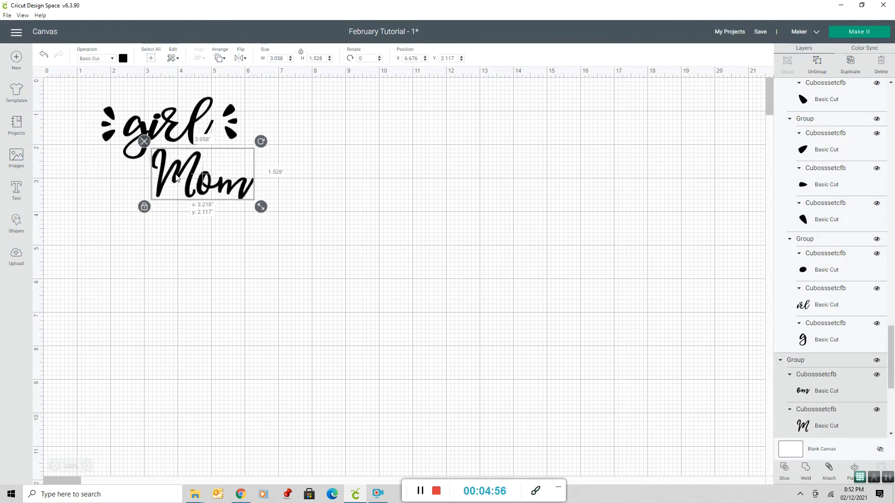
pyautogui.click(515, 200)
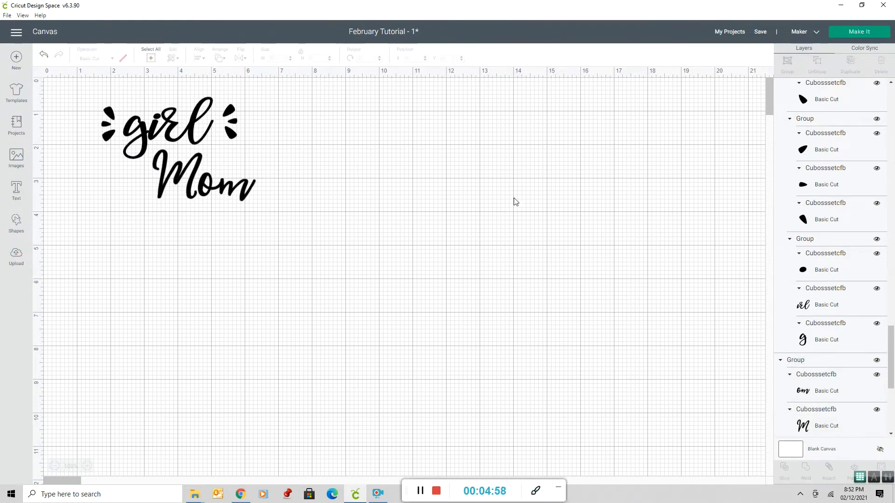
pyautogui.moveTo(113, 148)
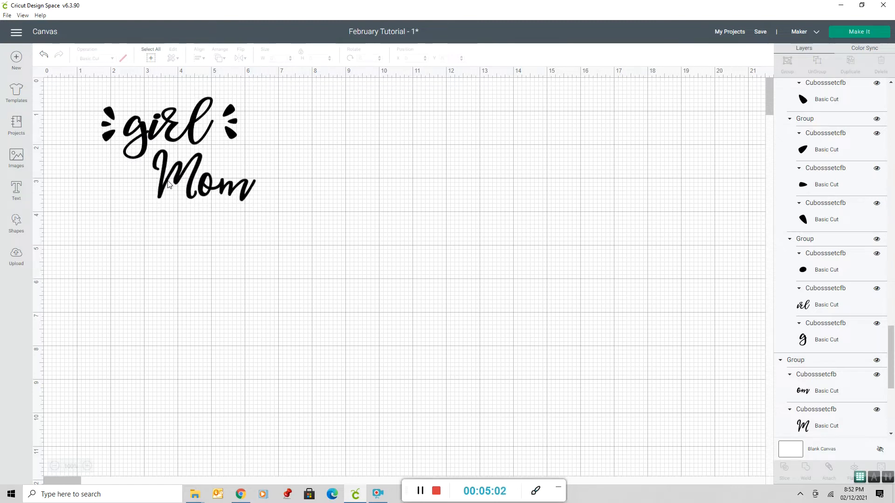
pyautogui.moveTo(224, 264)
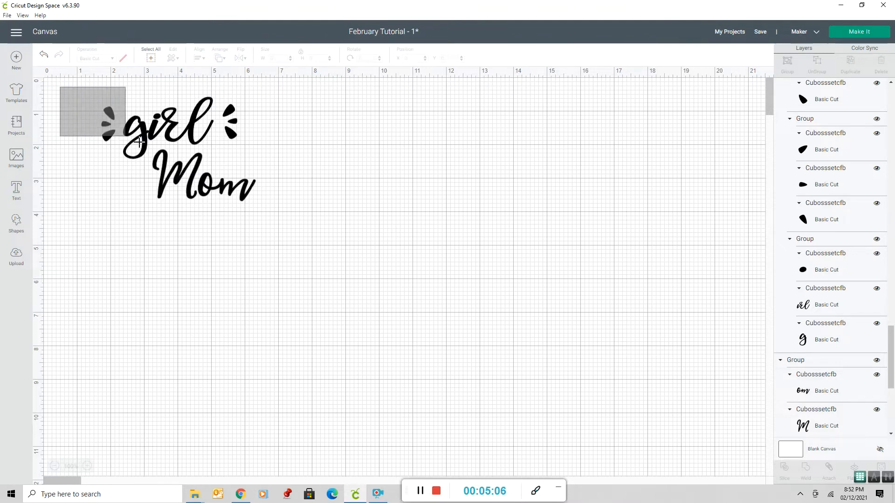
# Scale the girl Mom design up and shift it toward the left of the canvas.
pyautogui.click(139, 140)
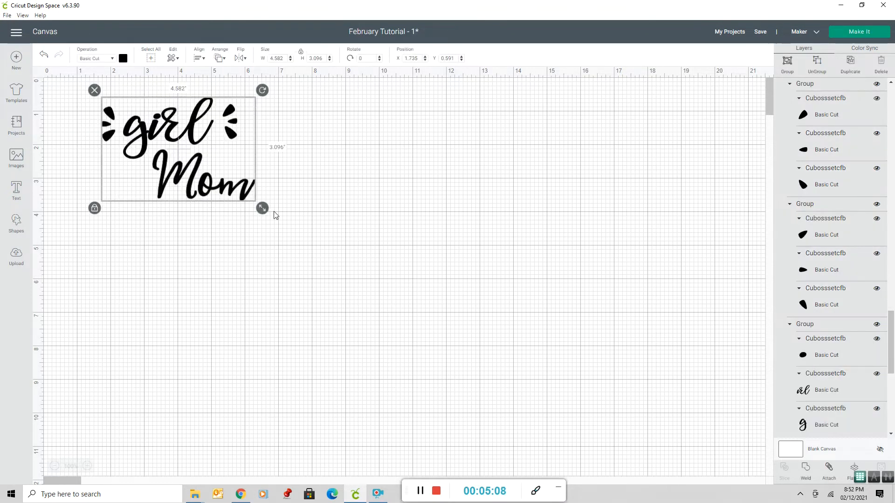
pyautogui.moveTo(788, 65)
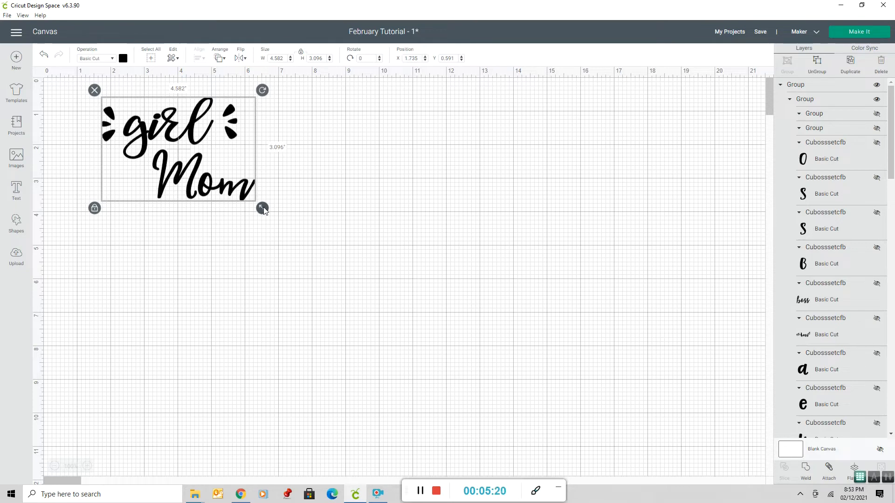
pyautogui.moveTo(92, 197)
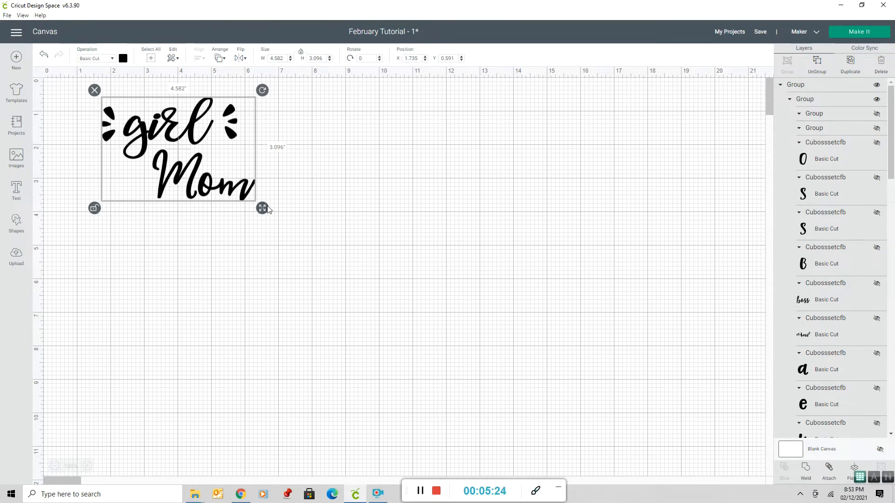
pyautogui.moveTo(260, 216)
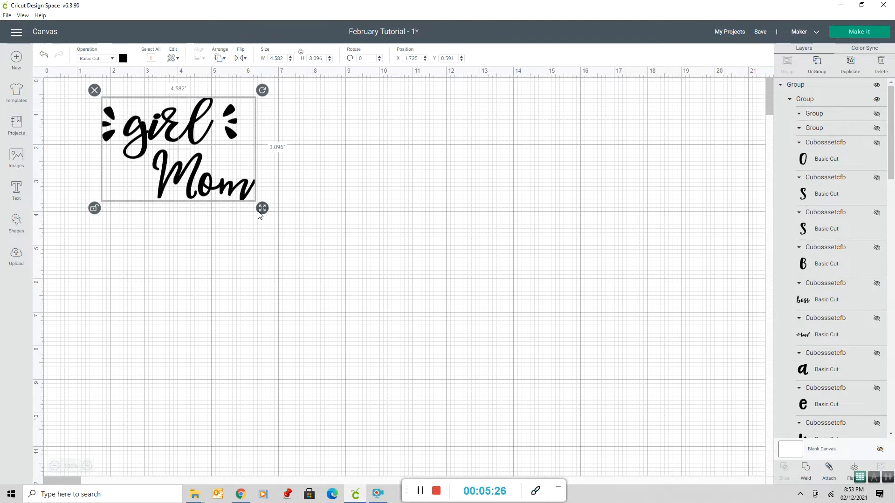
pyautogui.moveTo(265, 209)
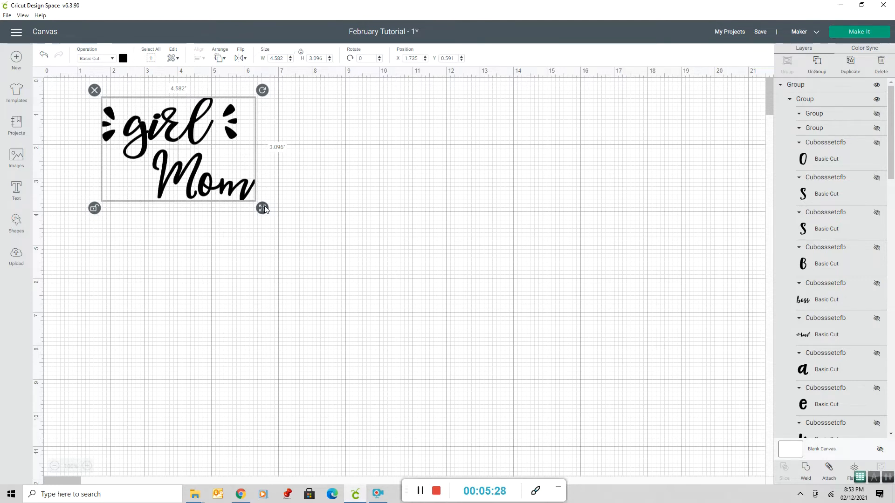
pyautogui.moveTo(94, 209)
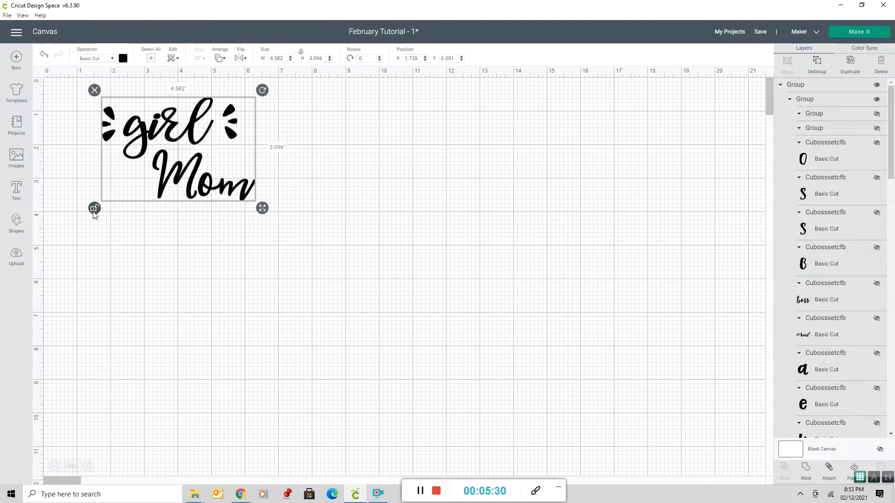
pyautogui.moveTo(262, 208)
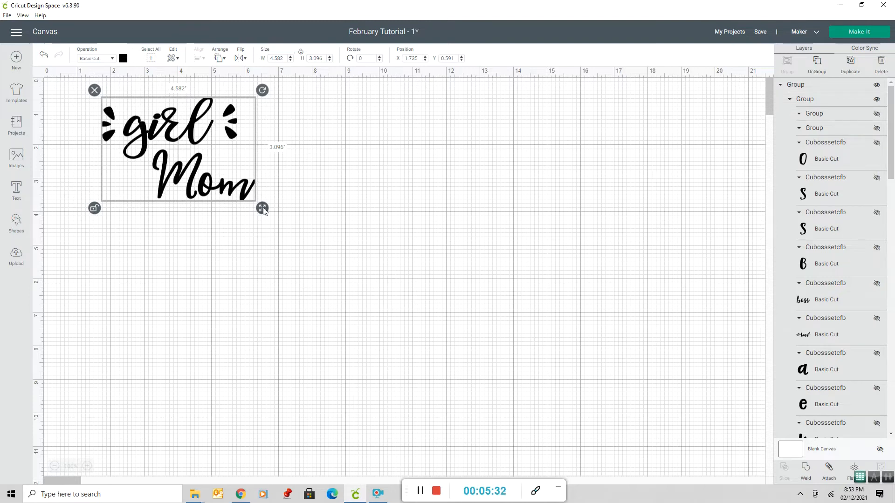
pyautogui.moveTo(262, 207); pyautogui.dragTo(397, 340)
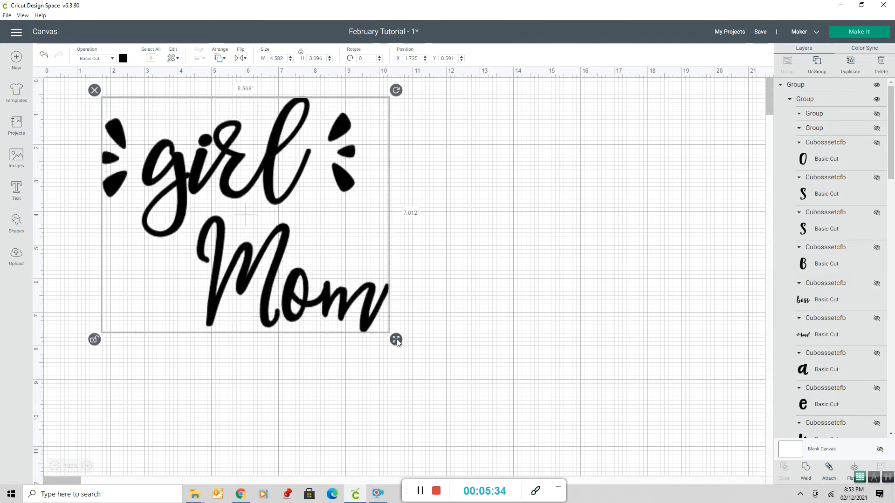
pyautogui.moveTo(396, 340); pyautogui.dragTo(425, 348)
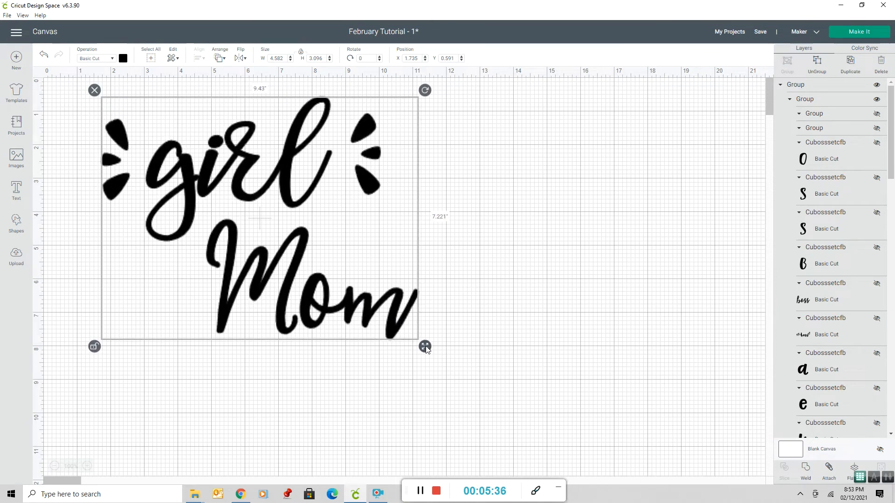
pyautogui.moveTo(425, 346); pyautogui.dragTo(424, 346)
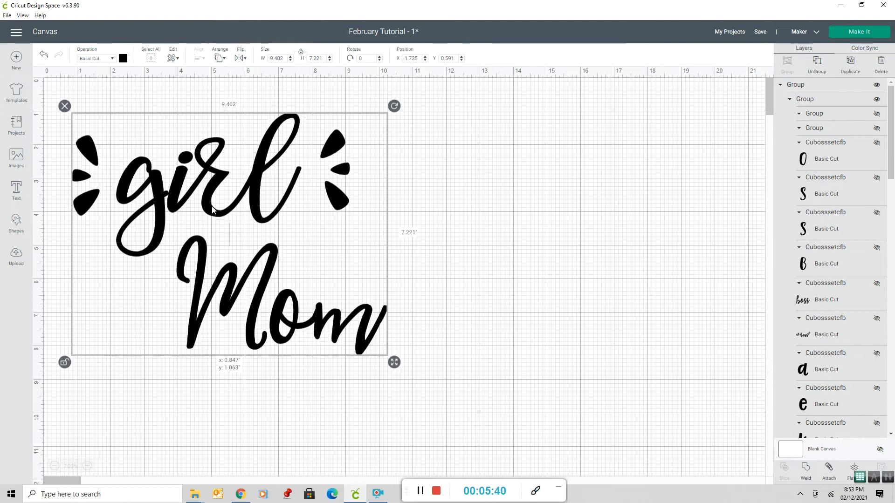
pyautogui.moveTo(229, 234); pyautogui.dragTo(226, 231)
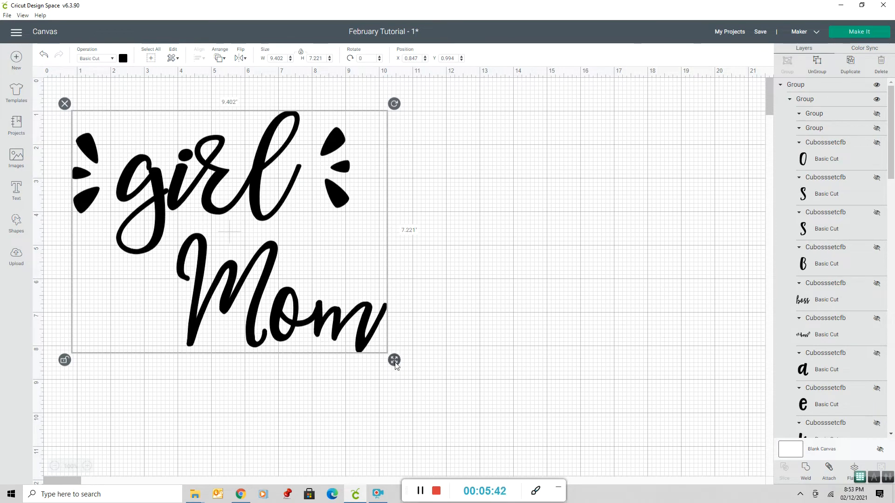
pyautogui.moveTo(394, 360); pyautogui.dragTo(404, 403)
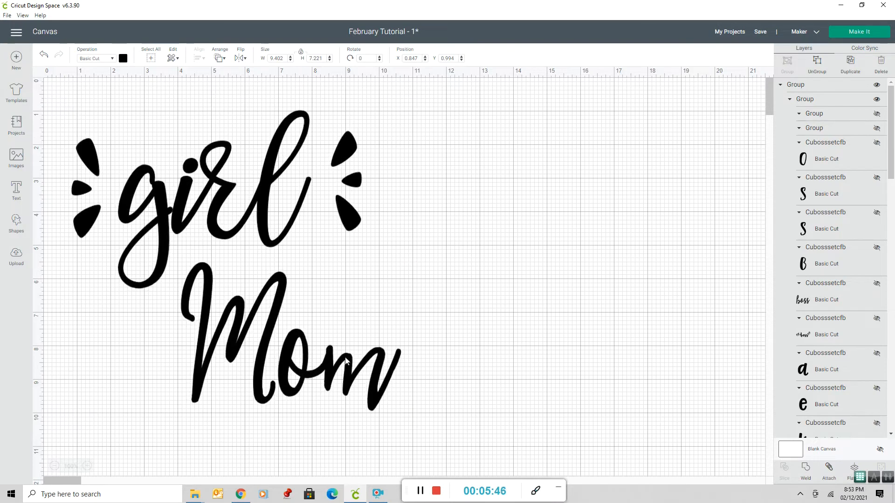
# Move the design into the top-left corner and enlarge it to about 10.3 by 9.55 inches.
pyautogui.click(218, 260)
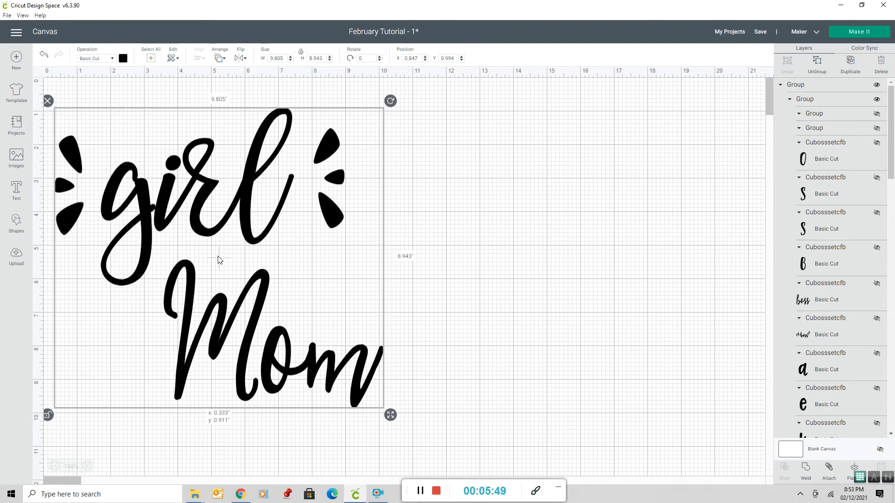
pyautogui.moveTo(220, 260); pyautogui.dragTo(227, 254)
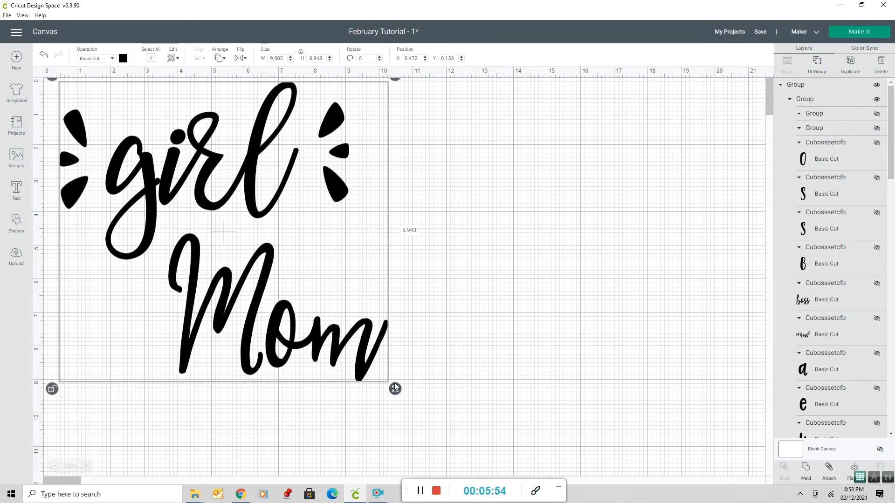
pyautogui.moveTo(394, 389); pyautogui.dragTo(412, 409)
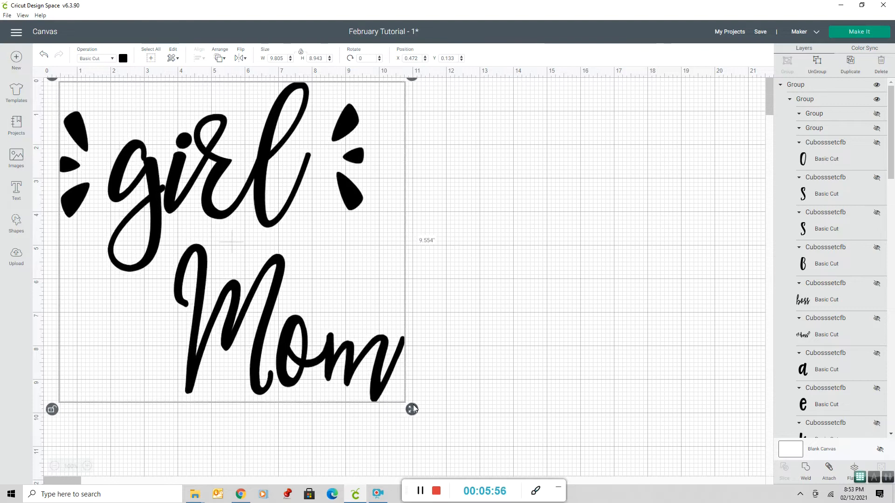
pyautogui.moveTo(412, 409); pyautogui.dragTo(412, 409)
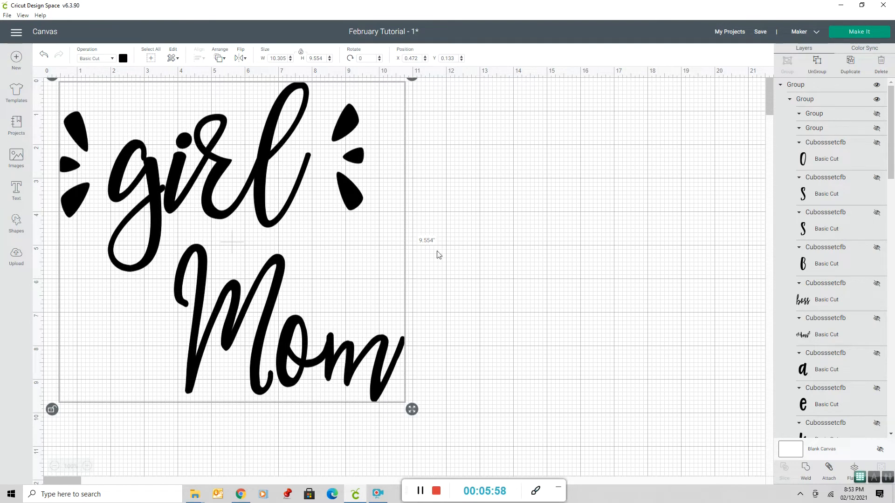
pyautogui.click(608, 244)
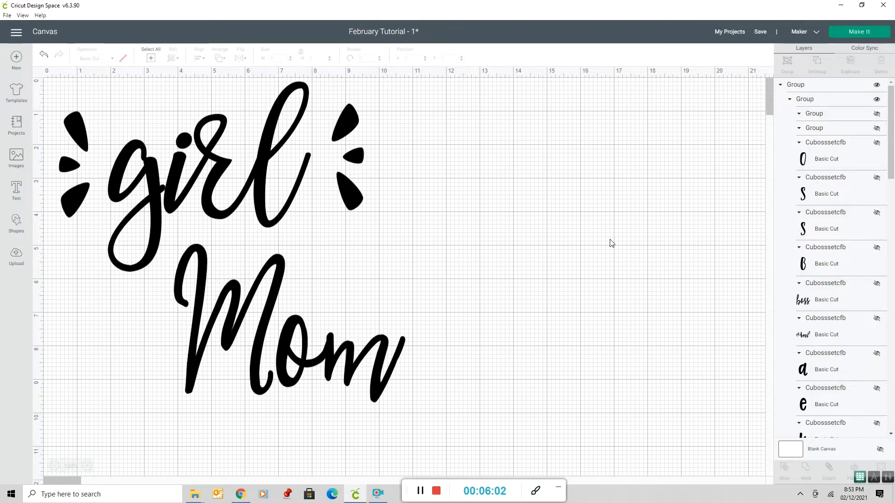
pyautogui.moveTo(141, 278)
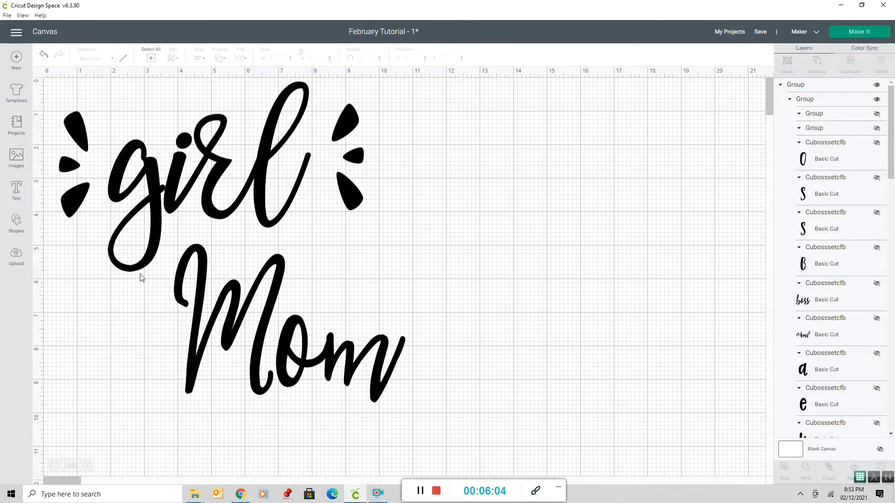
pyautogui.moveTo(181, 249)
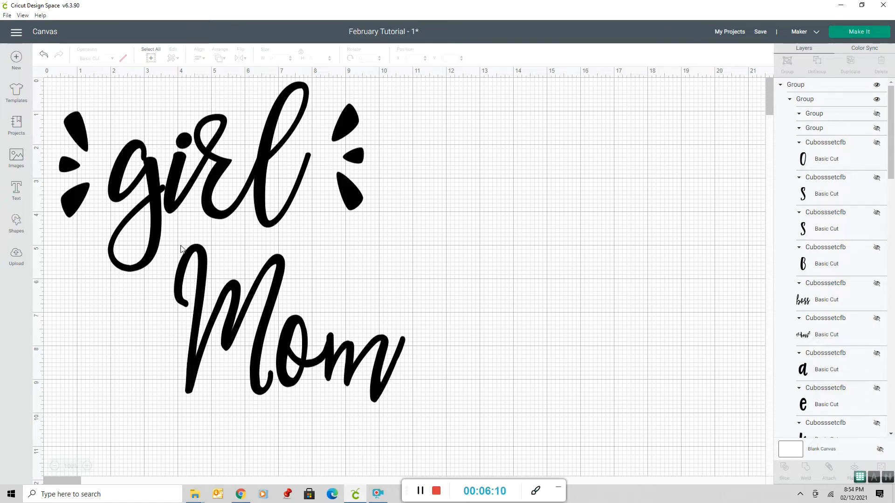
pyautogui.moveTo(265, 202)
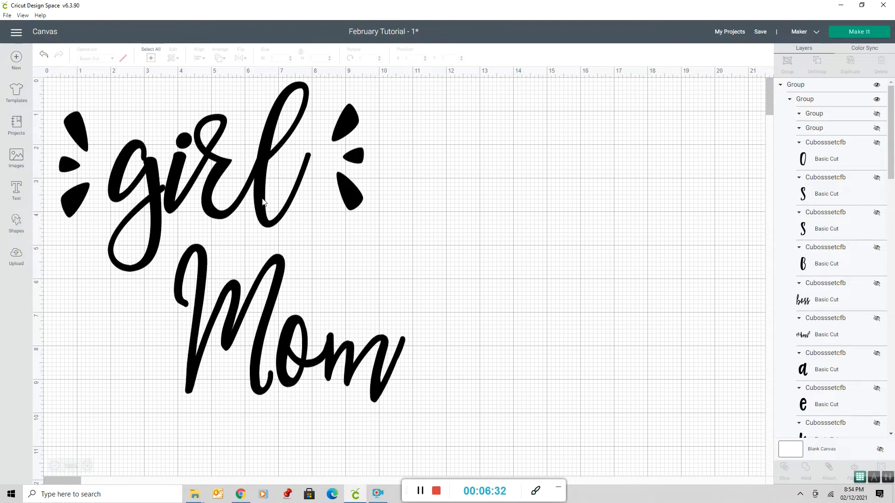
pyautogui.moveTo(92, 38)
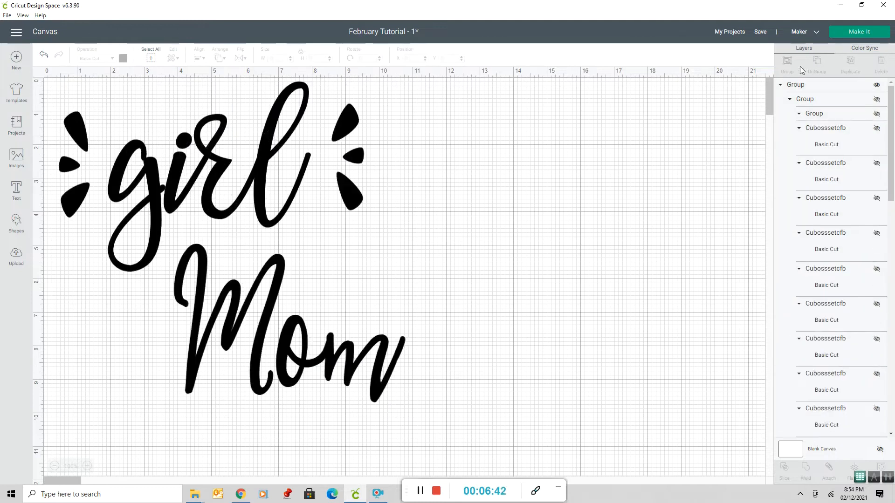
# Colour the word girl and its accent marks light pink, leaving Mom black.
pyautogui.moveTo(55, 102); pyautogui.dragTo(374, 207)
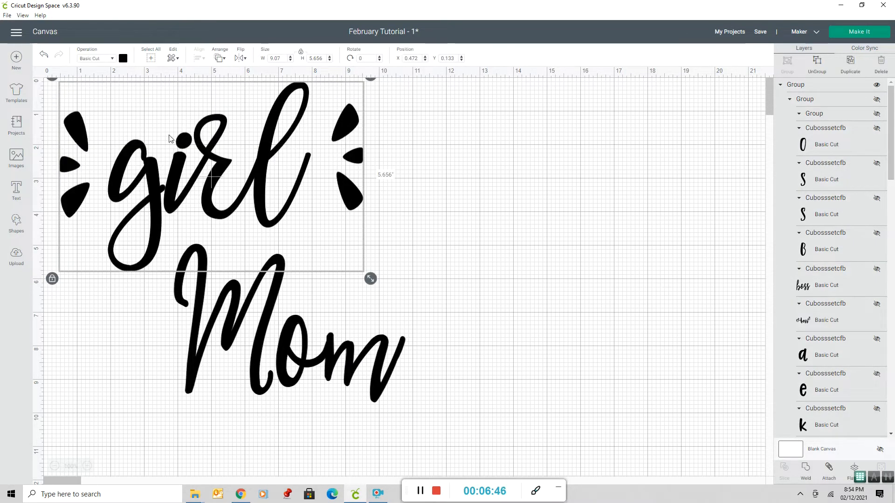
pyautogui.click(123, 58)
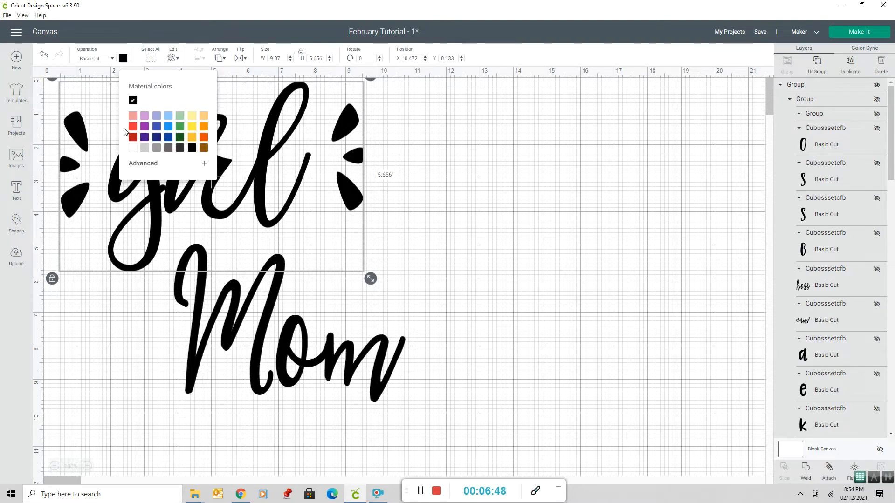
pyautogui.click(133, 126)
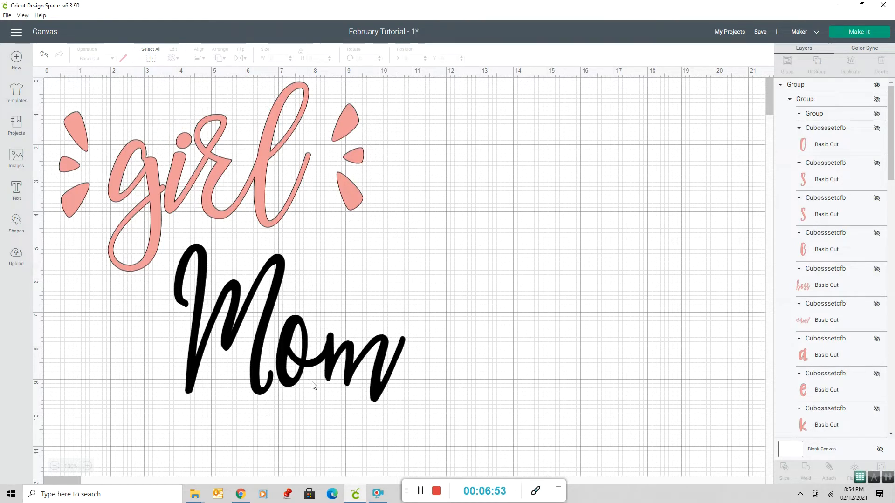
pyautogui.moveTo(51, 88)
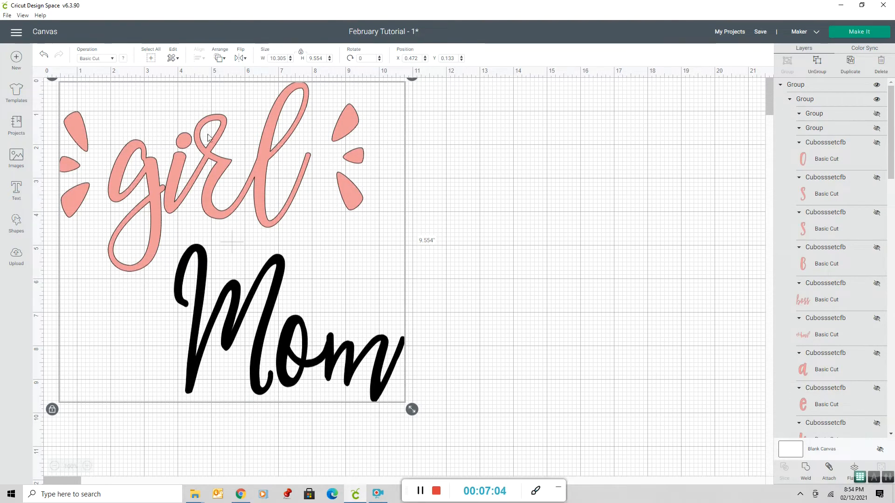
pyautogui.moveTo(238, 169)
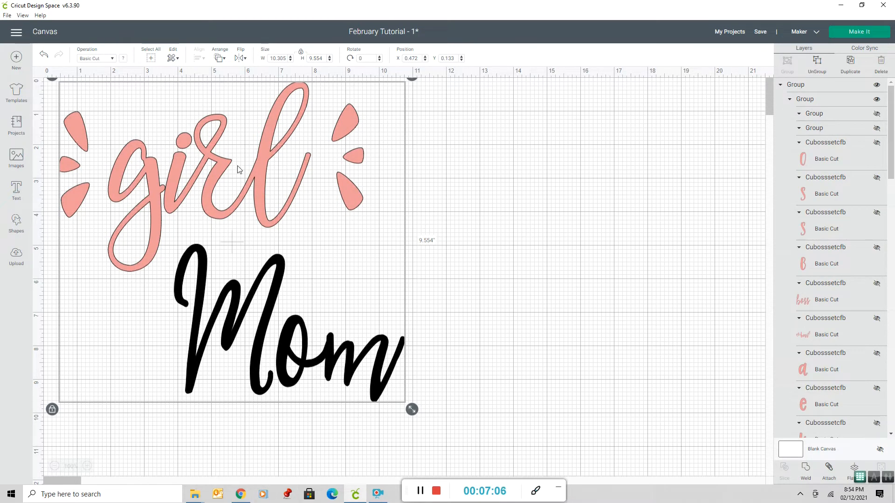
pyautogui.moveTo(317, 347)
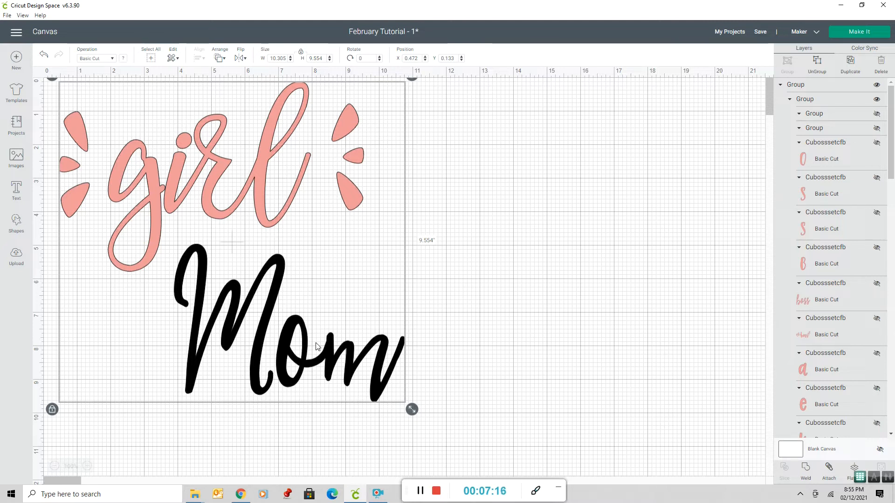
pyautogui.moveTo(362, 315)
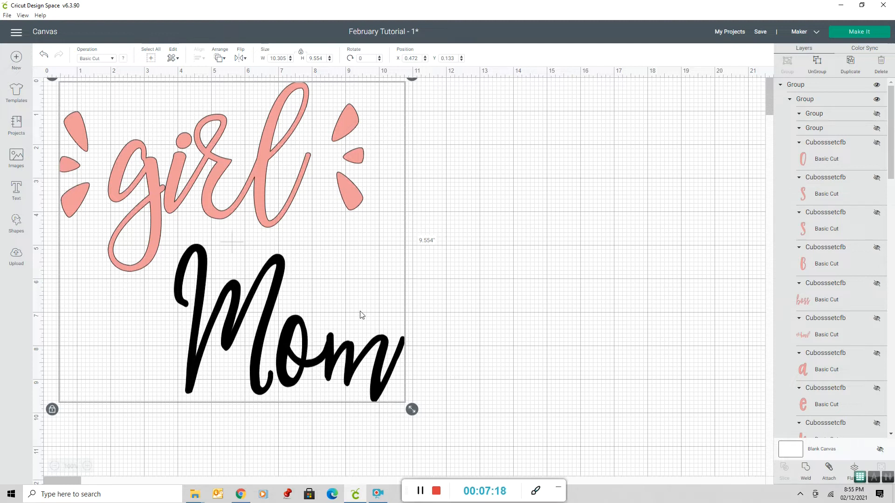
# Group the pink girl and black Mom portions into one design, checking its right-click options.
pyautogui.click(493, 292)
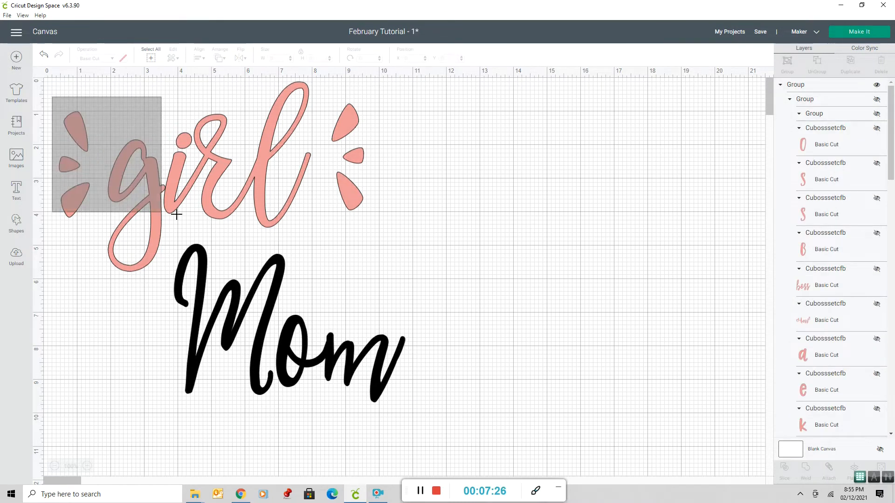
pyautogui.click(172, 173)
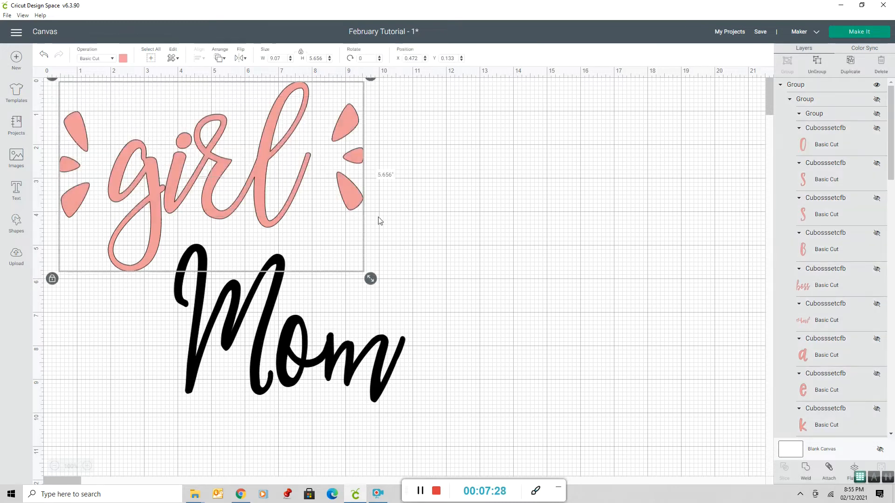
pyautogui.moveTo(743, 358)
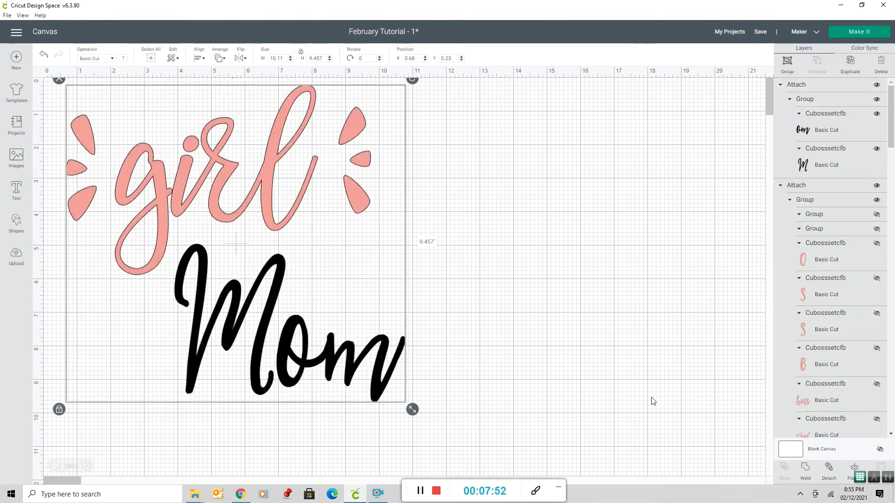
pyautogui.moveTo(786, 56)
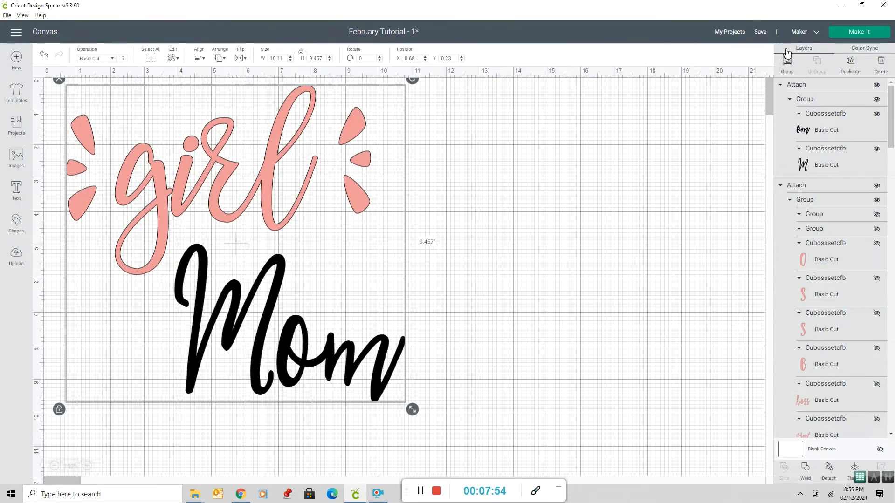
pyautogui.click(787, 63)
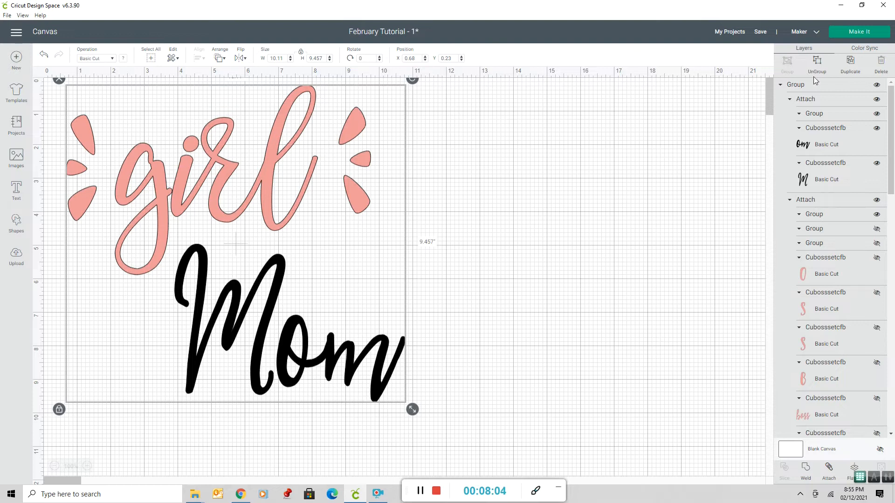
pyautogui.moveTo(64, 93)
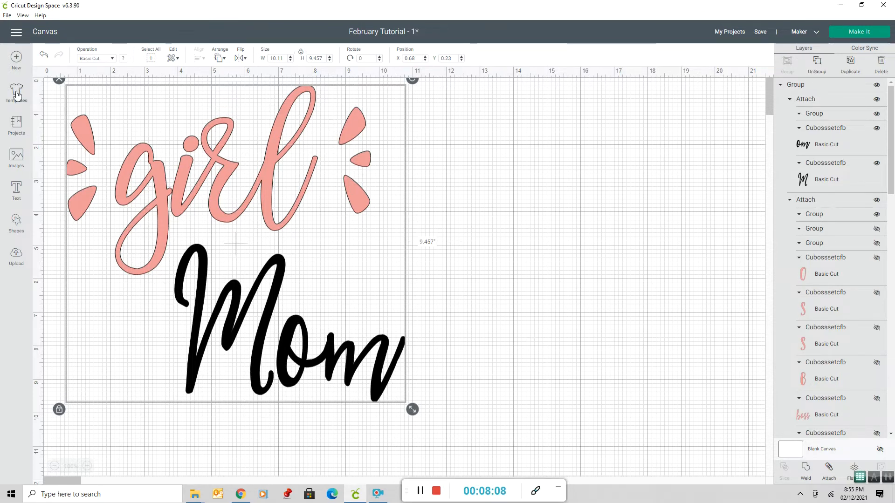
pyautogui.rightClick(228, 185)
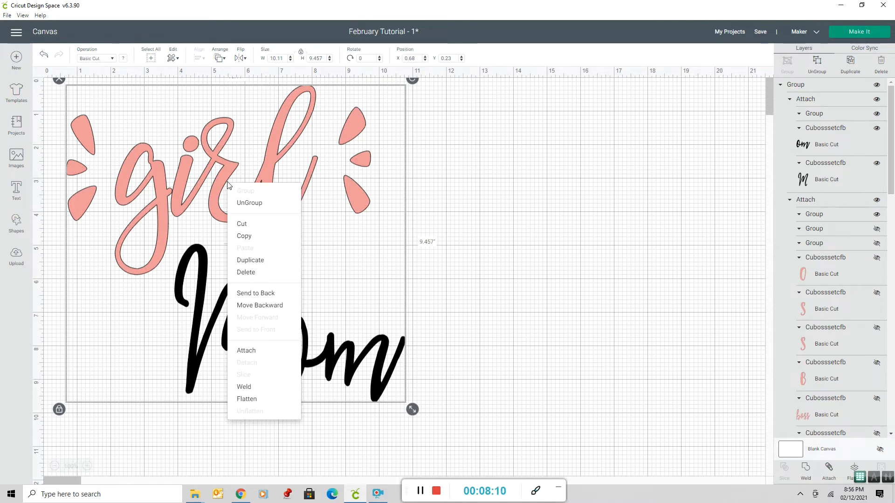
pyautogui.click(252, 263)
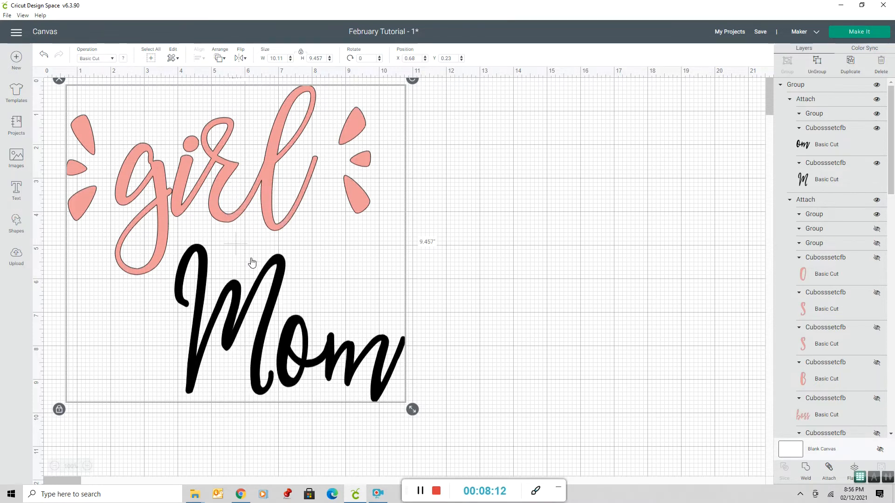
pyautogui.moveTo(266, 211)
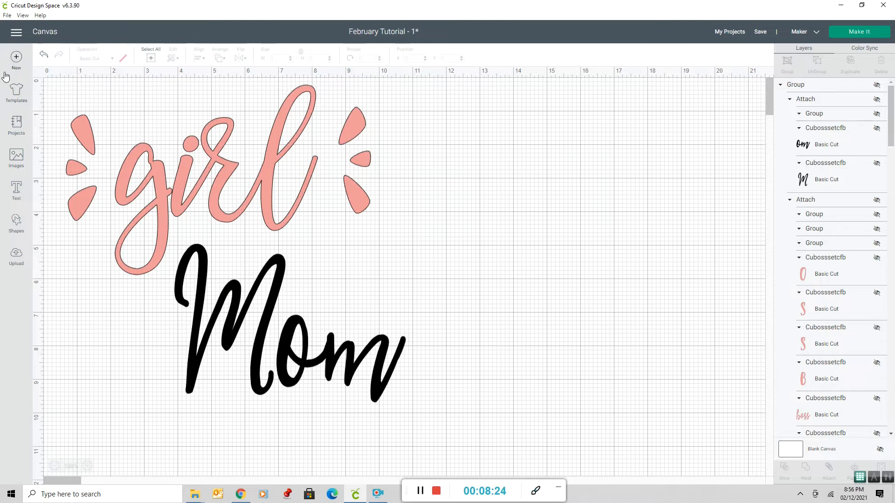
pyautogui.moveTo(429, 232)
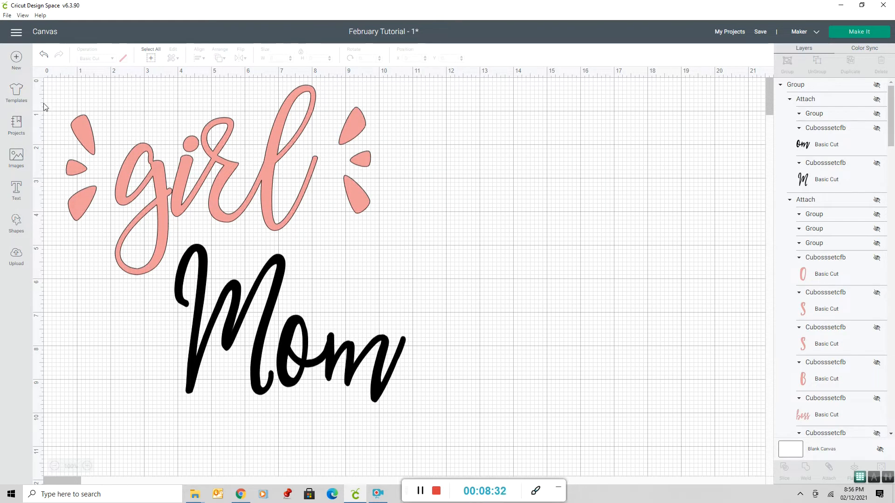
pyautogui.moveTo(16, 90)
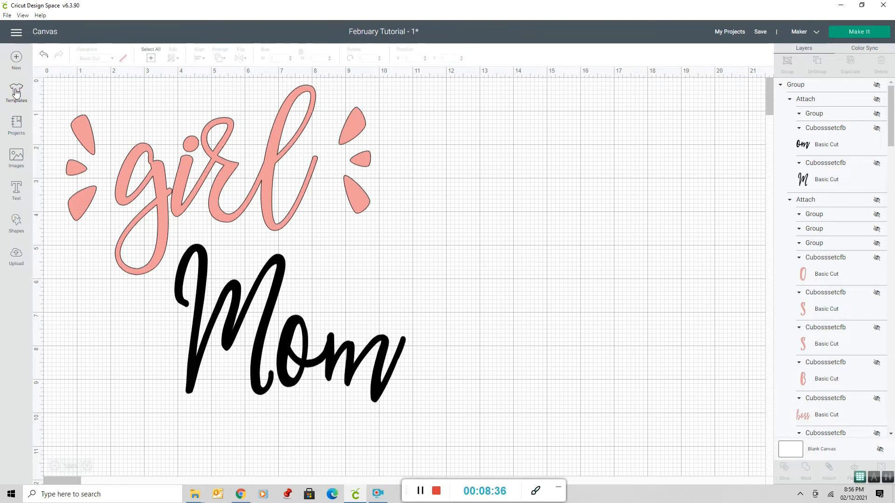
# Browse the canvas Templates gallery down to the Scoop neck t-shirts template.
pyautogui.click(16, 91)
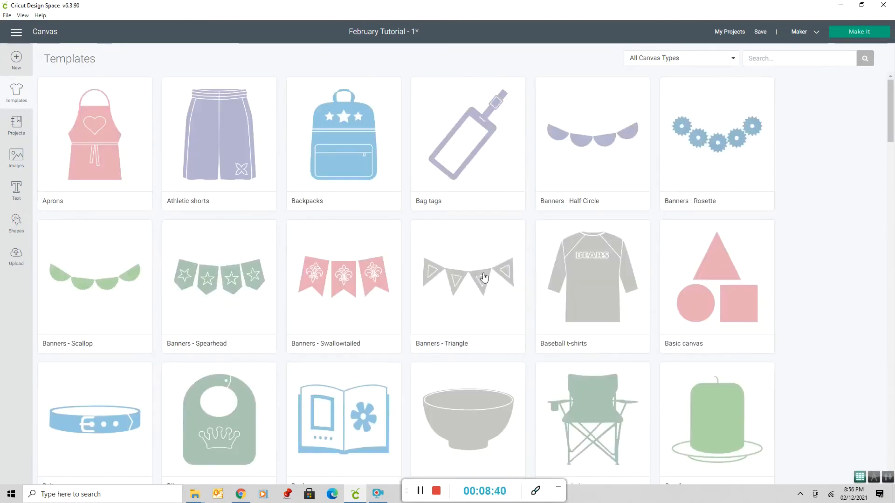
pyautogui.scroll(-3)
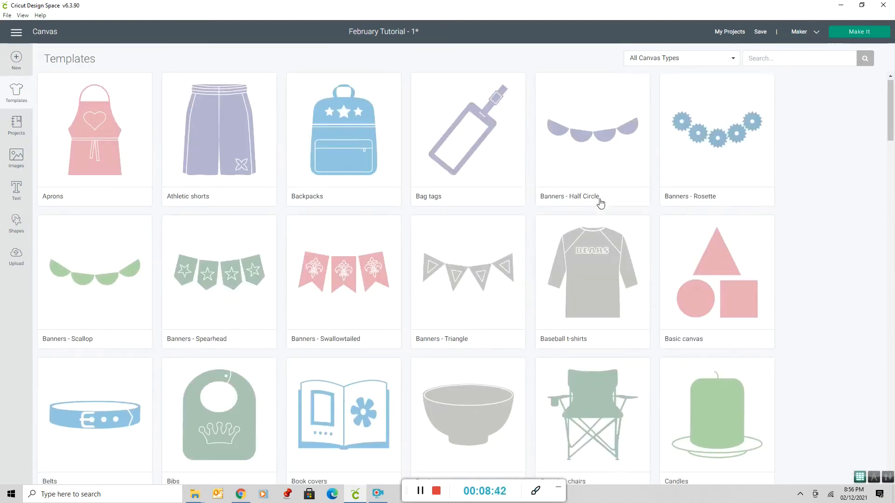
pyautogui.scroll(-3)
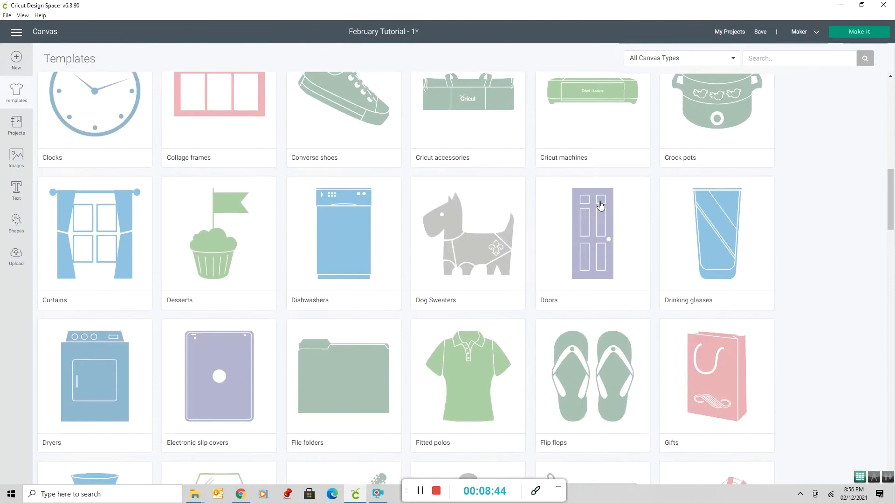
pyautogui.scroll(-3)
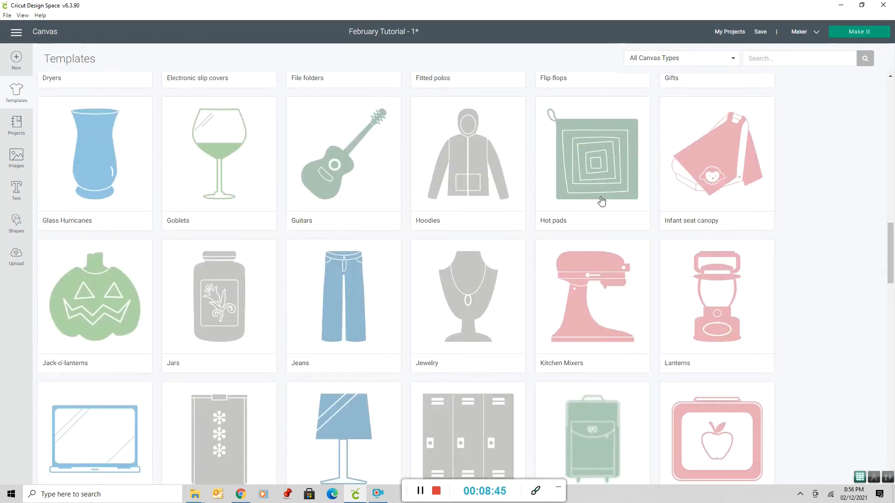
pyautogui.scroll(-3)
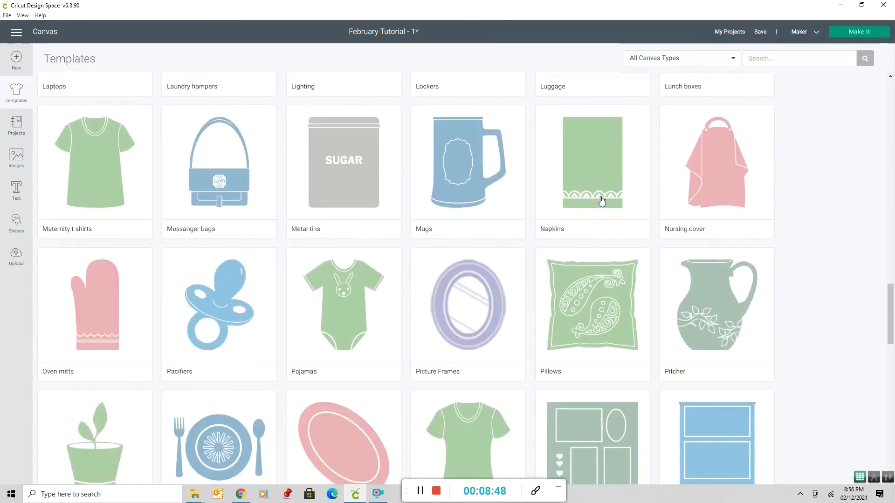
pyautogui.scroll(-3)
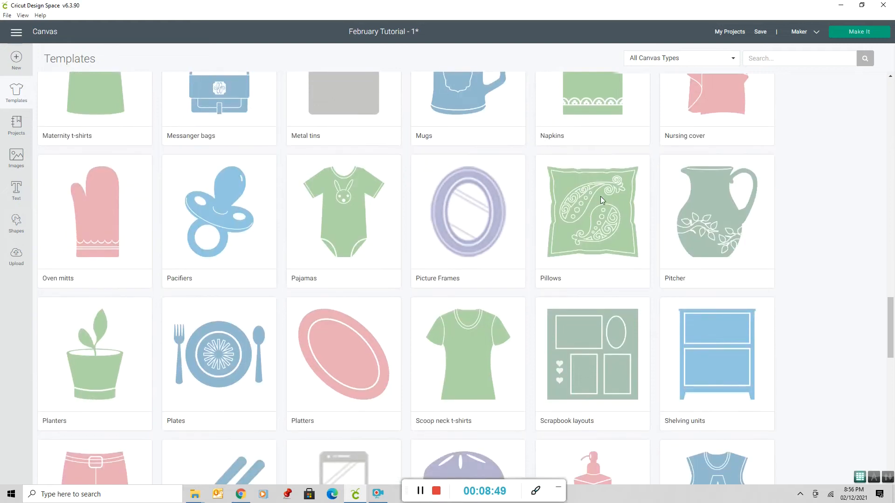
pyautogui.moveTo(465, 349)
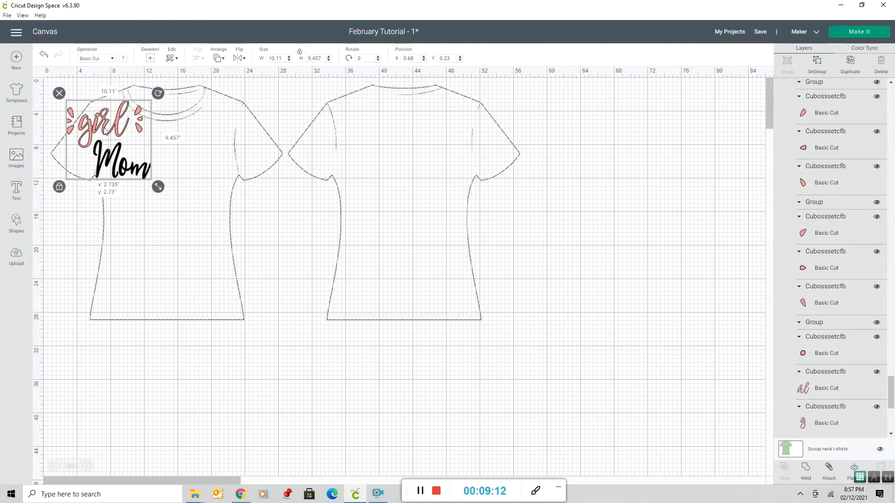
# Move the girl Mom design onto the chest of the front t-shirt outline.
pyautogui.moveTo(105, 139); pyautogui.dragTo(162, 175)
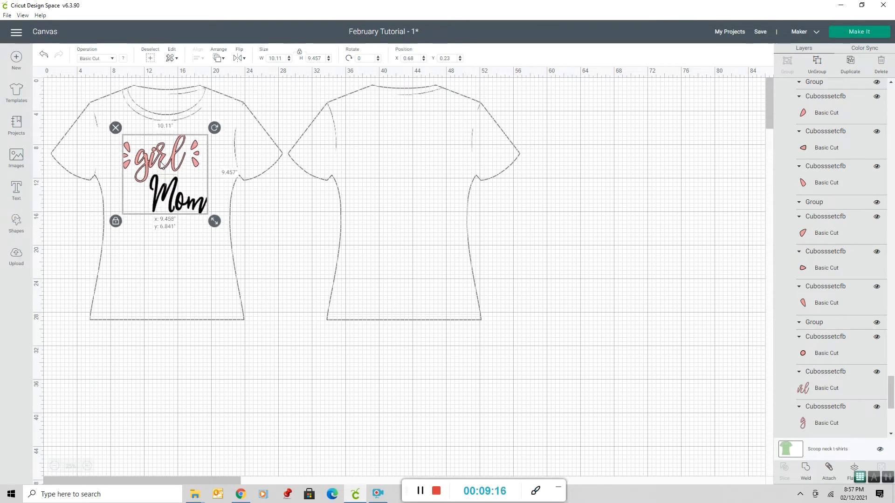
pyautogui.moveTo(163, 171); pyautogui.dragTo(162, 170)
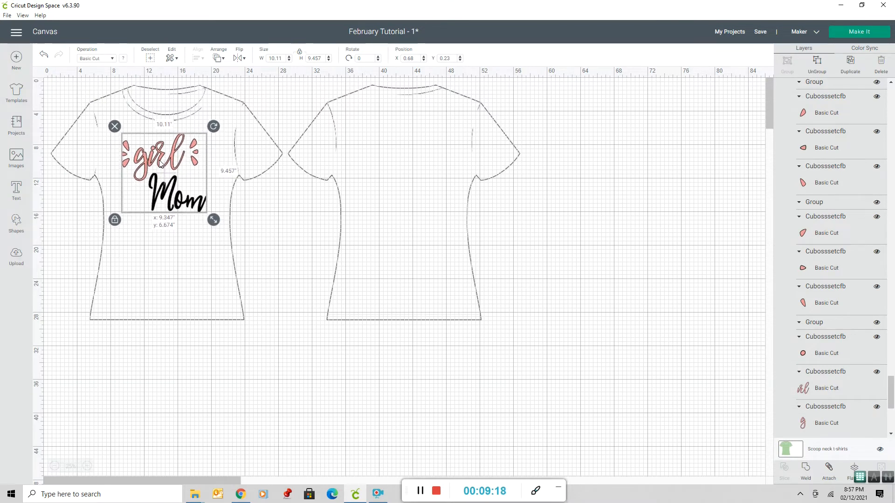
pyautogui.moveTo(163, 172); pyautogui.dragTo(167, 175)
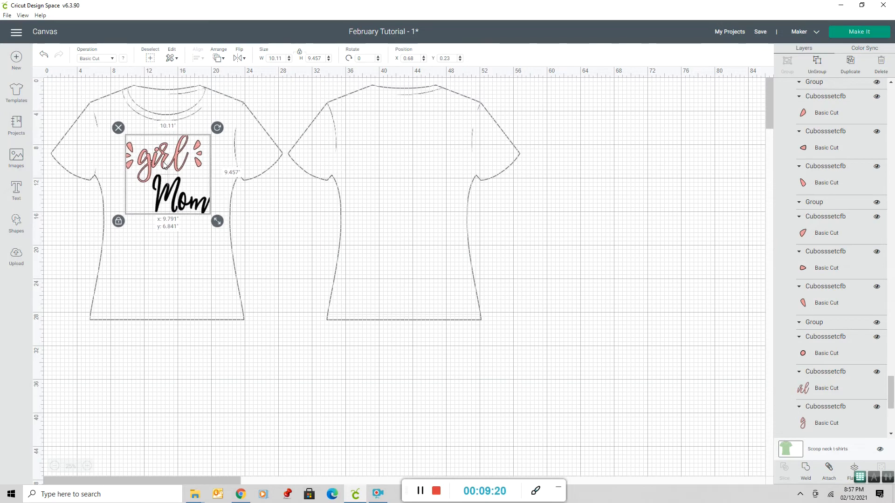
pyautogui.click(648, 196)
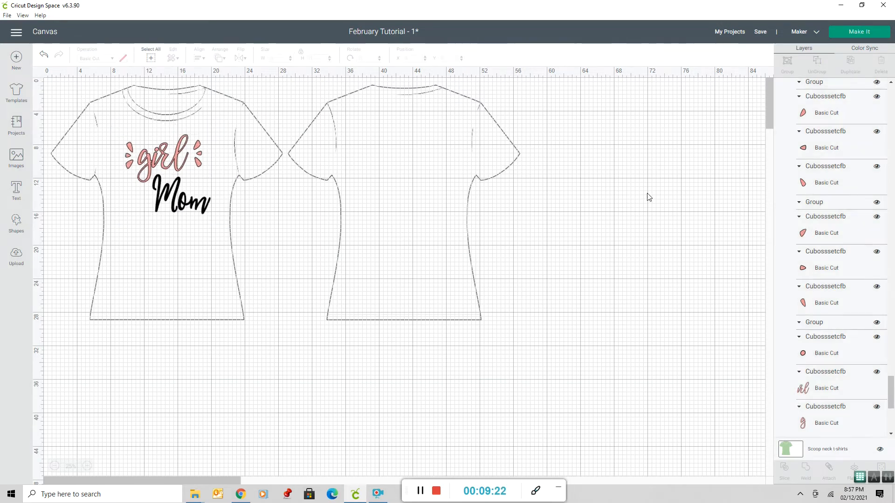
pyautogui.moveTo(277, 202)
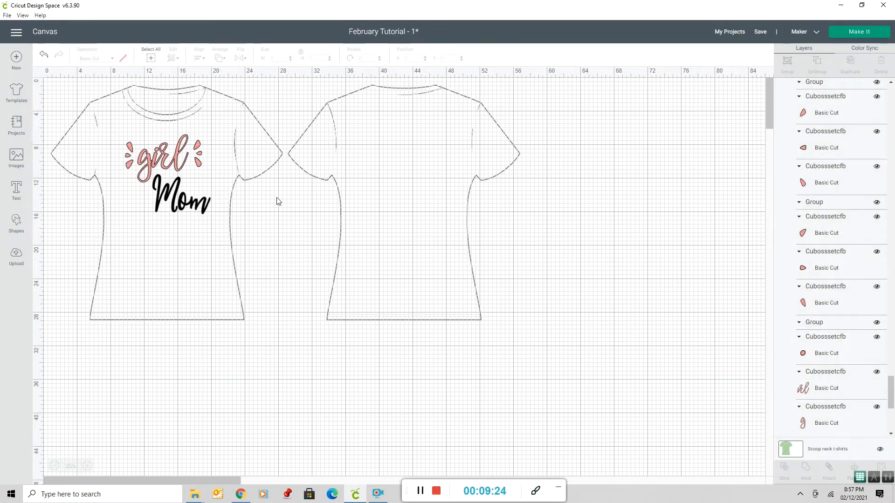
# Slightly enlarge the design on the chest and review the mockup deselected.
pyautogui.click(168, 174)
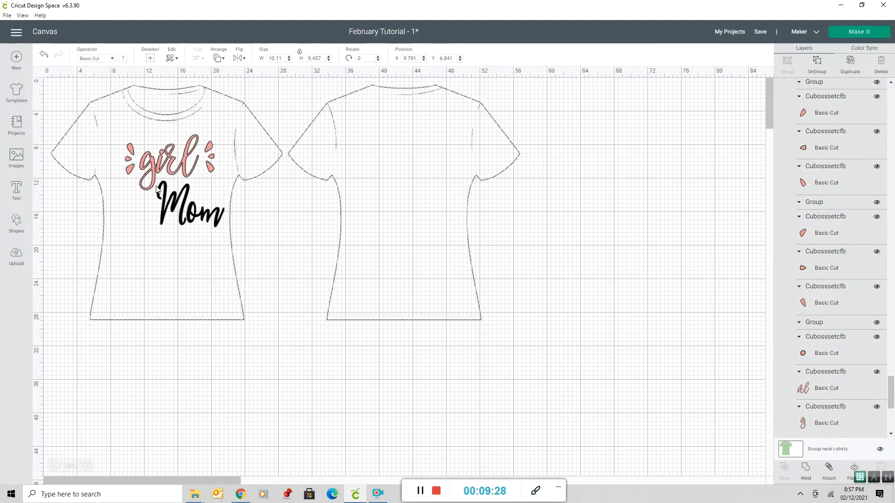
pyautogui.click(167, 183)
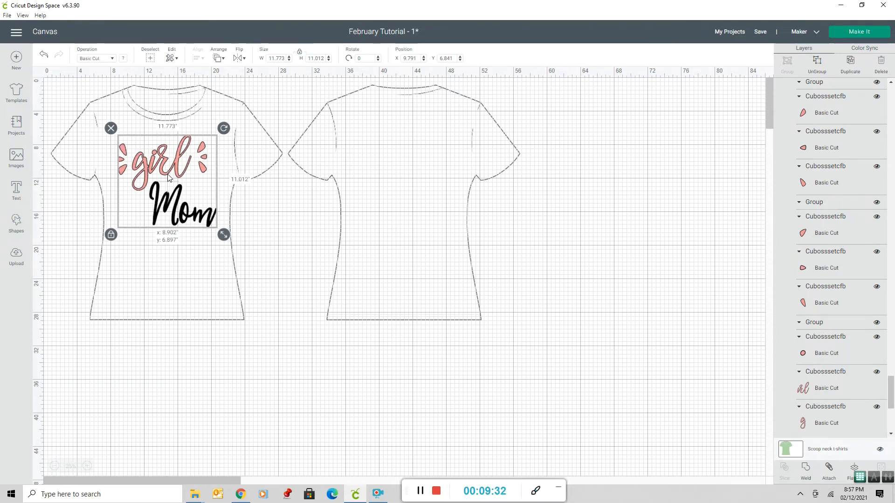
pyautogui.click(327, 246)
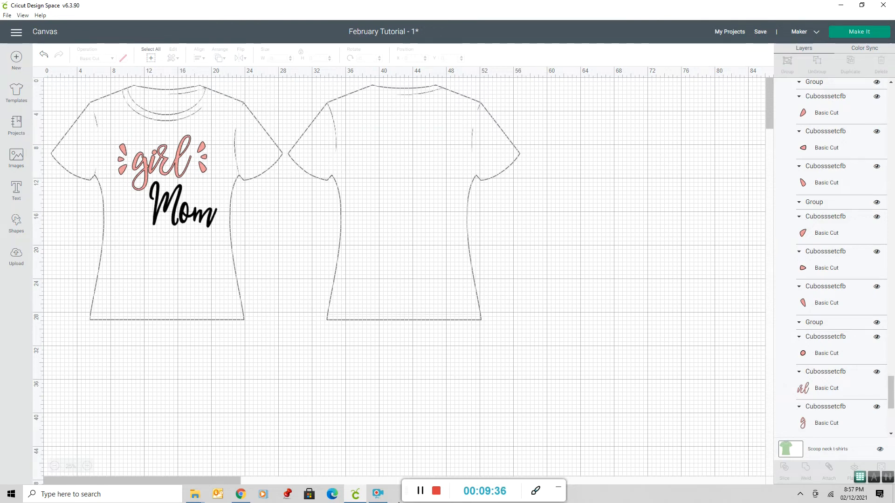
pyautogui.moveTo(143, 155)
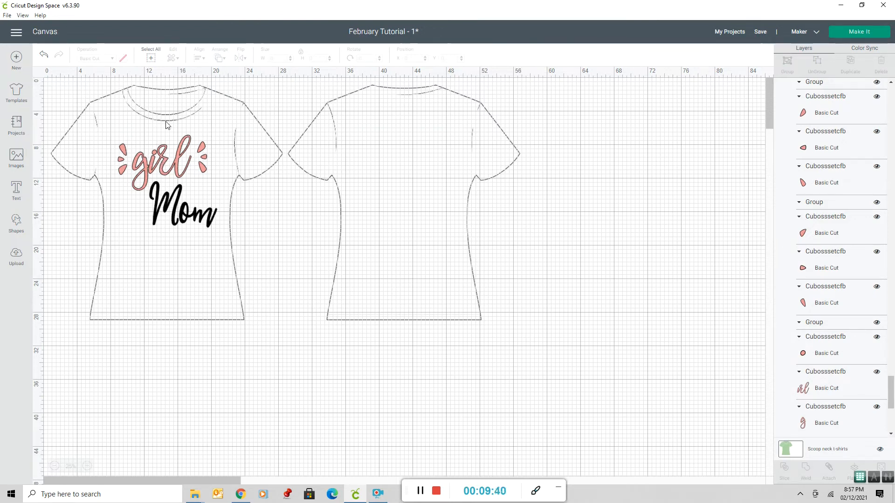
pyautogui.moveTo(261, 303)
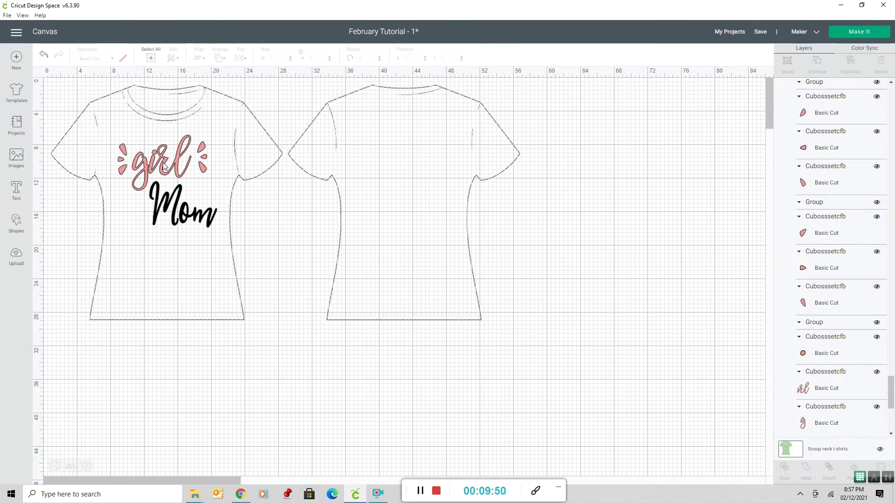
pyautogui.moveTo(109, 150)
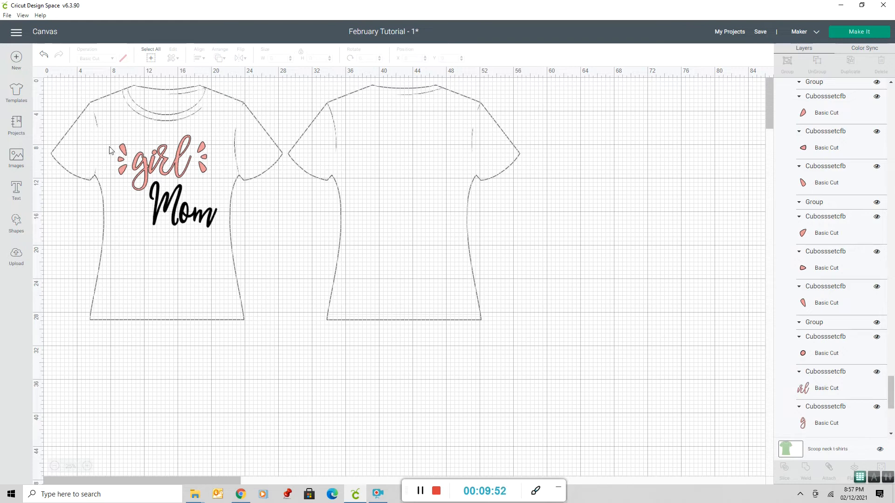
pyautogui.click(166, 171)
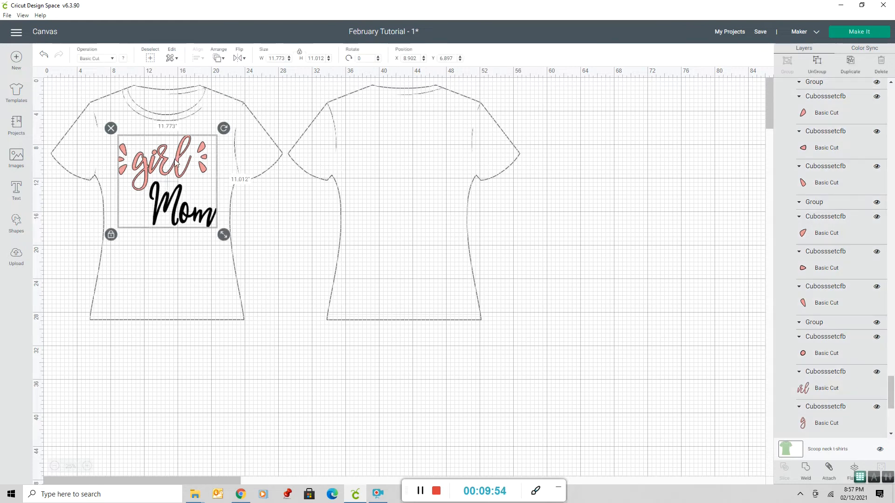
pyautogui.click(574, 168)
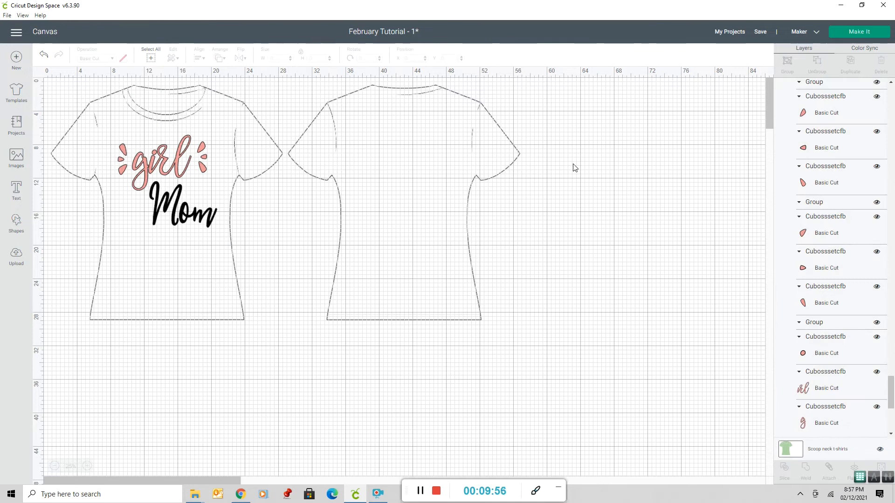
pyautogui.moveTo(511, 189)
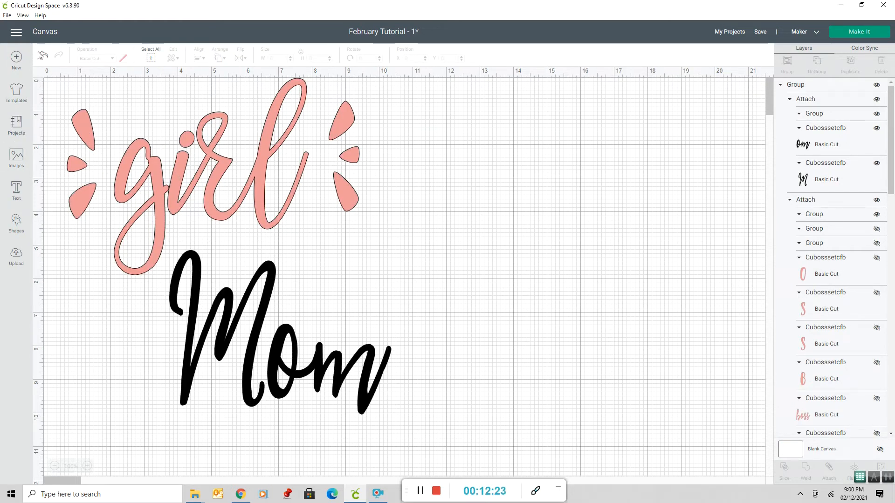
pyautogui.moveTo(315, 403)
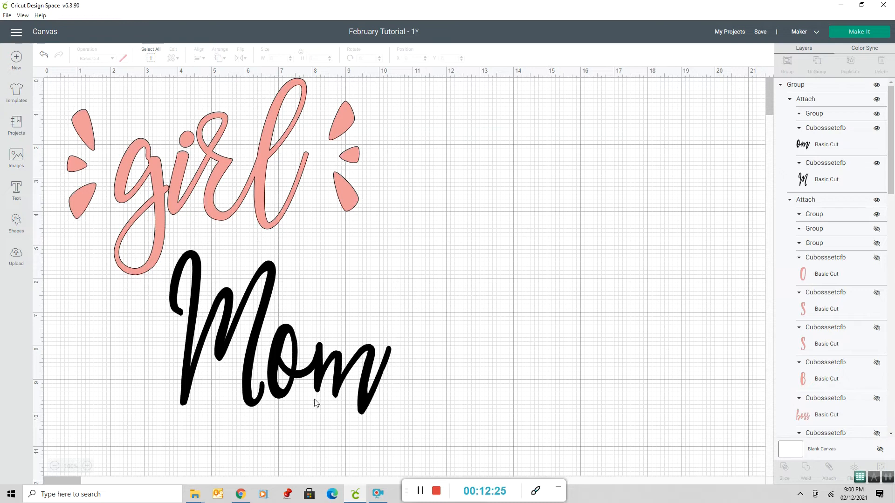
pyautogui.moveTo(6, 287)
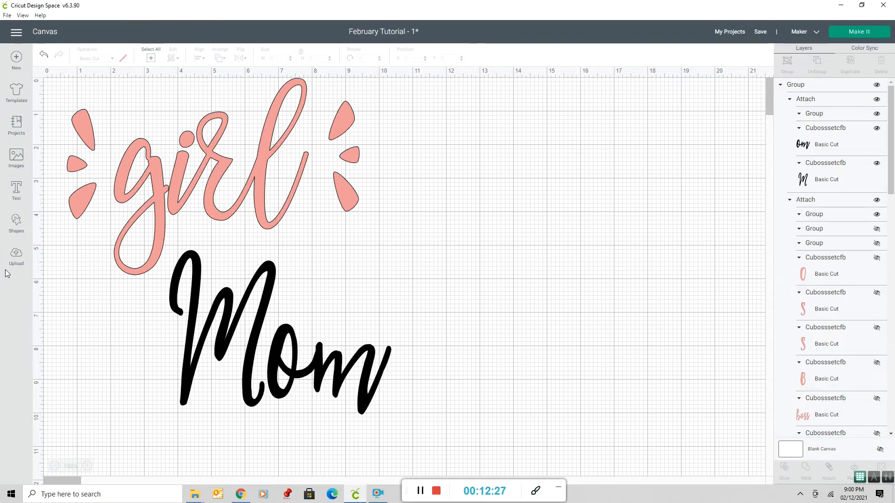
pyautogui.moveTo(183, 177)
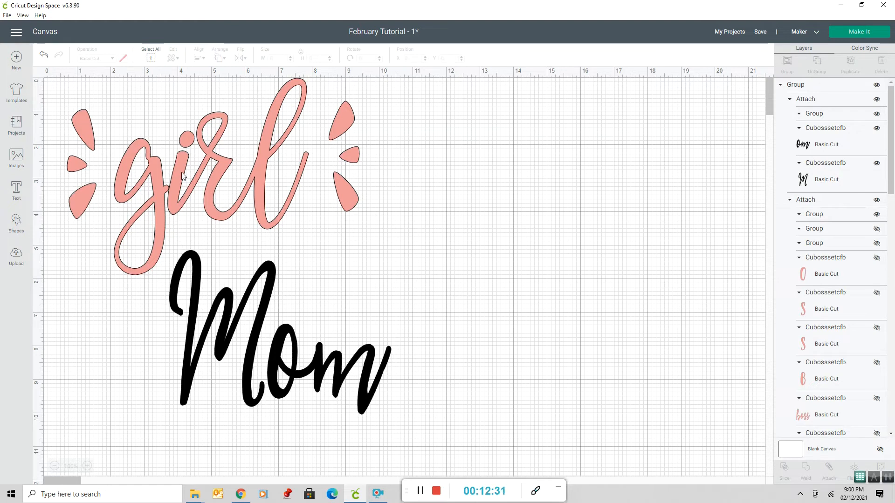
pyautogui.moveTo(14, 252)
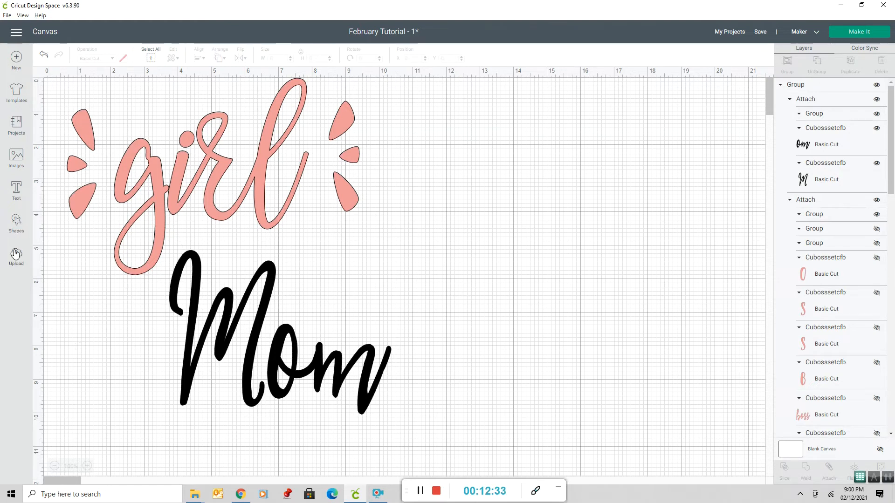
# Start an image upload and browse the computer for a file.
pyautogui.click(17, 255)
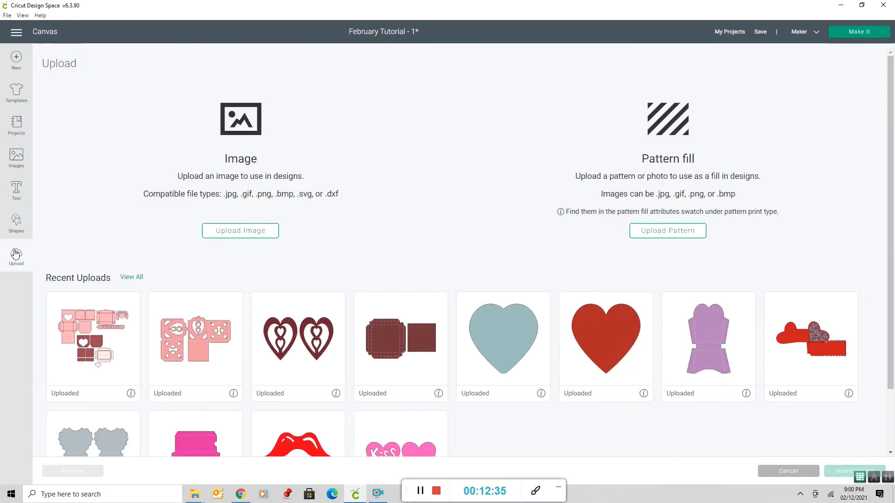
pyautogui.moveTo(127, 284)
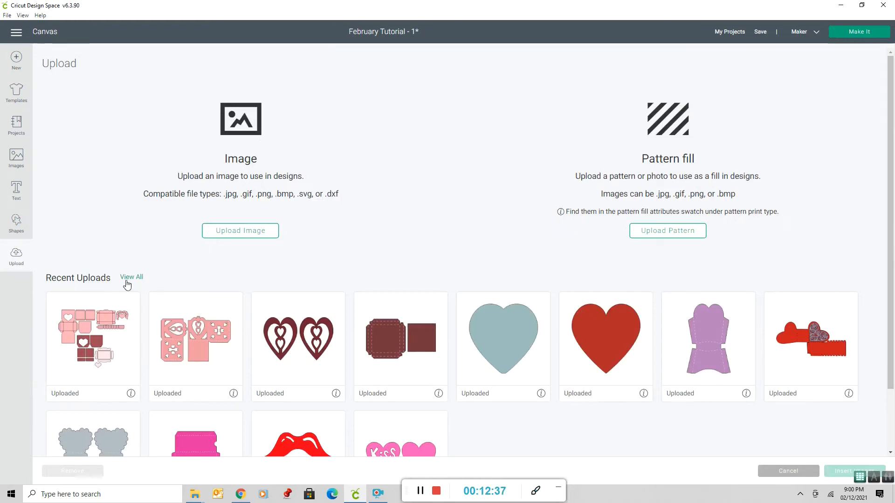
pyautogui.click(132, 277)
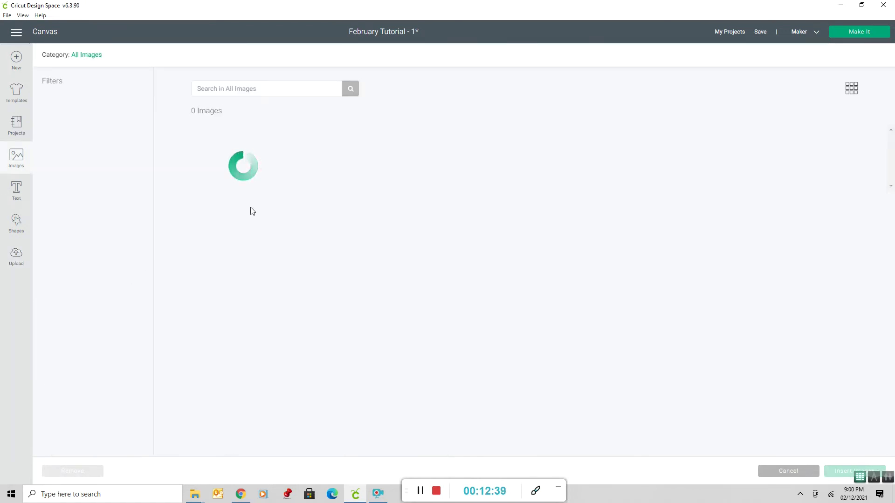
pyautogui.click(17, 255)
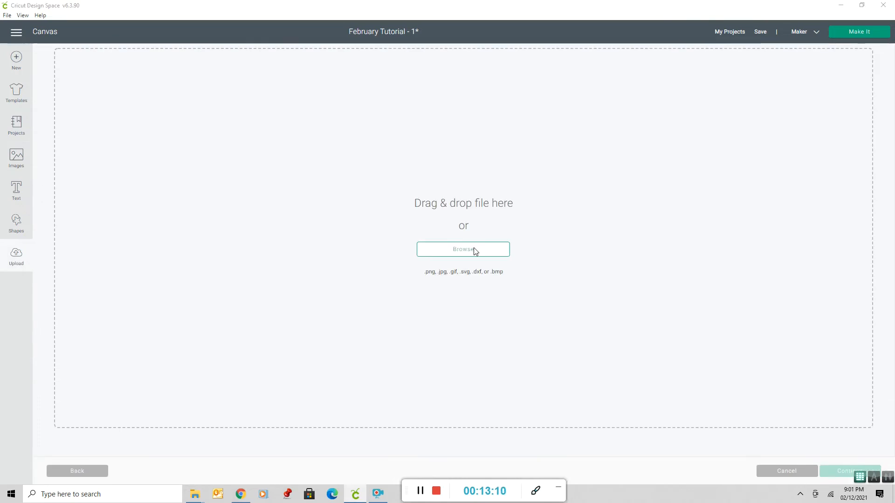
pyautogui.click(463, 249)
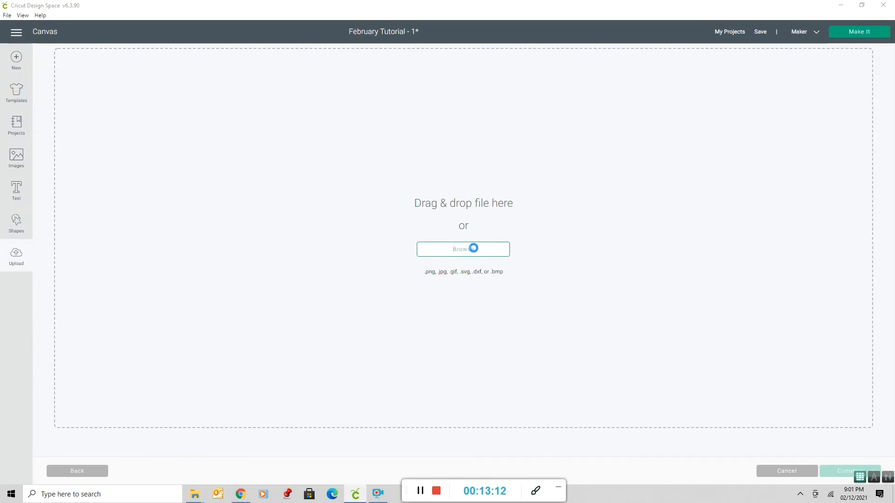
pyautogui.click(463, 249)
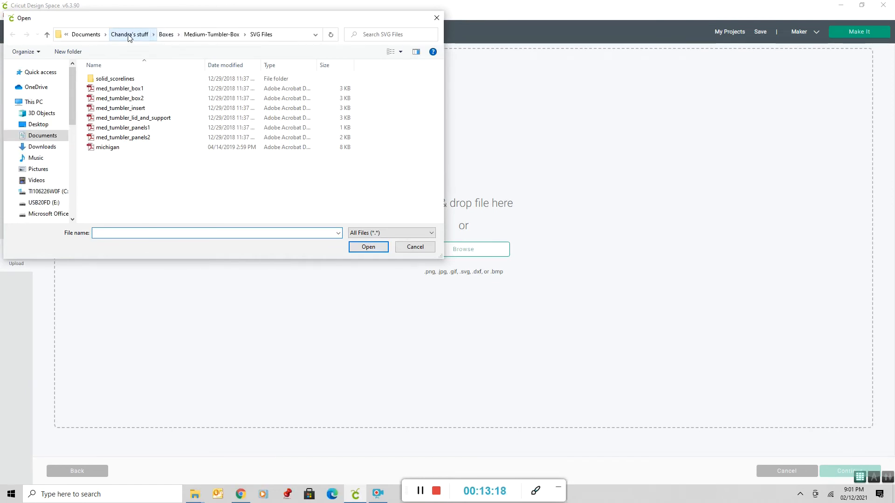
# Choose white-t-shirt-500x500 from the Mockup Backgrounds folder as the upload image.
pyautogui.click(131, 34)
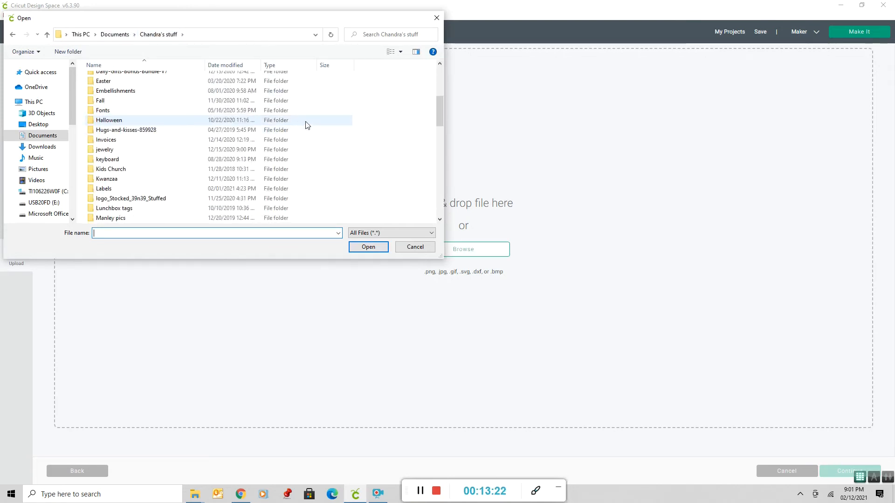
pyautogui.scroll(-3)
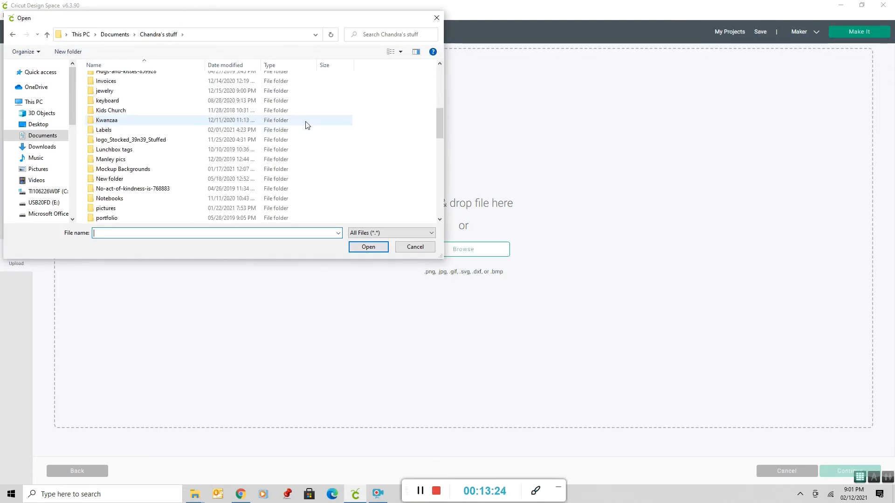
pyautogui.click(123, 169)
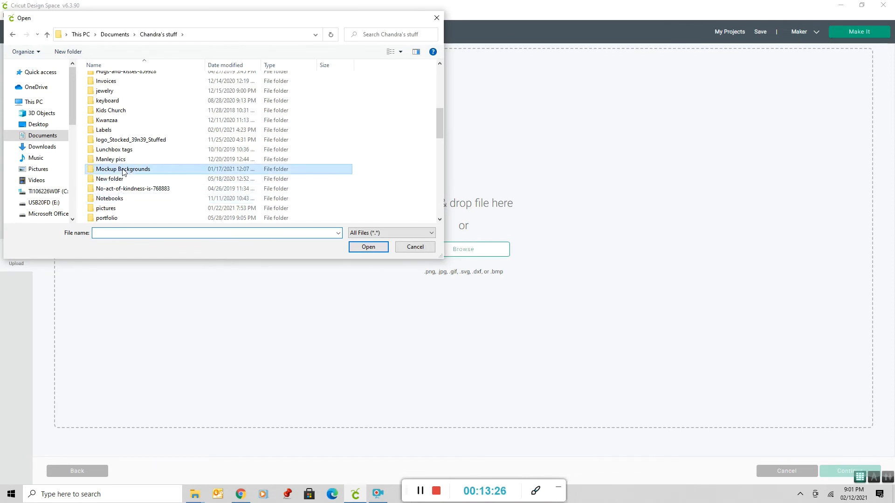
pyautogui.doubleClick(122, 169)
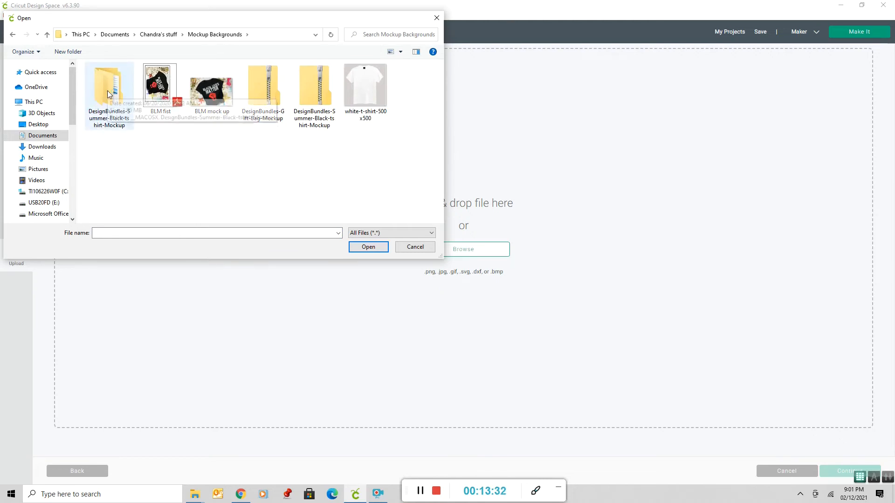
pyautogui.moveTo(109, 95)
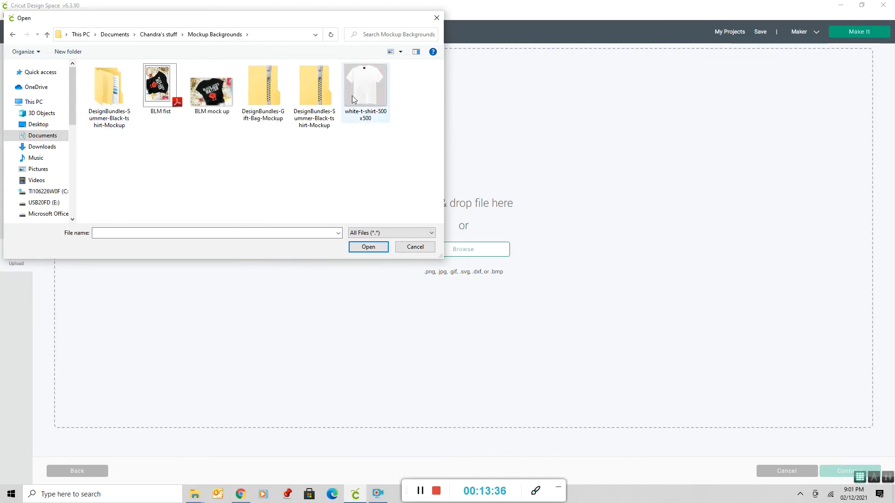
pyautogui.moveTo(359, 98)
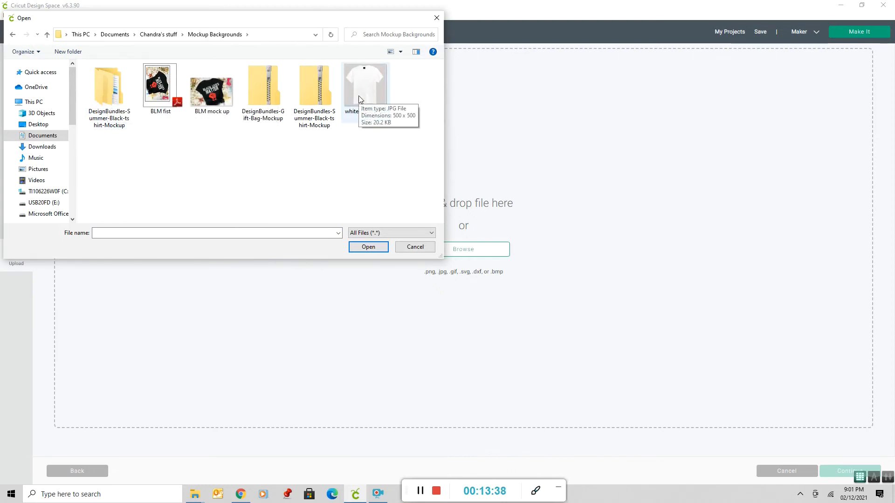
pyautogui.click(365, 84)
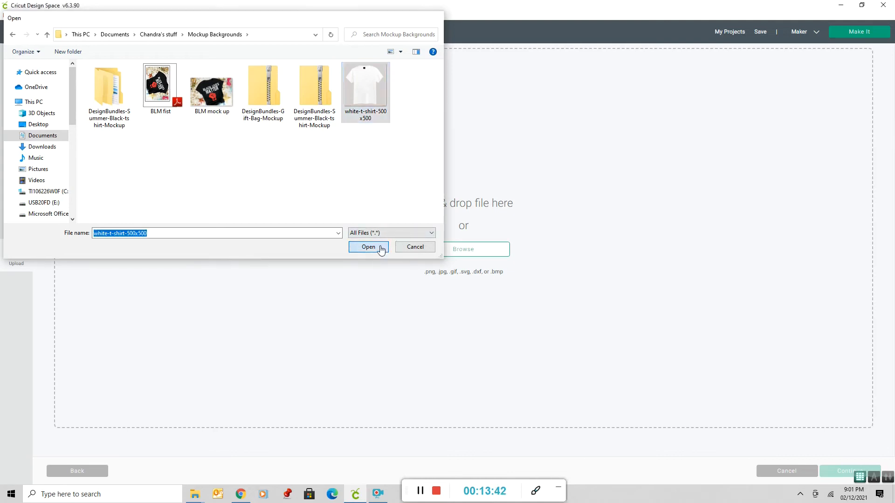
pyautogui.click(368, 247)
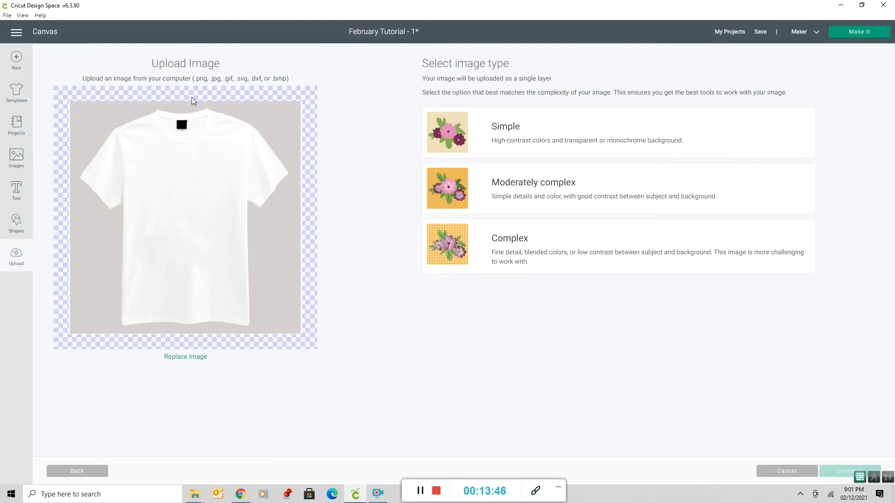
pyautogui.moveTo(440, 146)
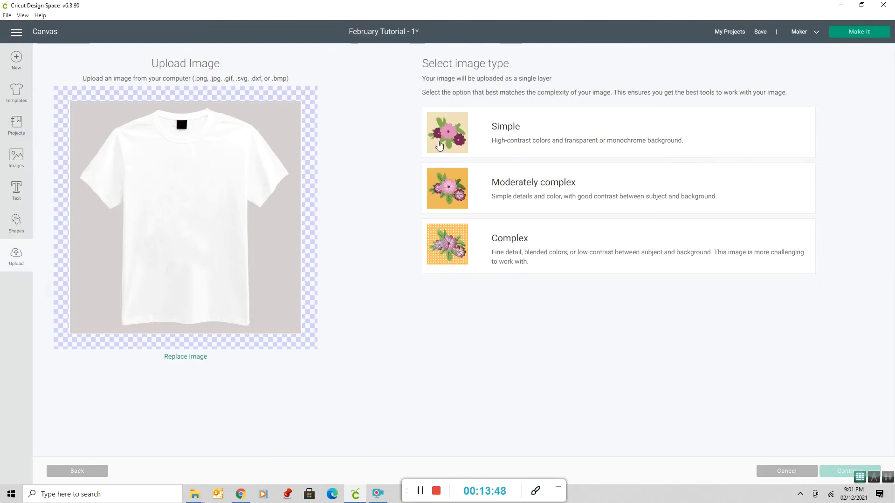
pyautogui.moveTo(505, 243)
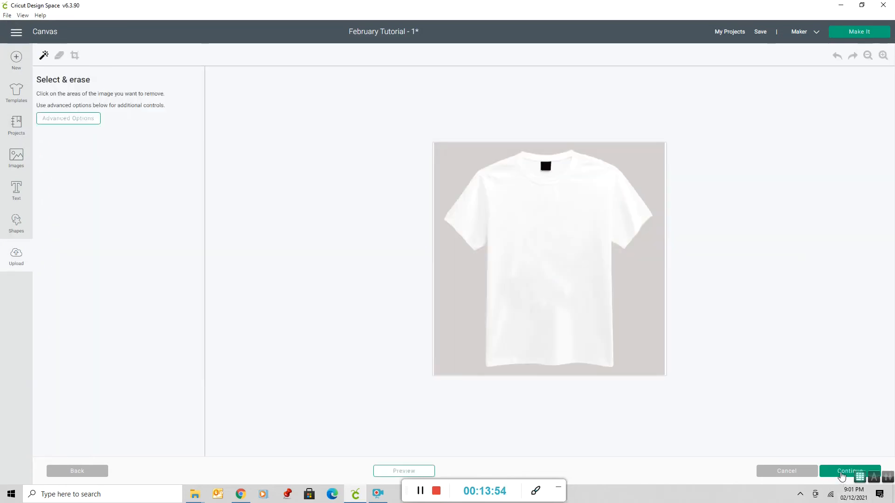
# Save the white t-shirt photo as a Simple print-then-cut upload and insert it onto the canvas.
pyautogui.click(850, 472)
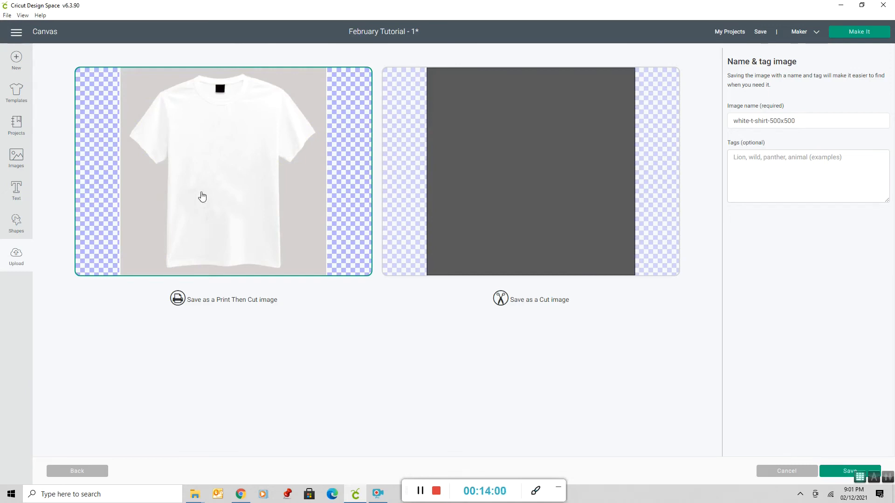
pyautogui.moveTo(266, 98)
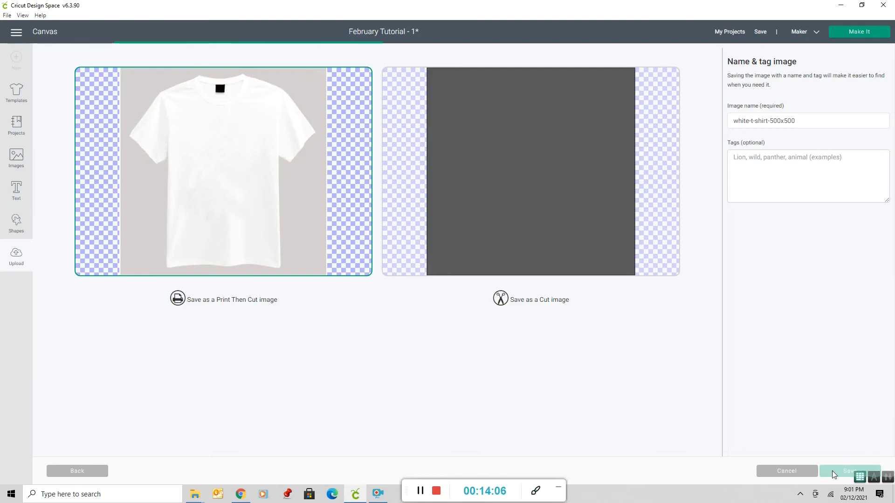
pyautogui.click(850, 471)
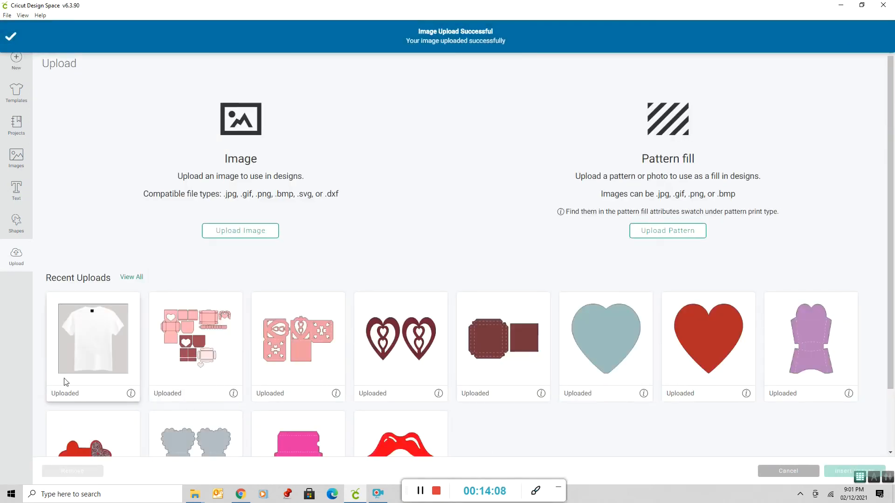
pyautogui.click(92, 339)
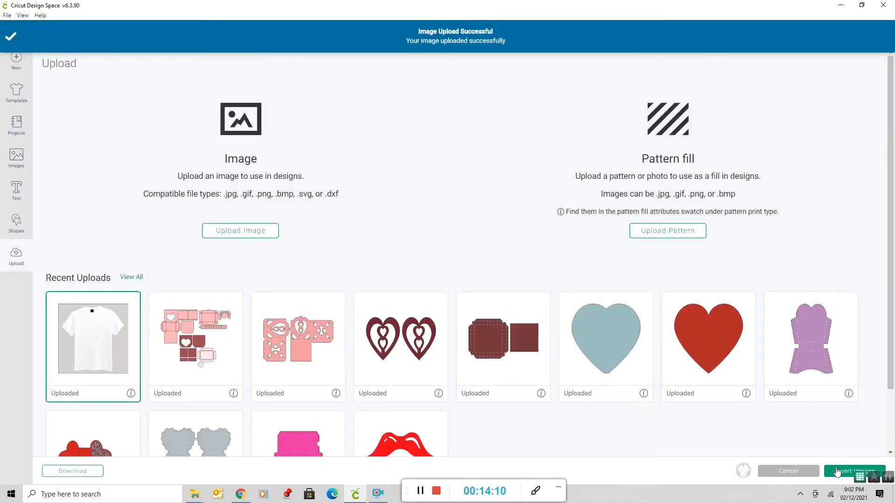
pyautogui.click(854, 470)
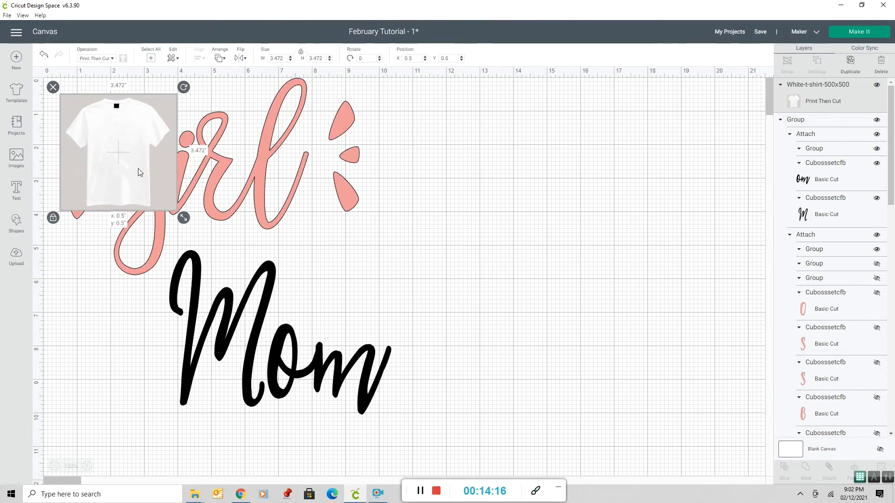
# Shrink the girl Mom design to shirt size and move it over the t-shirt image.
pyautogui.moveTo(117, 153); pyautogui.dragTo(479, 151)
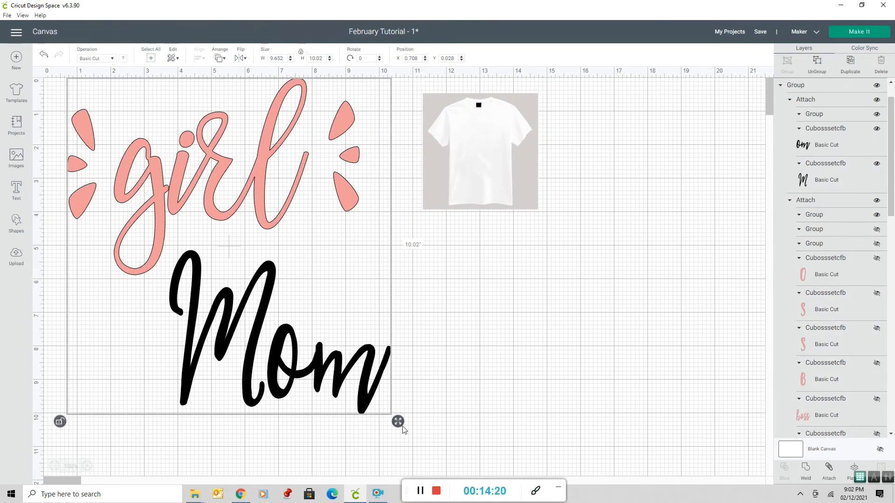
pyautogui.moveTo(398, 422); pyautogui.dragTo(284, 309)
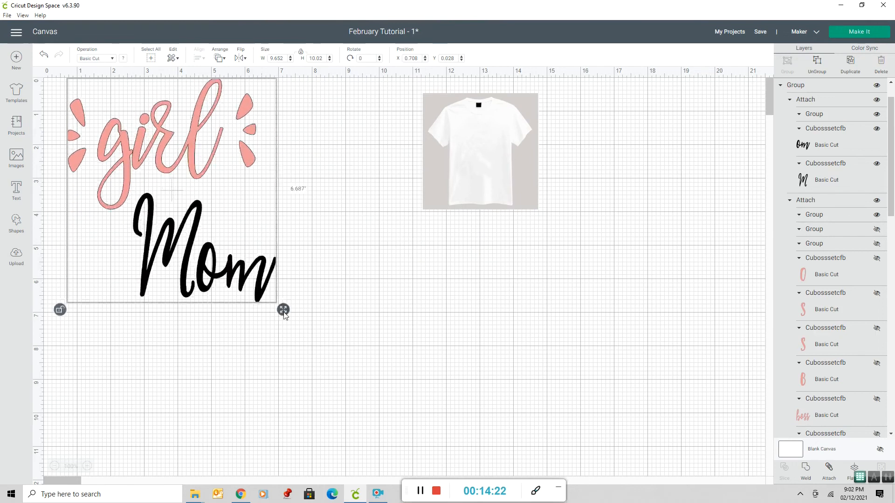
pyautogui.moveTo(284, 310); pyautogui.dragTo(419, 418)
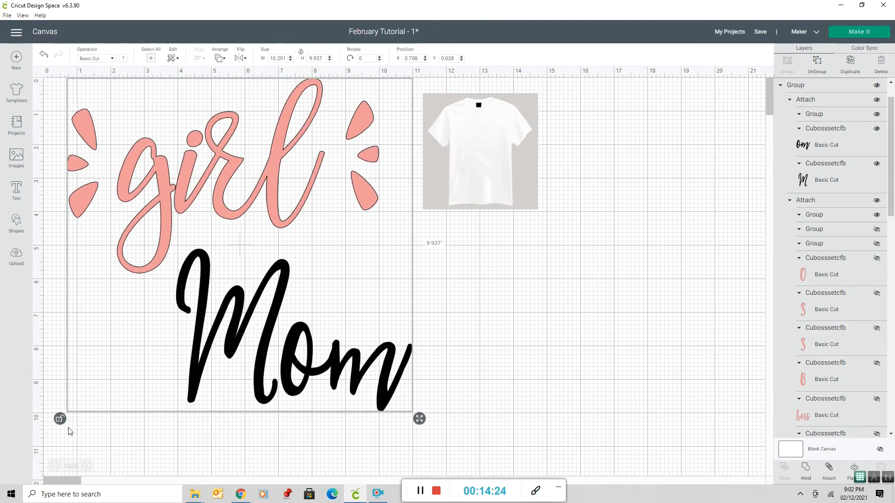
pyautogui.moveTo(419, 418)
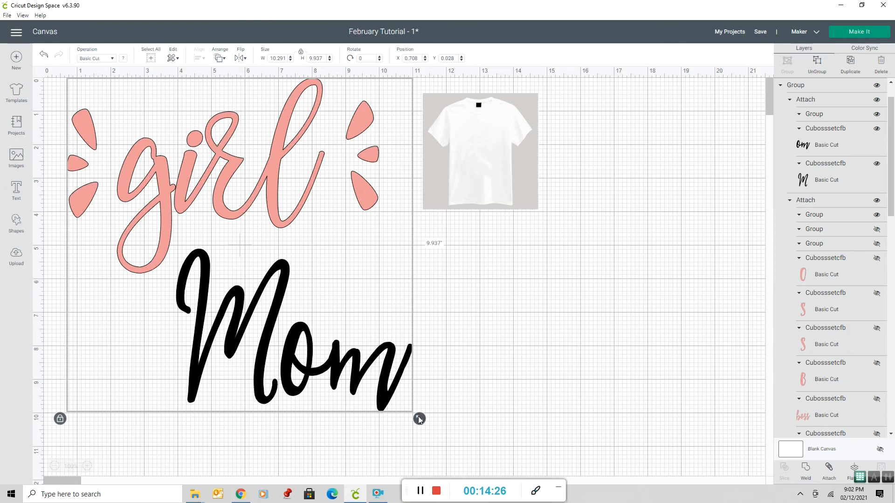
pyautogui.moveTo(419, 419); pyautogui.dragTo(186, 193)
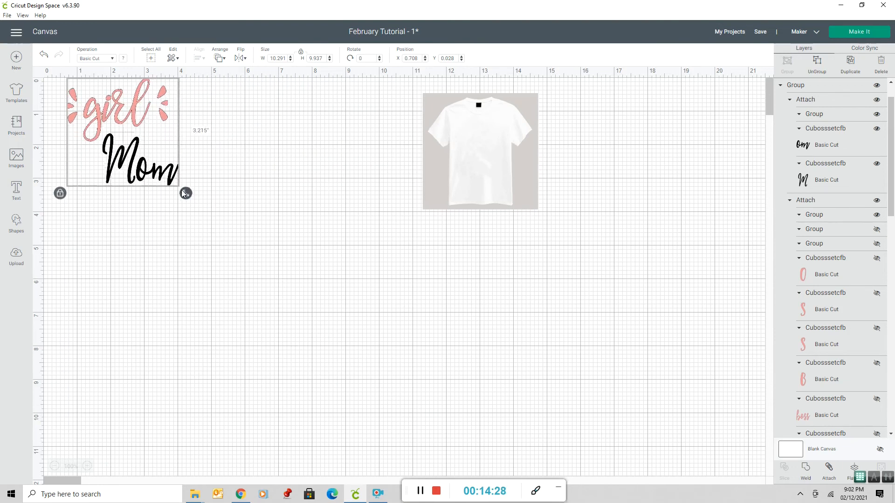
pyautogui.moveTo(185, 193); pyautogui.dragTo(163, 170)
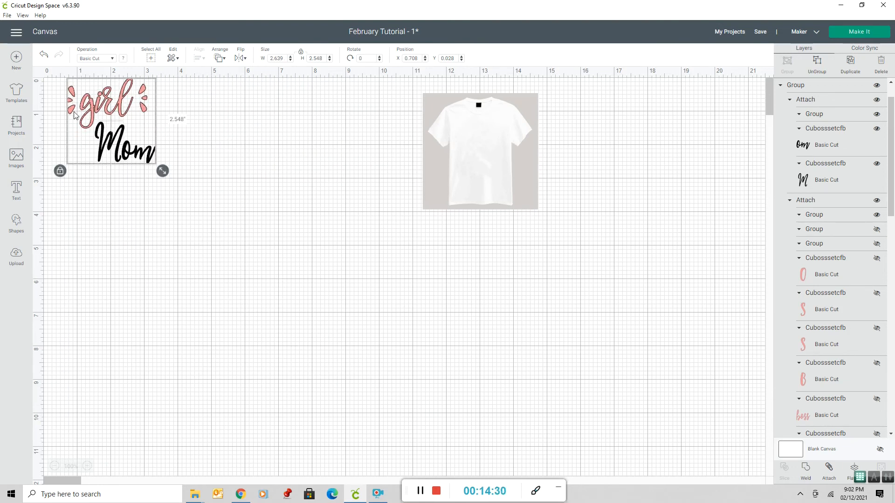
pyautogui.moveTo(110, 120); pyautogui.dragTo(480, 151)
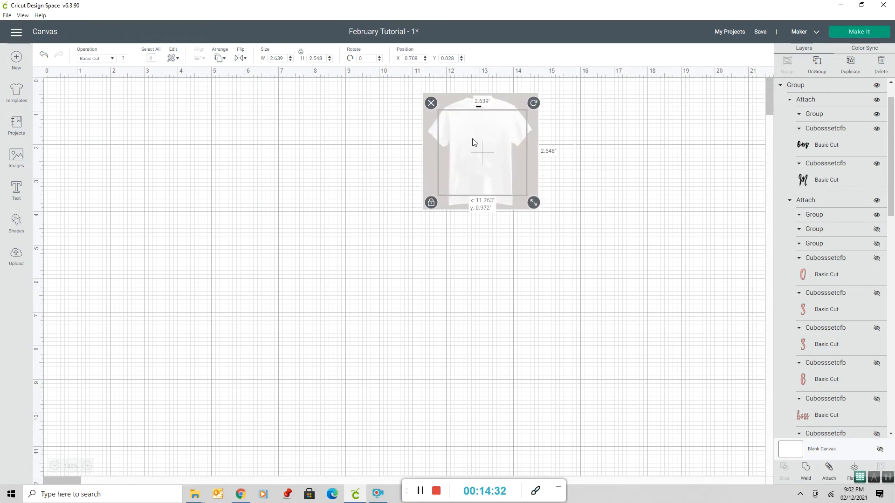
pyautogui.moveTo(533, 203); pyautogui.dragTo(524, 193)
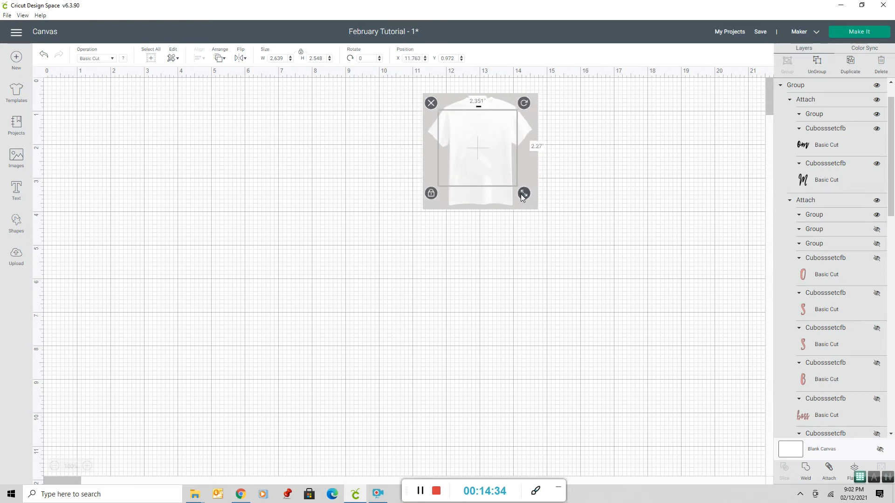
# Send the shirt behind the design, fit the design to about 1.6 inches on the chest, and enlarge the shirt.
pyautogui.moveTo(523, 194); pyautogui.dragTo(518, 188)
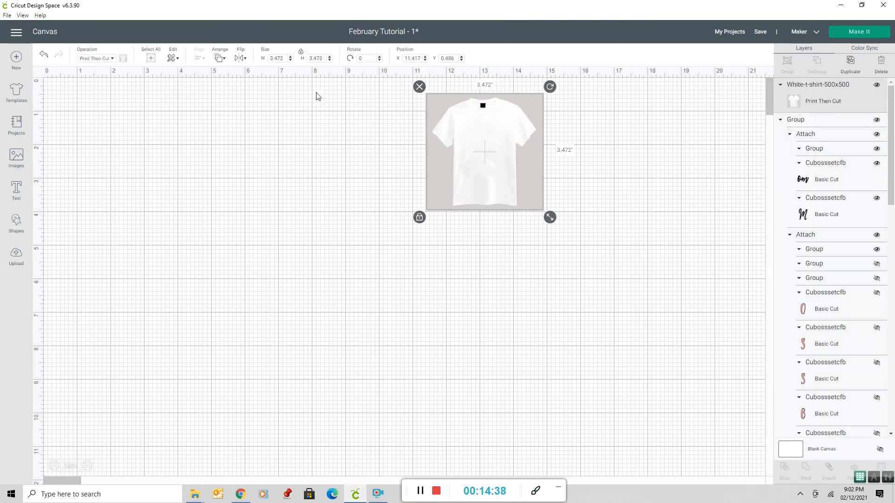
pyautogui.click(220, 58)
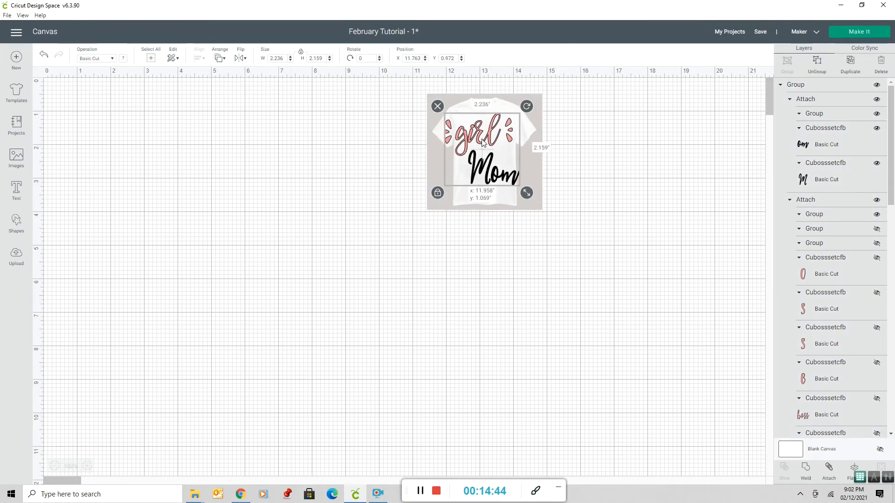
pyautogui.moveTo(525, 193); pyautogui.dragTo(507, 172)
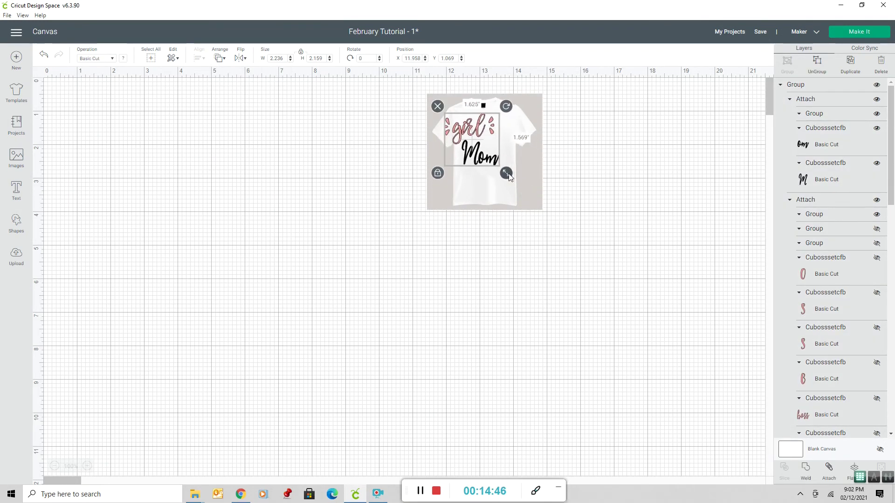
pyautogui.moveTo(506, 172); pyautogui.dragTo(518, 173)
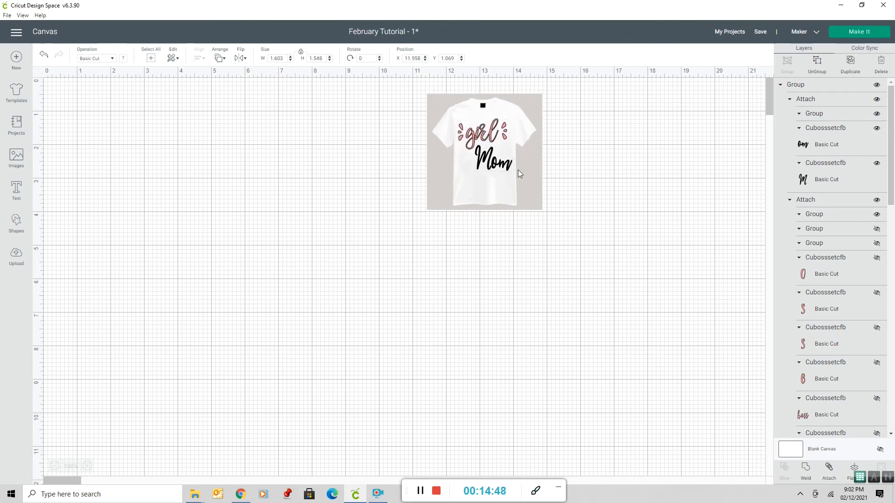
pyautogui.click(485, 152)
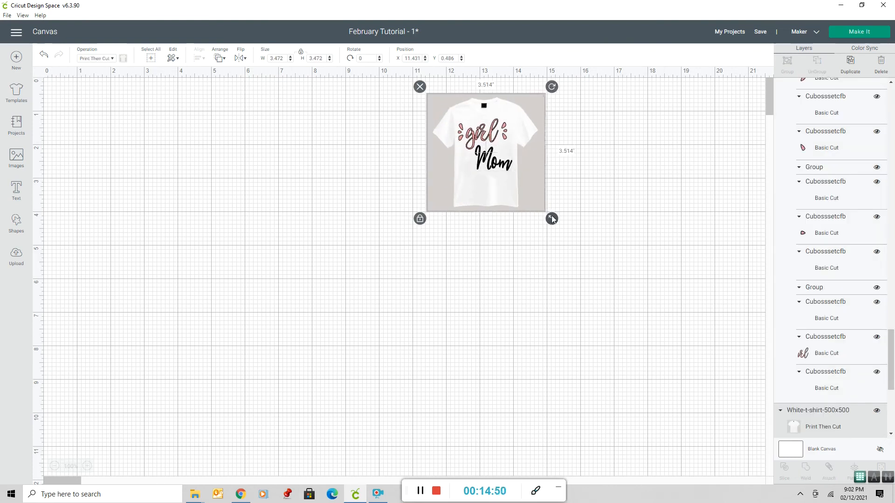
pyautogui.moveTo(551, 219); pyautogui.dragTo(728, 394)
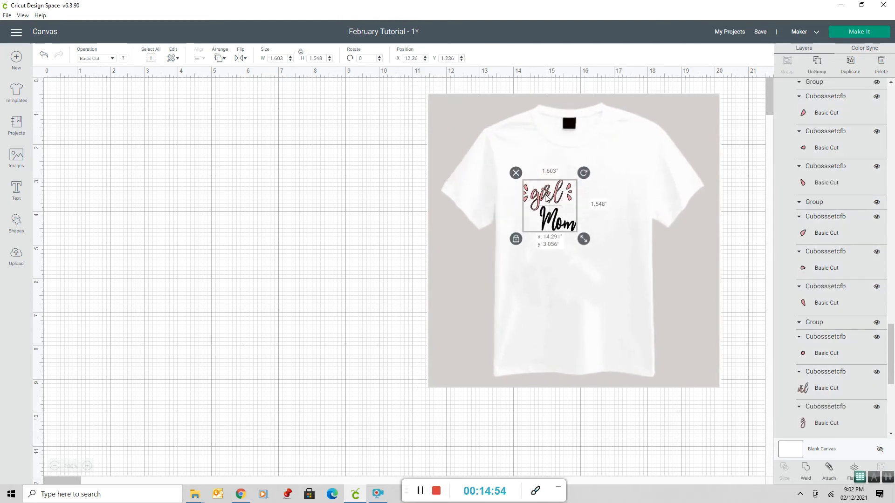
# Scale the design to about 3.7 inches across the chest and group it with the shirt into one mockup.
pyautogui.moveTo(550, 206); pyautogui.dragTo(573, 195)
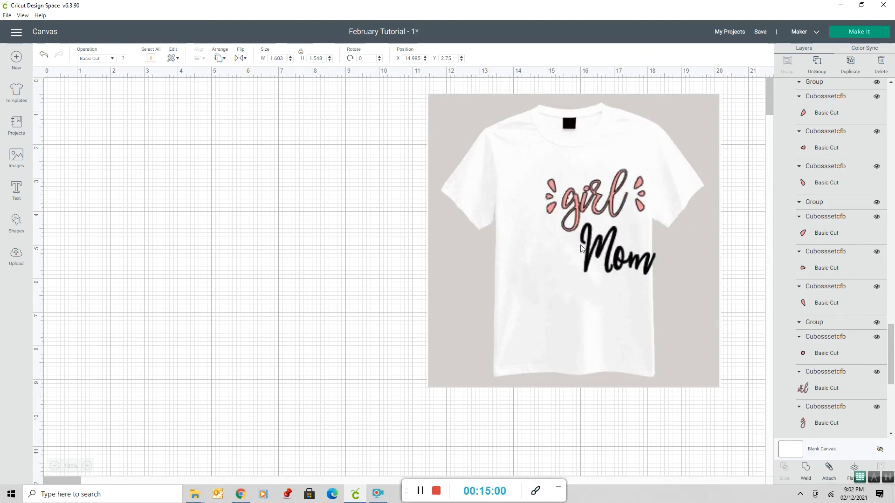
pyautogui.click(584, 249)
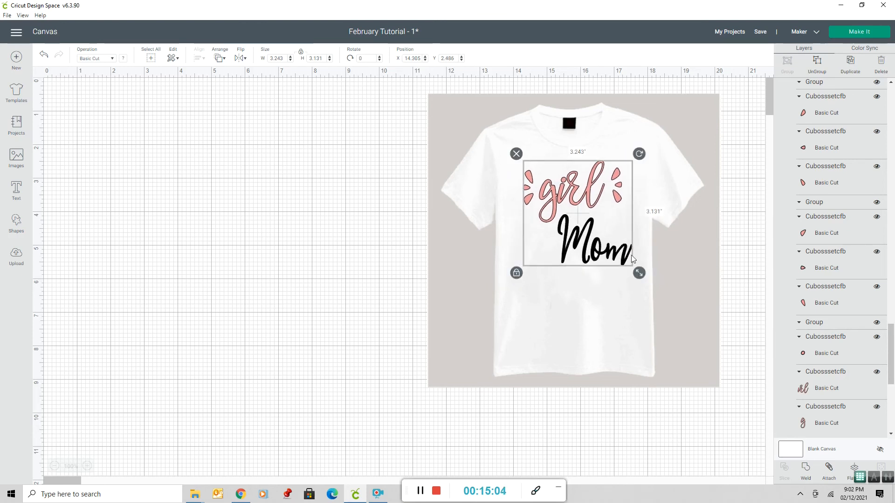
pyautogui.moveTo(638, 273); pyautogui.dragTo(655, 288)
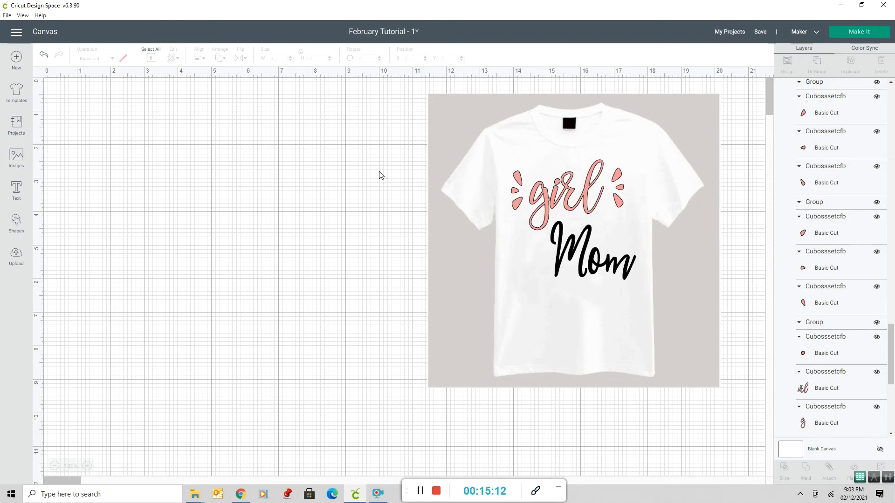
pyautogui.moveTo(531, 242)
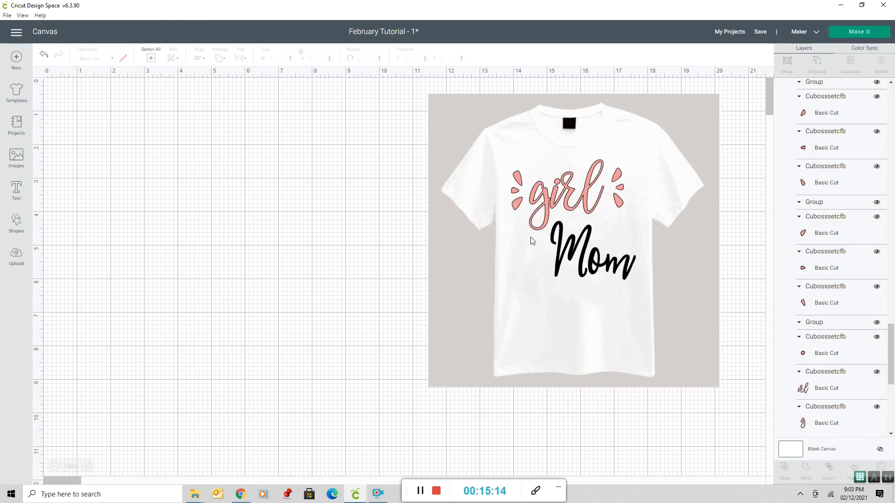
pyautogui.moveTo(547, 207)
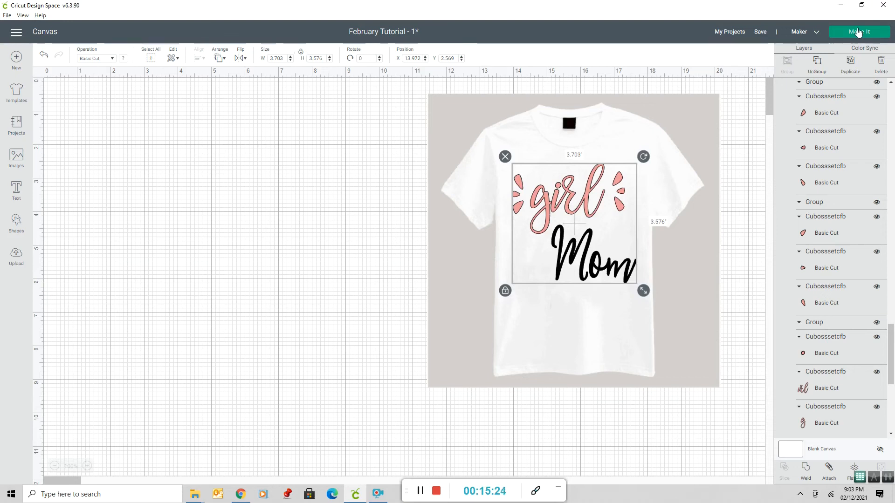
pyautogui.click(224, 196)
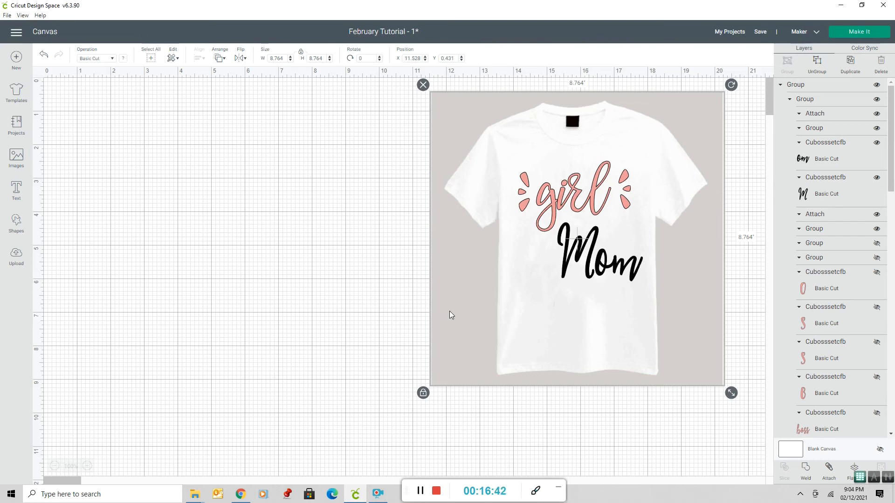
pyautogui.moveTo(324, 253)
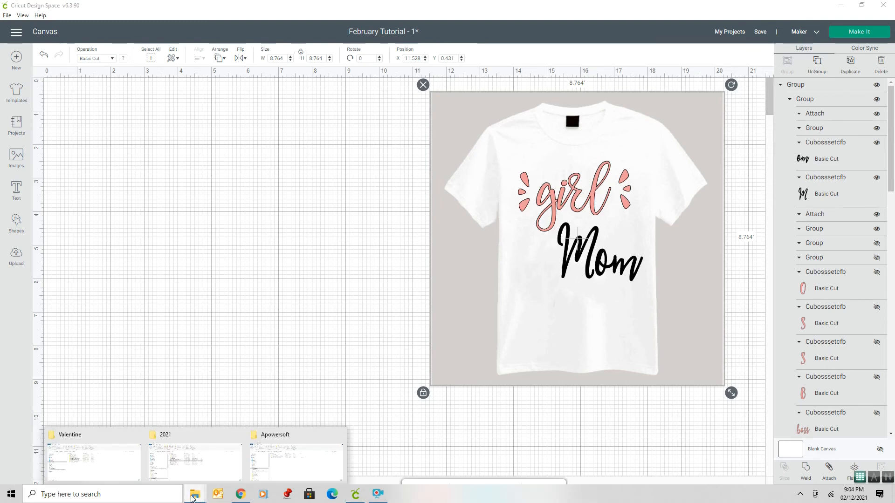
# Open the BLM mock up image from the Mockup Backgrounds folder in File Explorer.
pyautogui.click(194, 494)
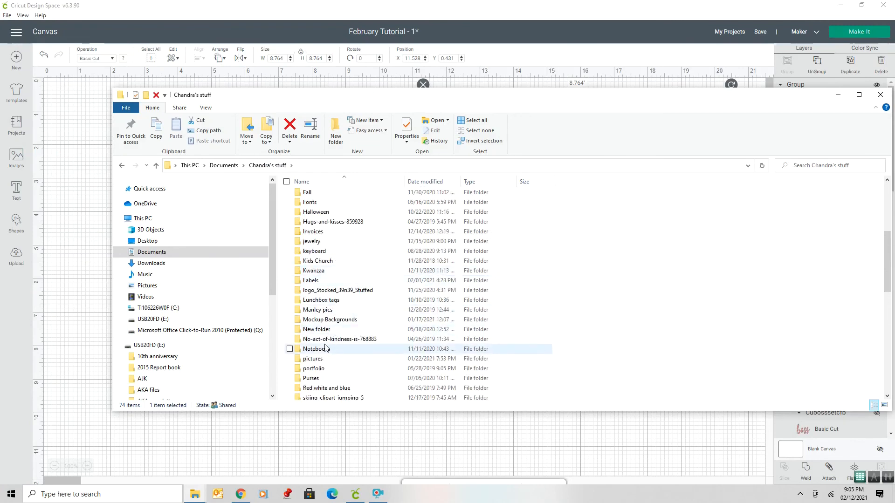
pyautogui.doubleClick(329, 319)
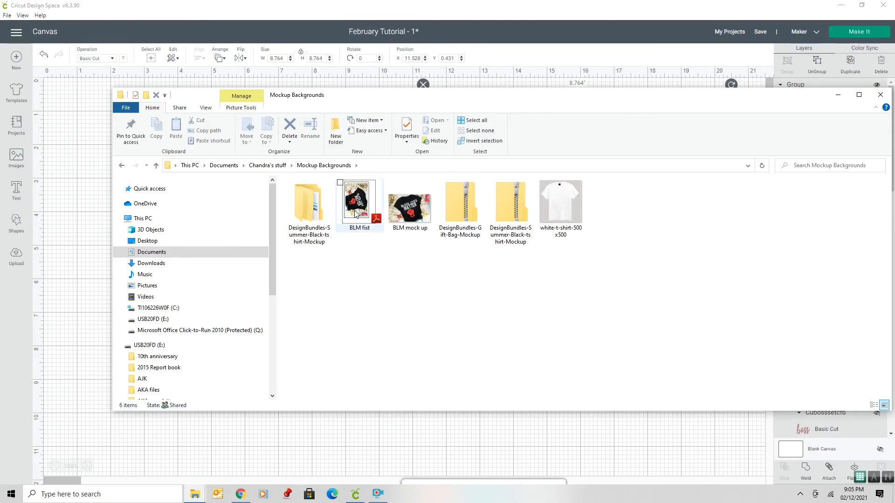
pyautogui.moveTo(356, 214)
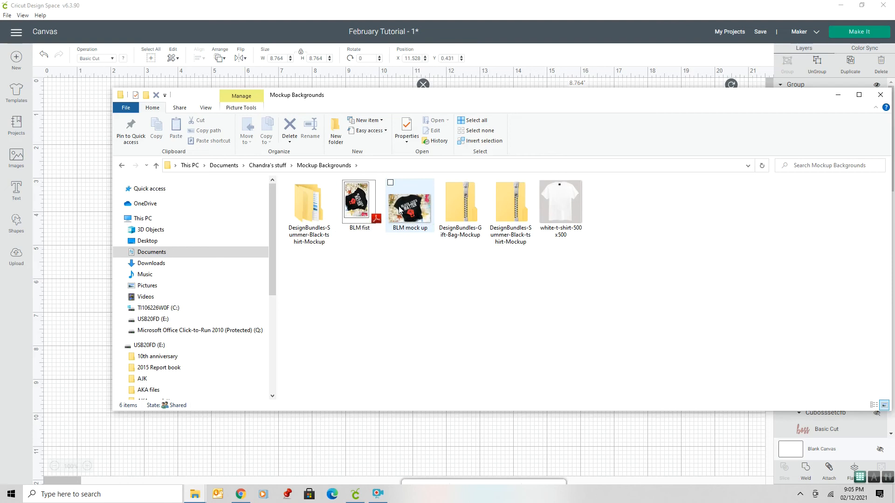
pyautogui.moveTo(402, 210)
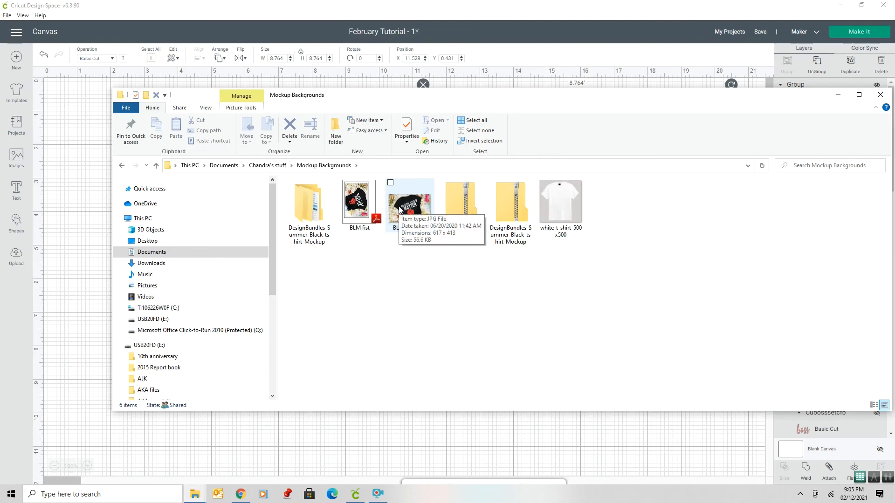
pyautogui.click(409, 203)
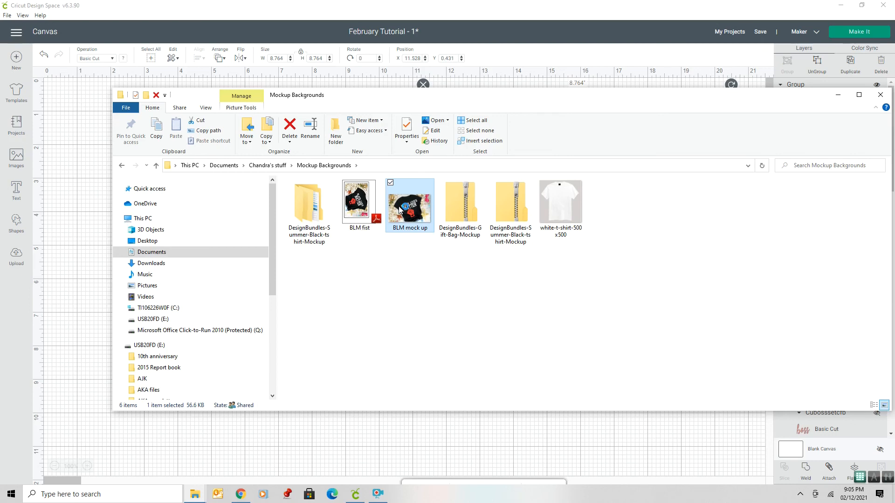
pyautogui.doubleClick(409, 205)
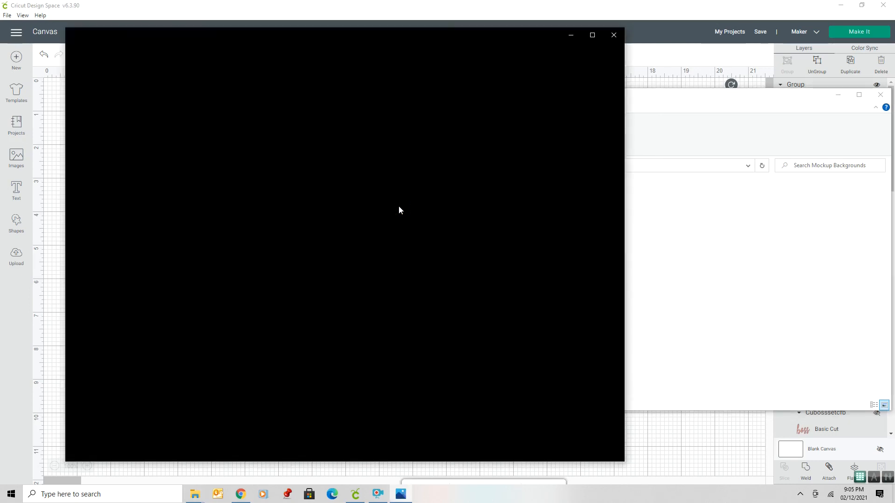
pyautogui.moveTo(592, 35)
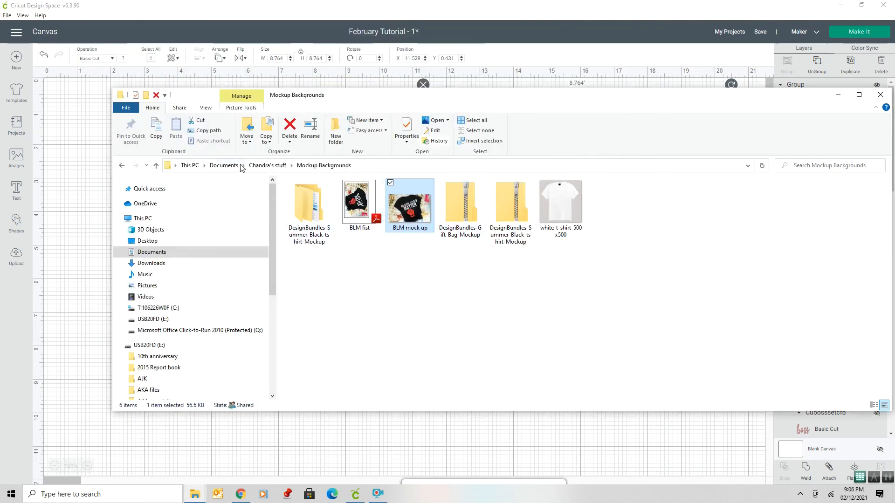
pyautogui.moveTo(271, 168)
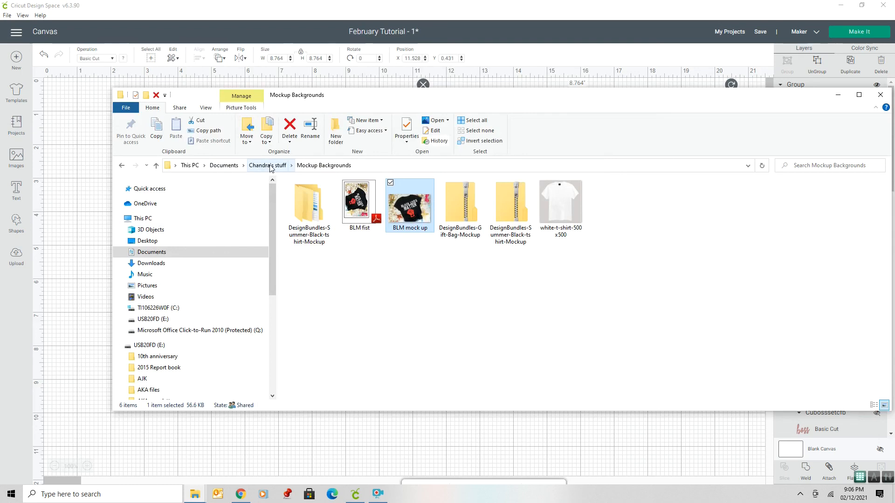
pyautogui.moveTo(791, 130)
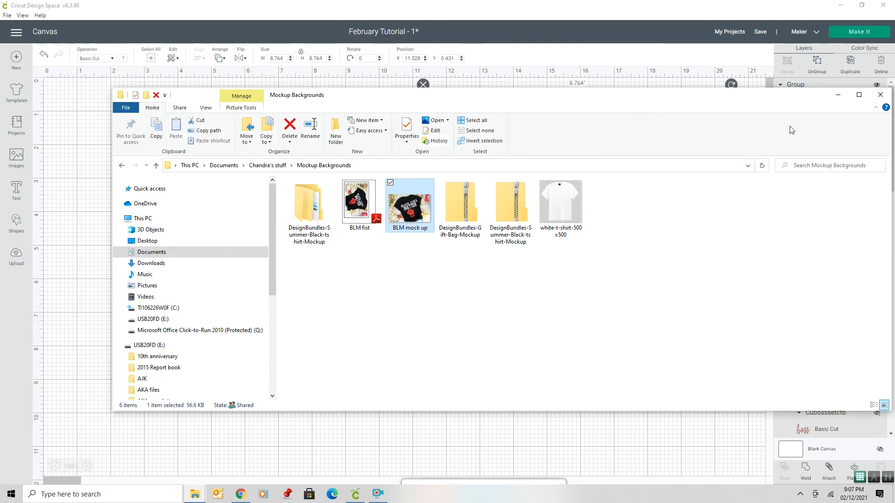
# Put away File Explorer to return to the grouped girl Mom mockup canvas.
pyautogui.click(880, 94)
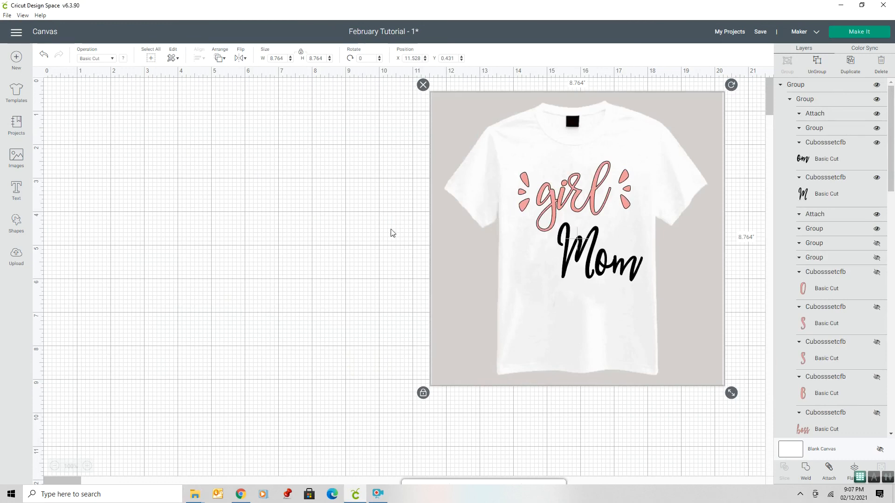
pyautogui.moveTo(230, 265)
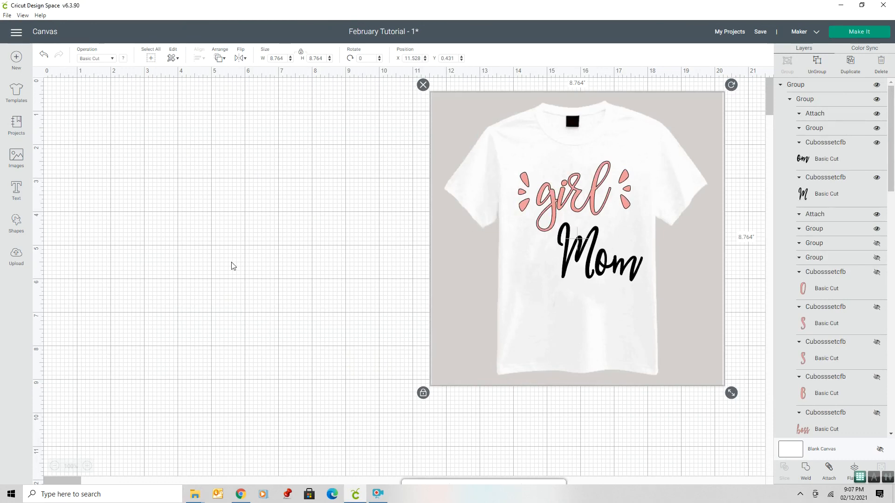